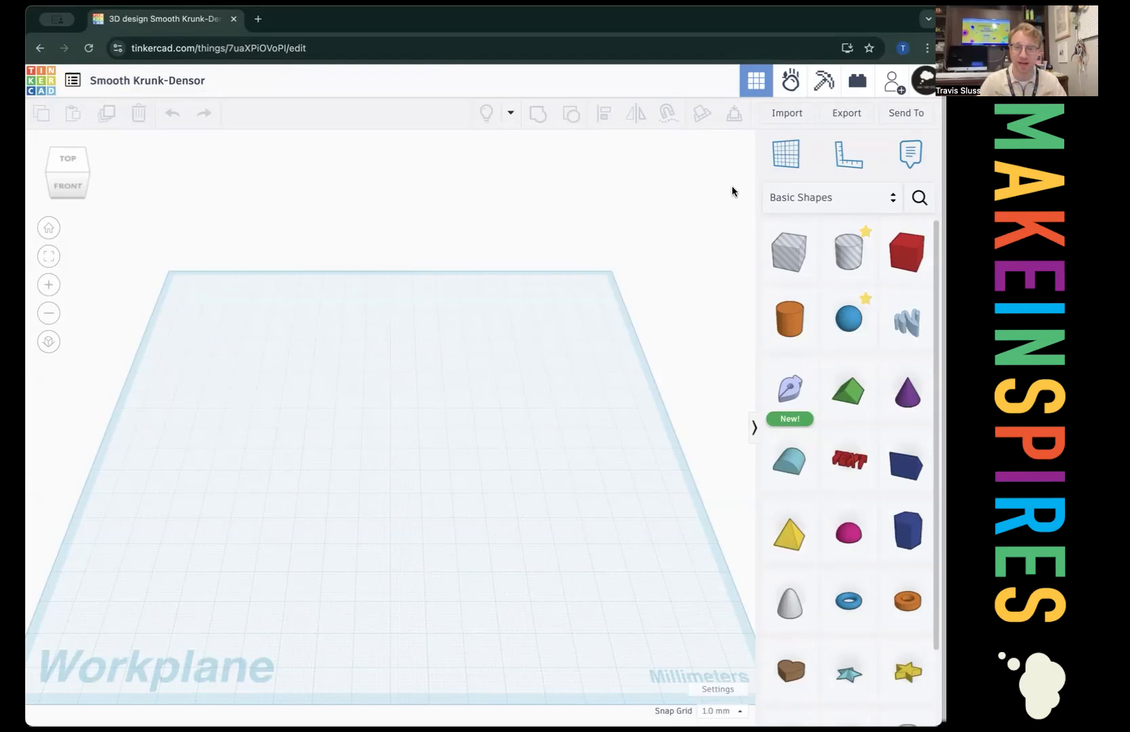
pyautogui.moveTo(228, 95)
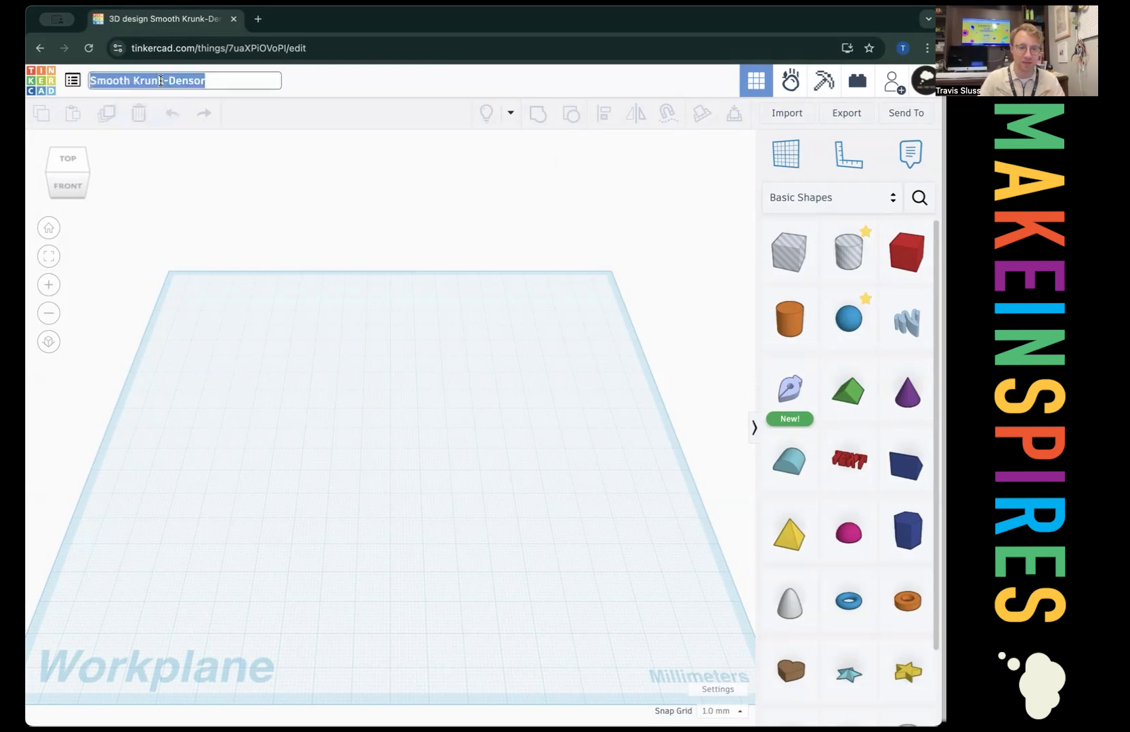
# Replace the random default title with the suggested house project name and confirm it.
pyautogui.write('Tr')
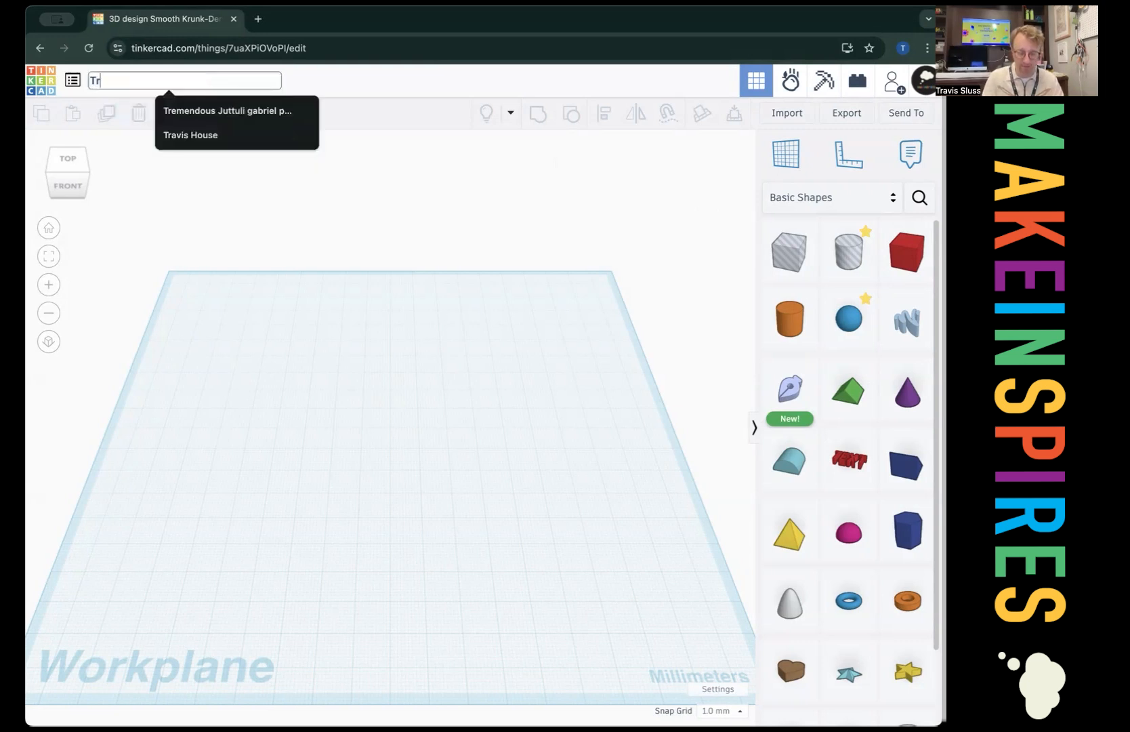
pyautogui.click(190, 135)
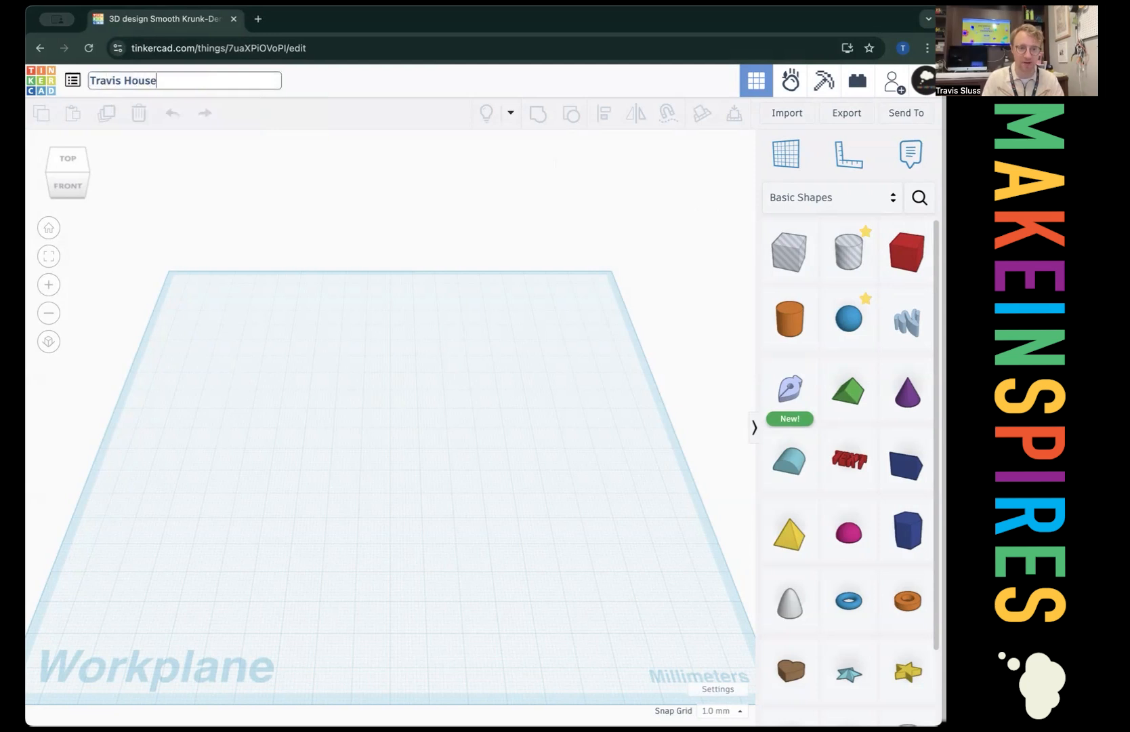
pyautogui.click(362, 420)
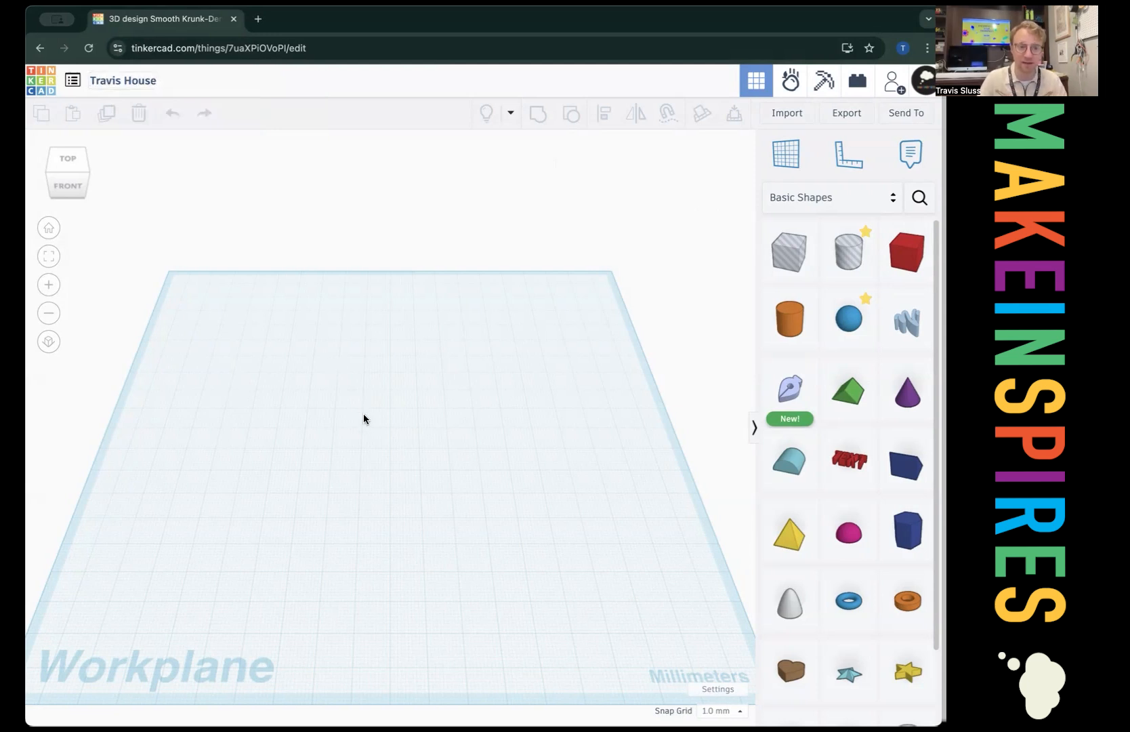
pyautogui.moveTo(586, 286)
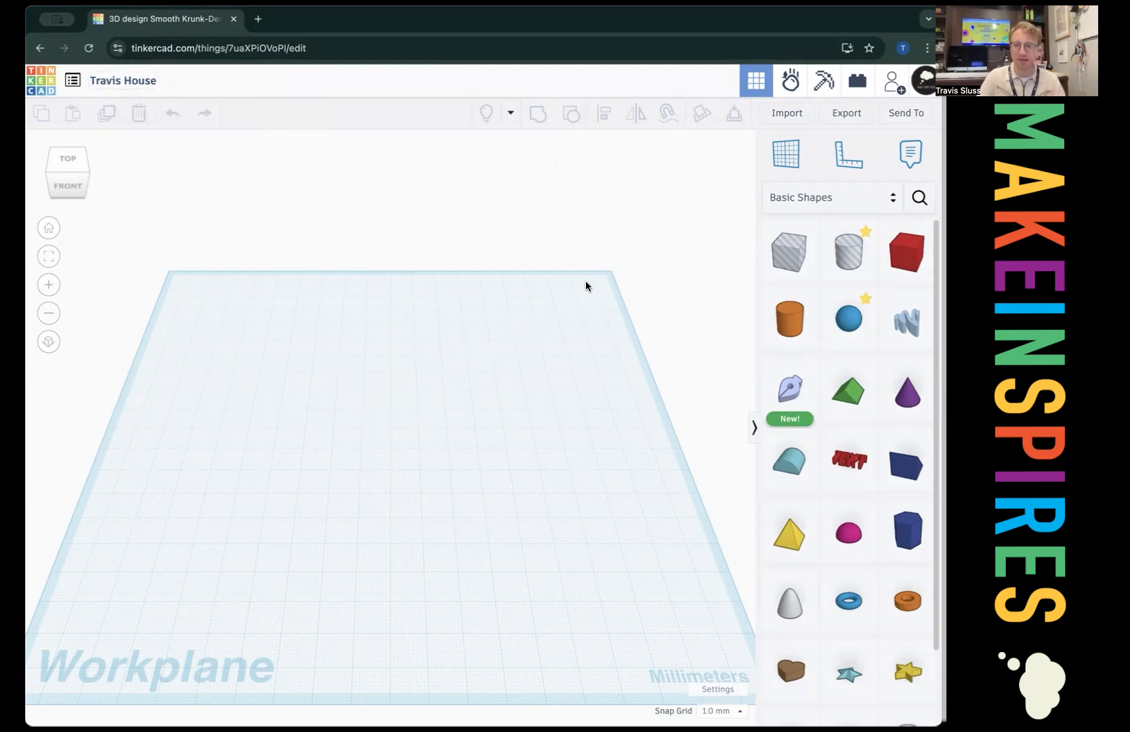
pyautogui.moveTo(915, 253)
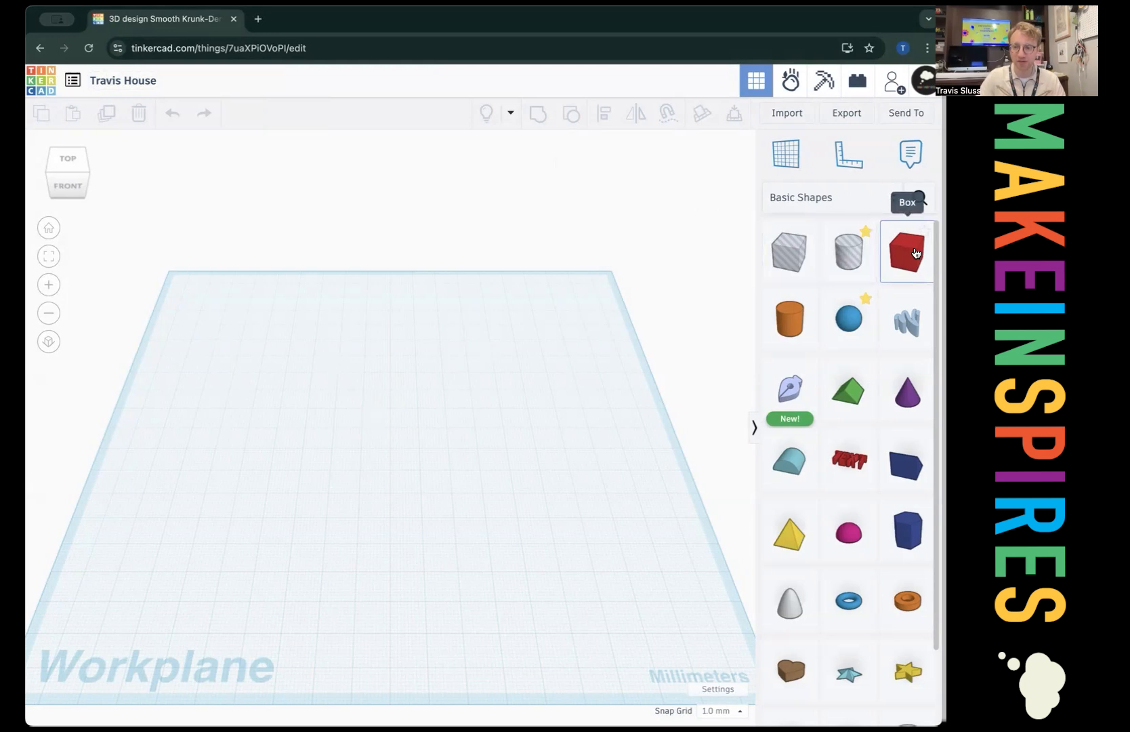
pyautogui.moveTo(908, 250)
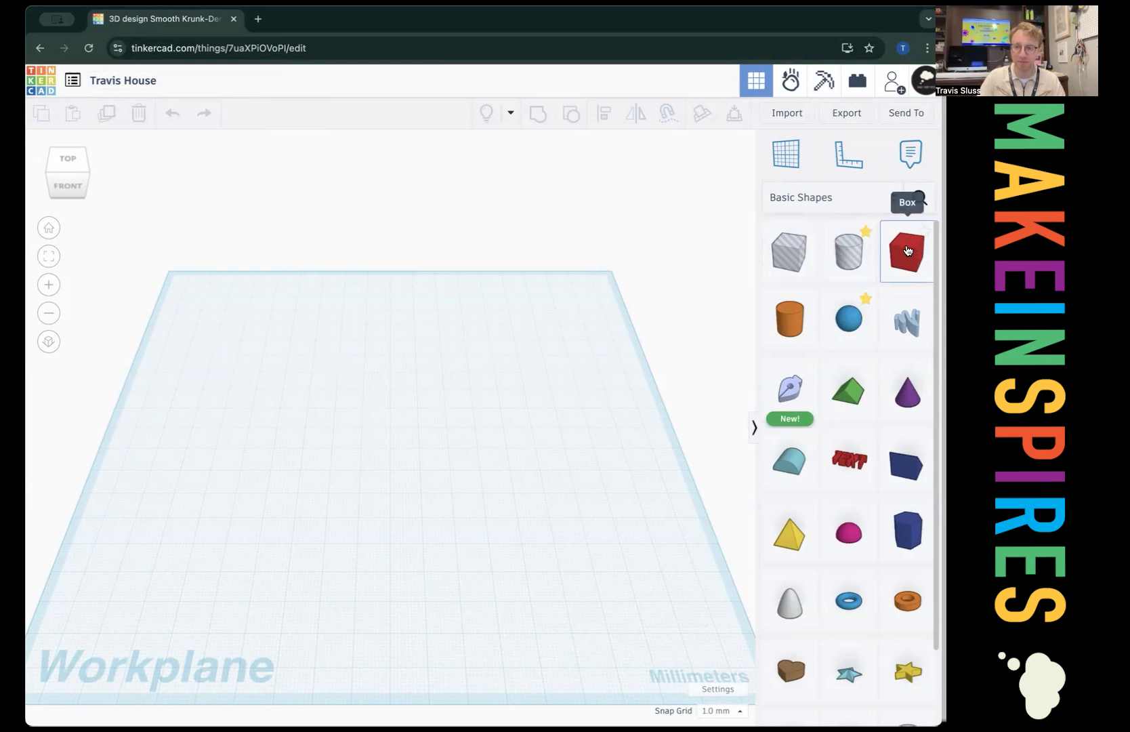
# Add a red box as the house base and stretch it to 45 × 30 mm.
pyautogui.click(906, 251)
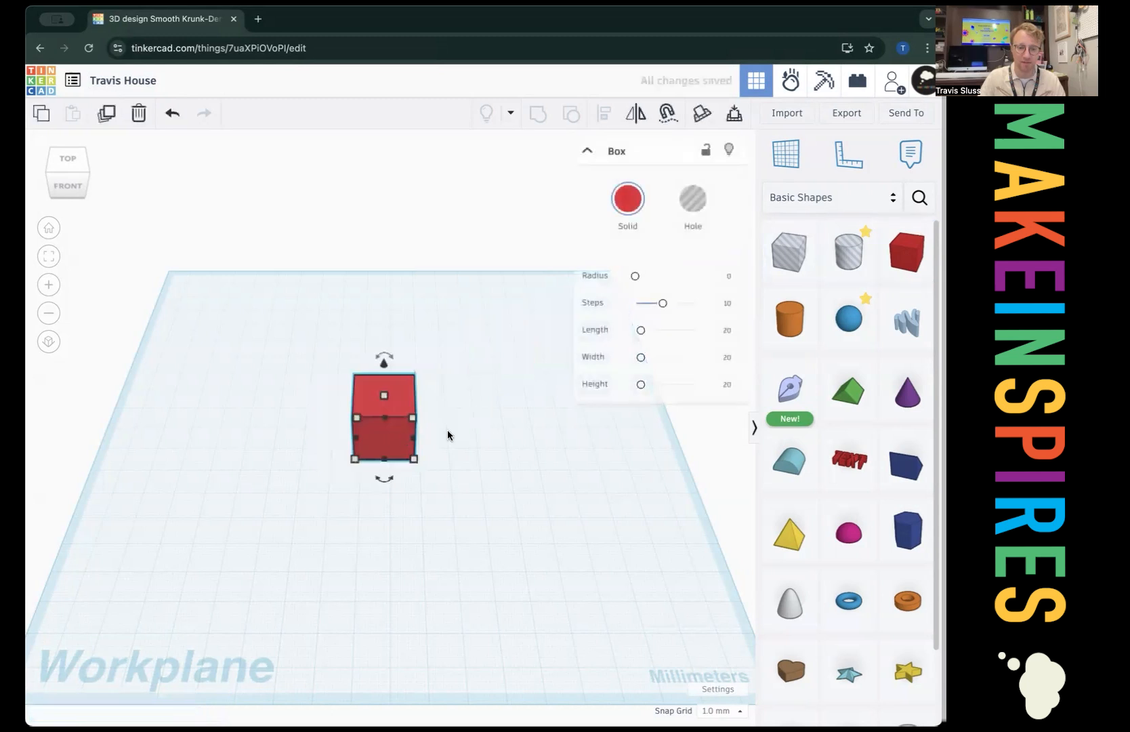
pyautogui.moveTo(285, 519)
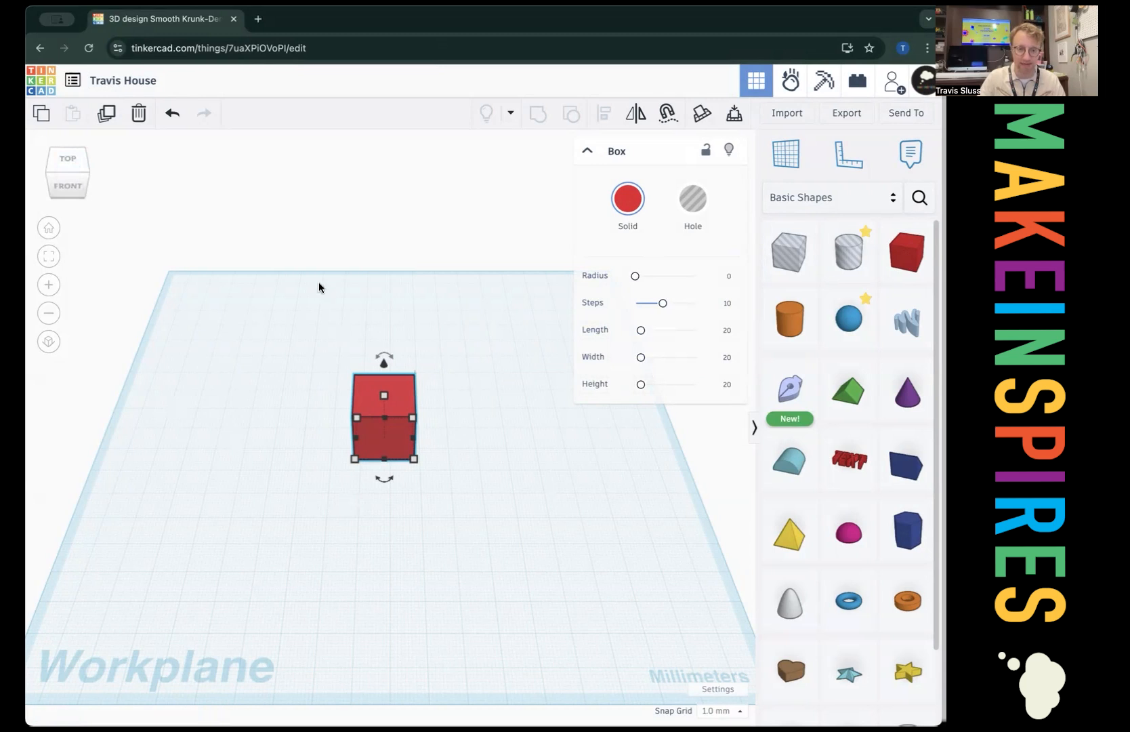
pyautogui.moveTo(412, 421)
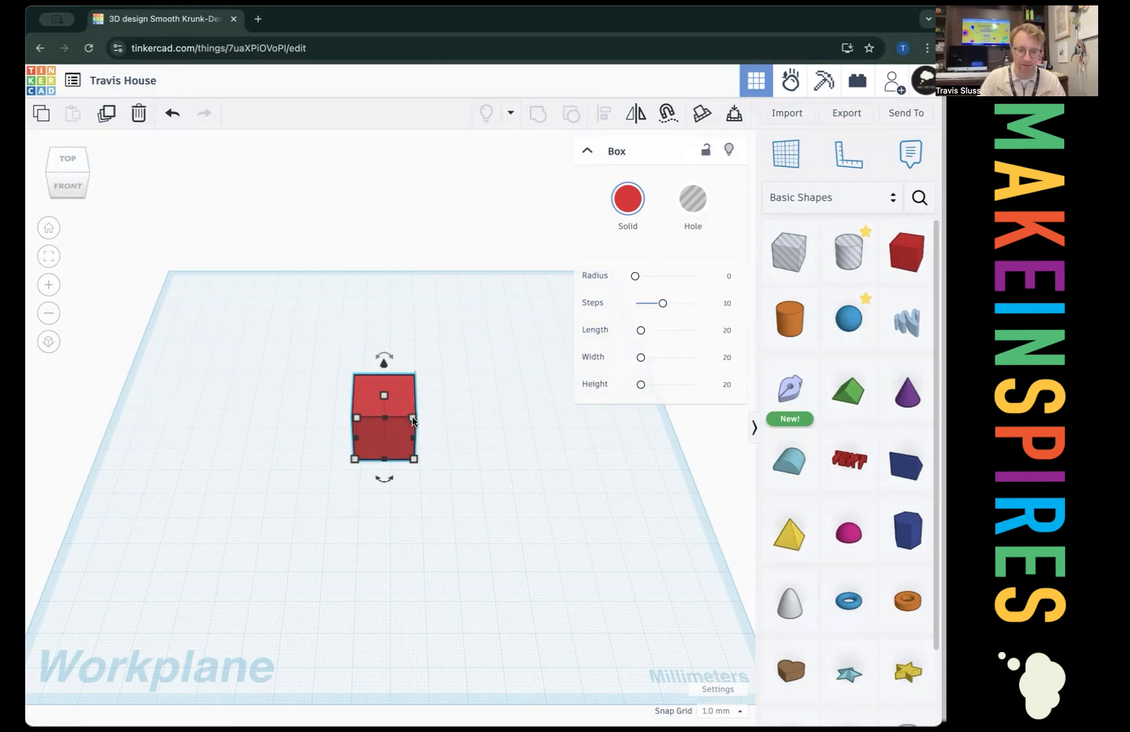
pyautogui.moveTo(216, 224)
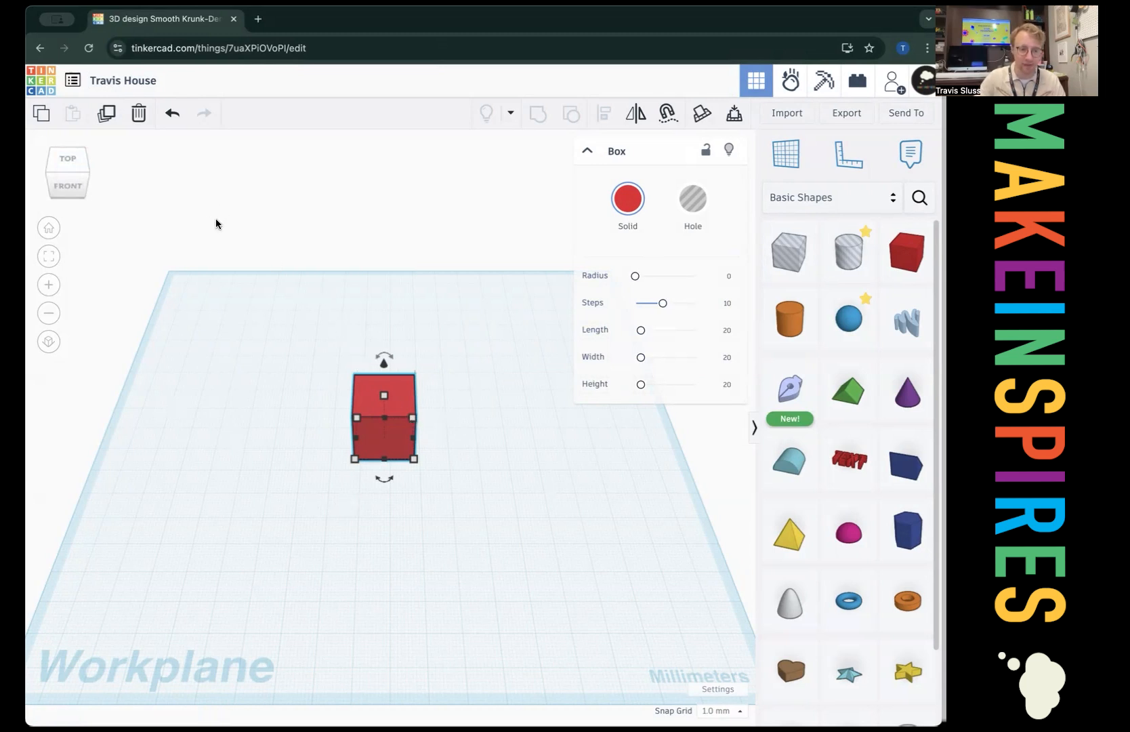
pyautogui.moveTo(412, 422)
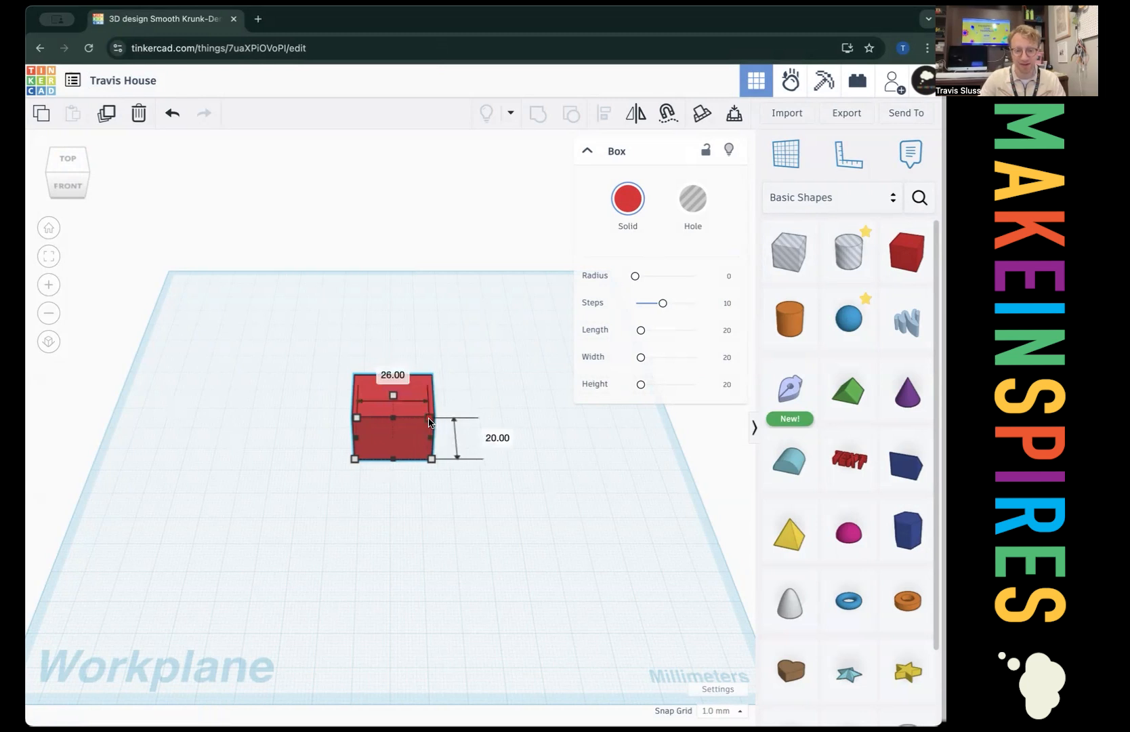
pyautogui.moveTo(430, 417); pyautogui.dragTo(469, 417)
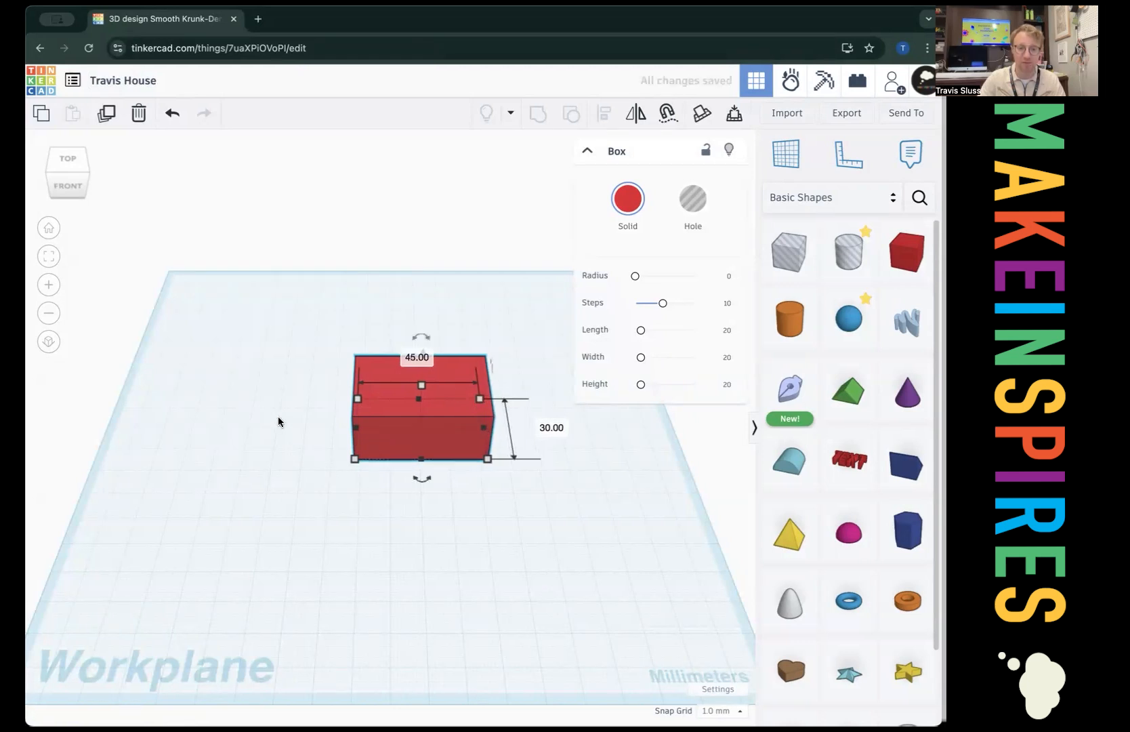
pyautogui.moveTo(306, 450)
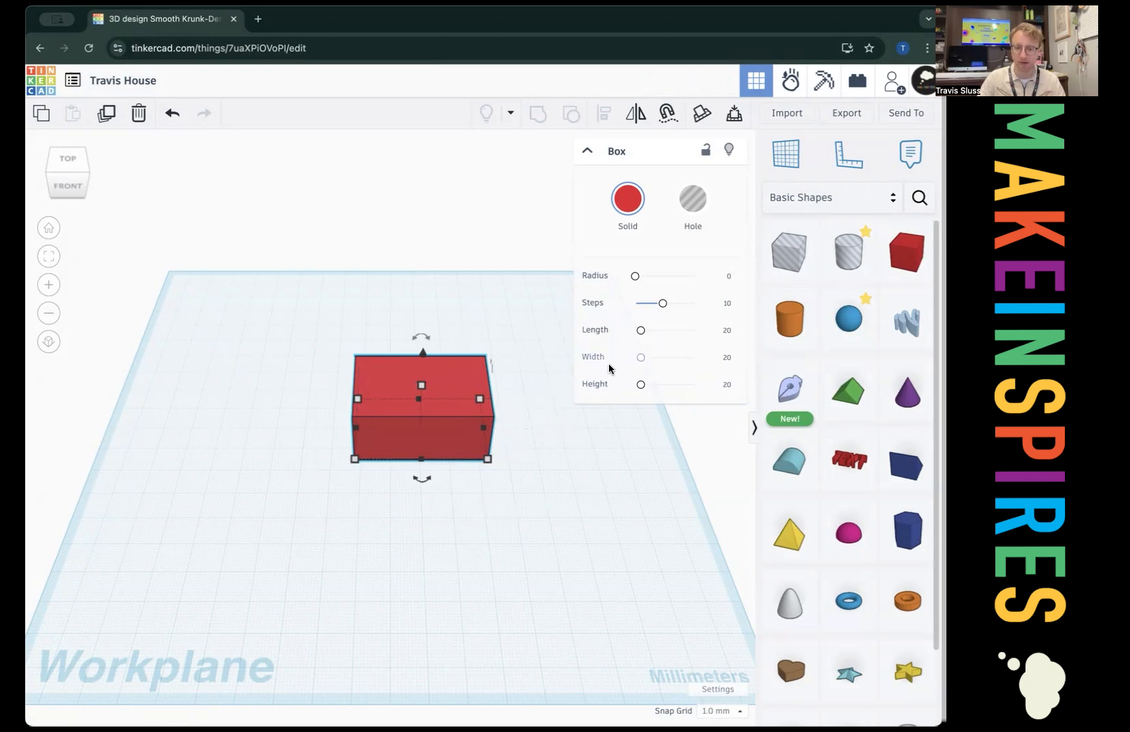
pyautogui.moveTo(853, 399)
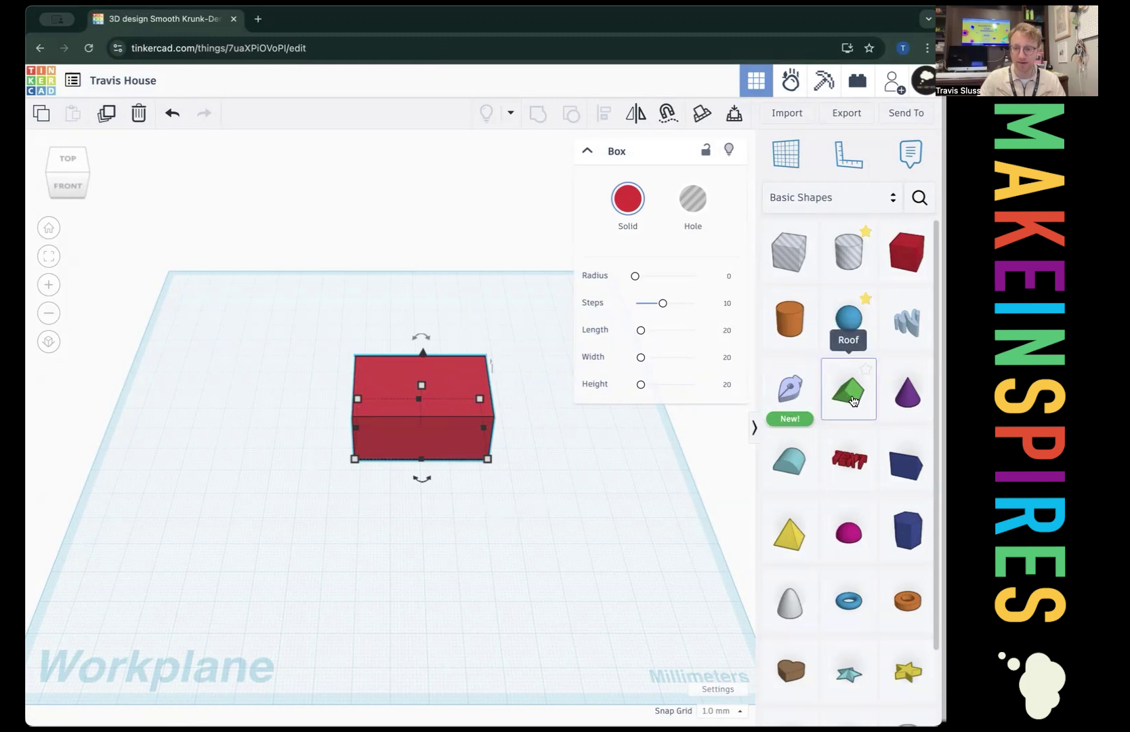
pyautogui.moveTo(805, 458)
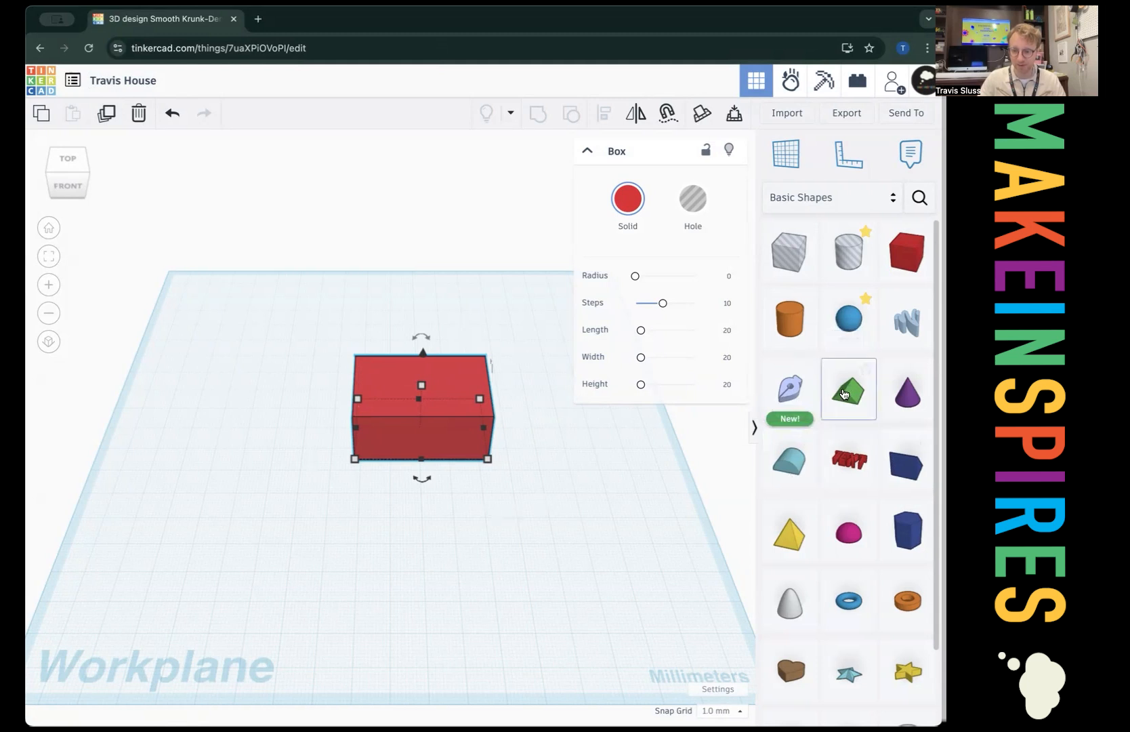
pyautogui.moveTo(904, 468)
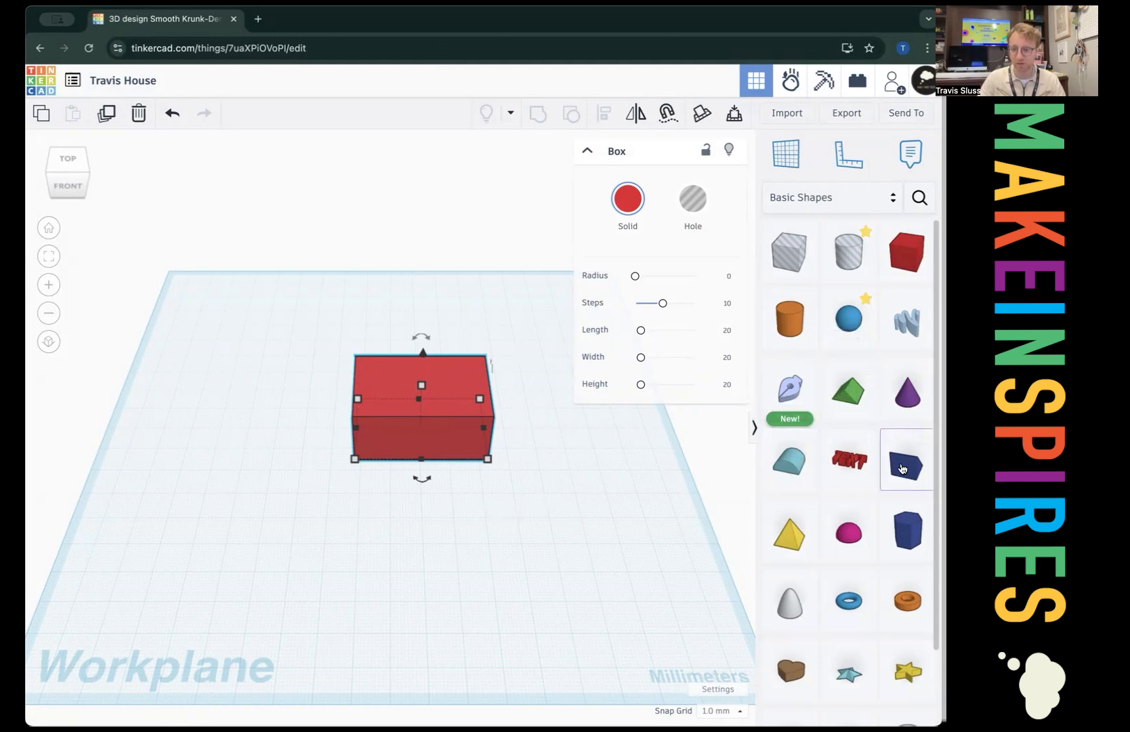
pyautogui.moveTo(897, 471)
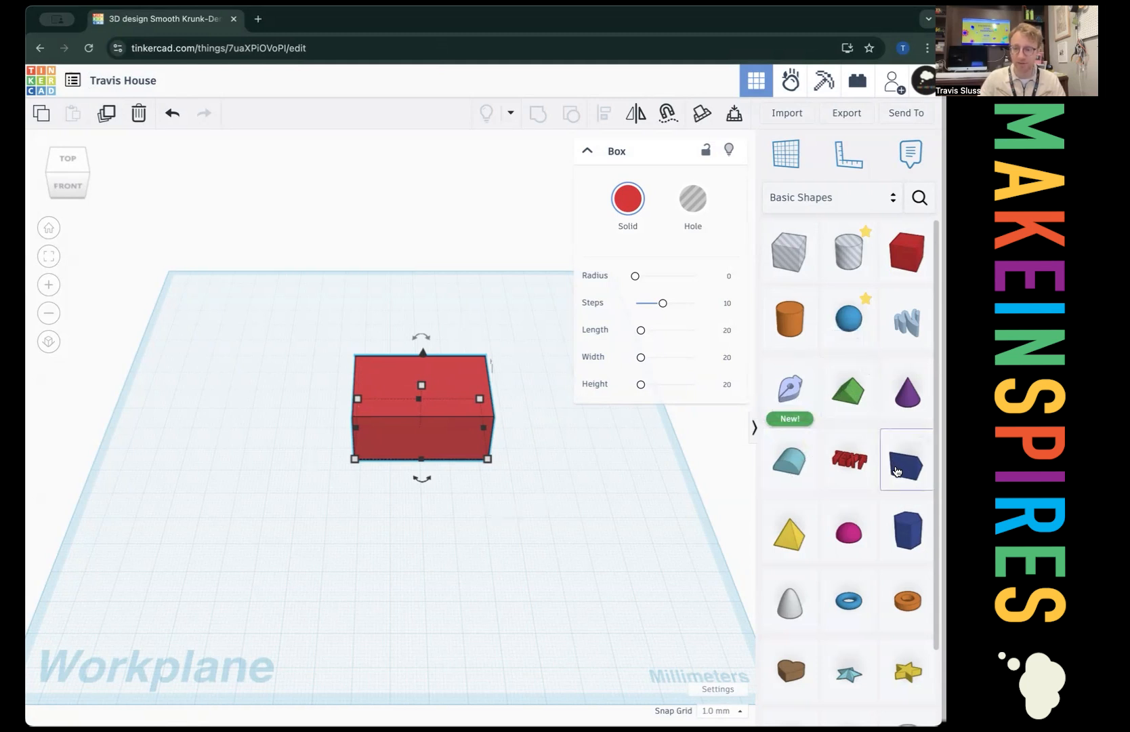
pyautogui.moveTo(894, 454)
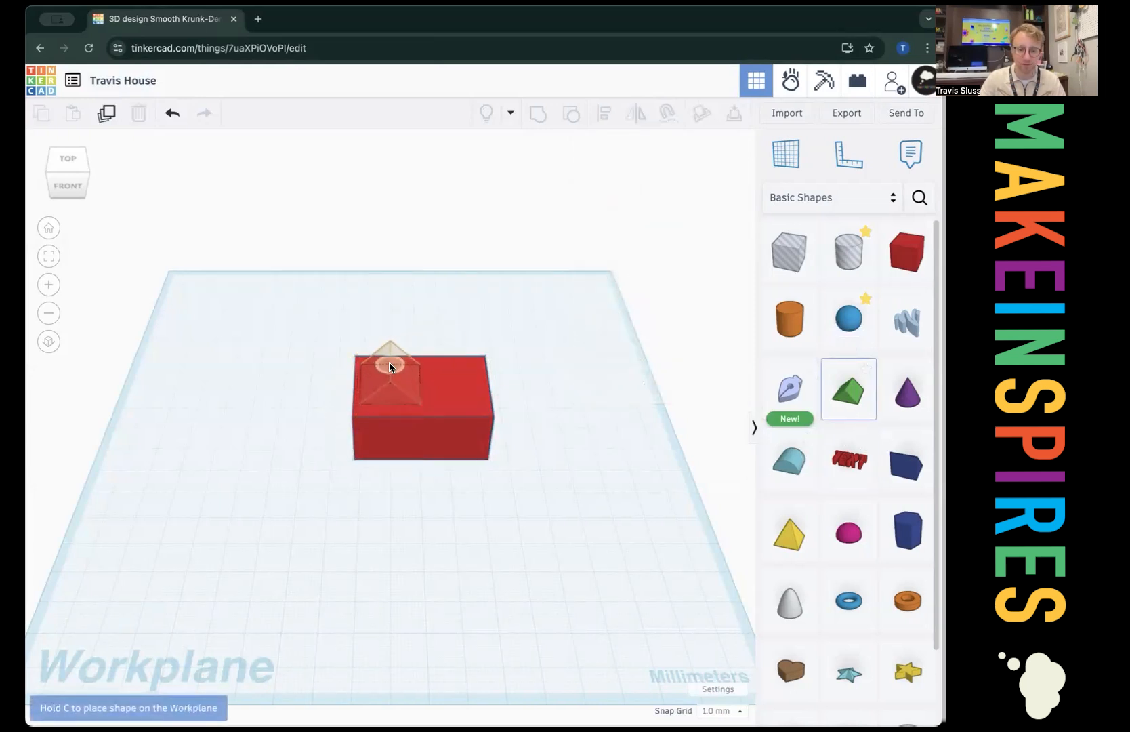
pyautogui.click(387, 367)
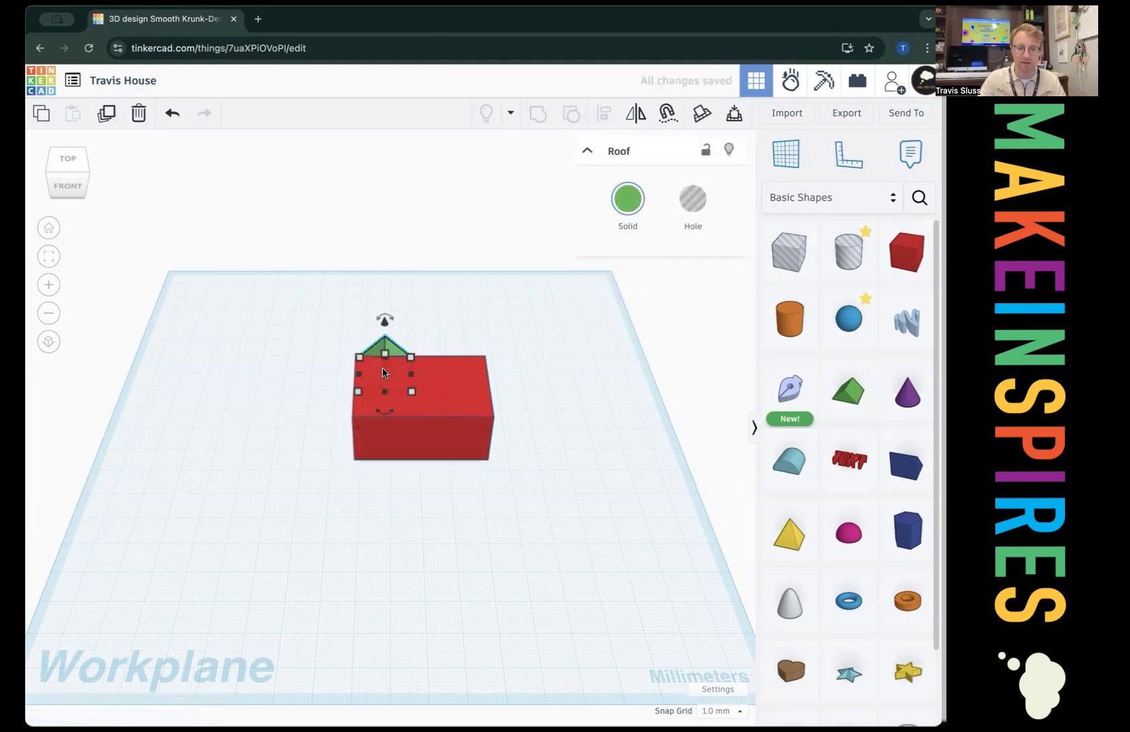
pyautogui.moveTo(453, 334)
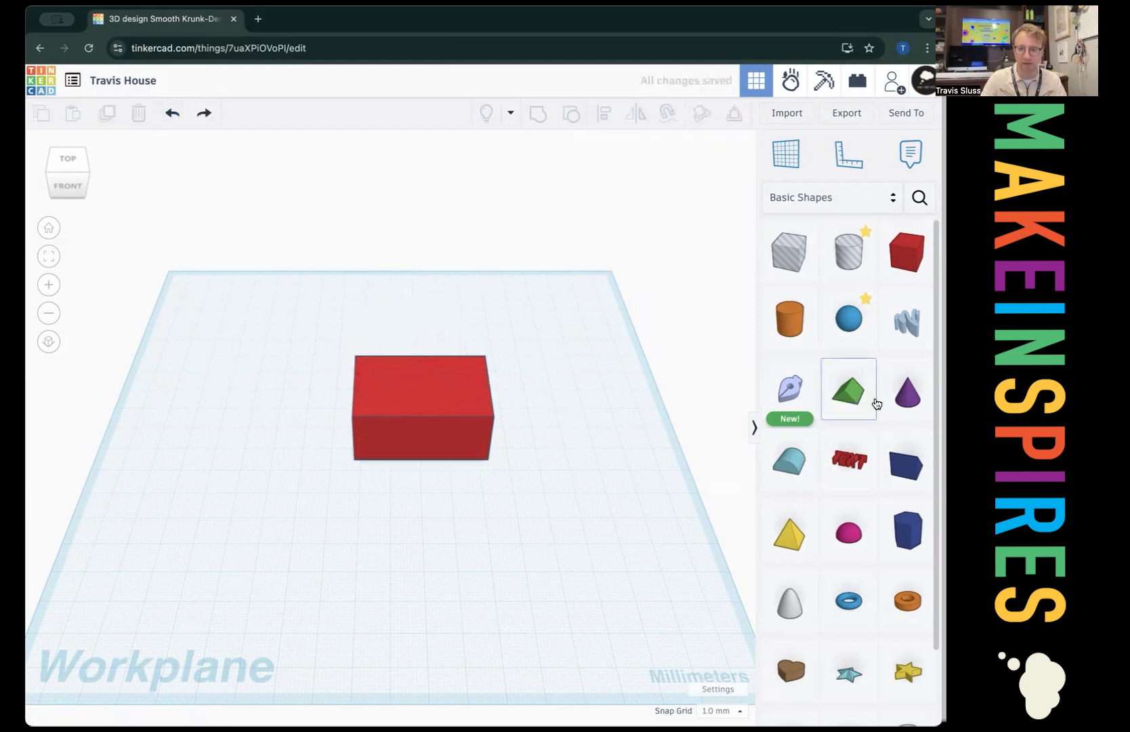
# Drop a green roof on the box and stretch it to the 45 × 30 mm footprint.
pyautogui.click(849, 389)
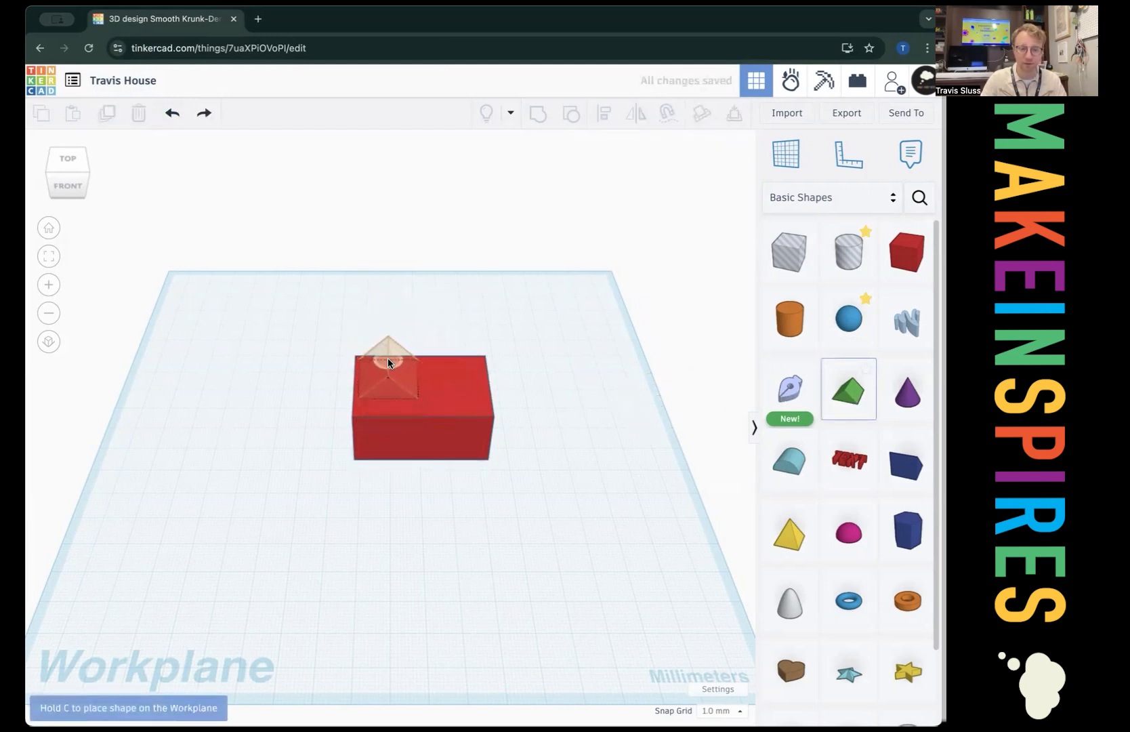
pyautogui.click(388, 364)
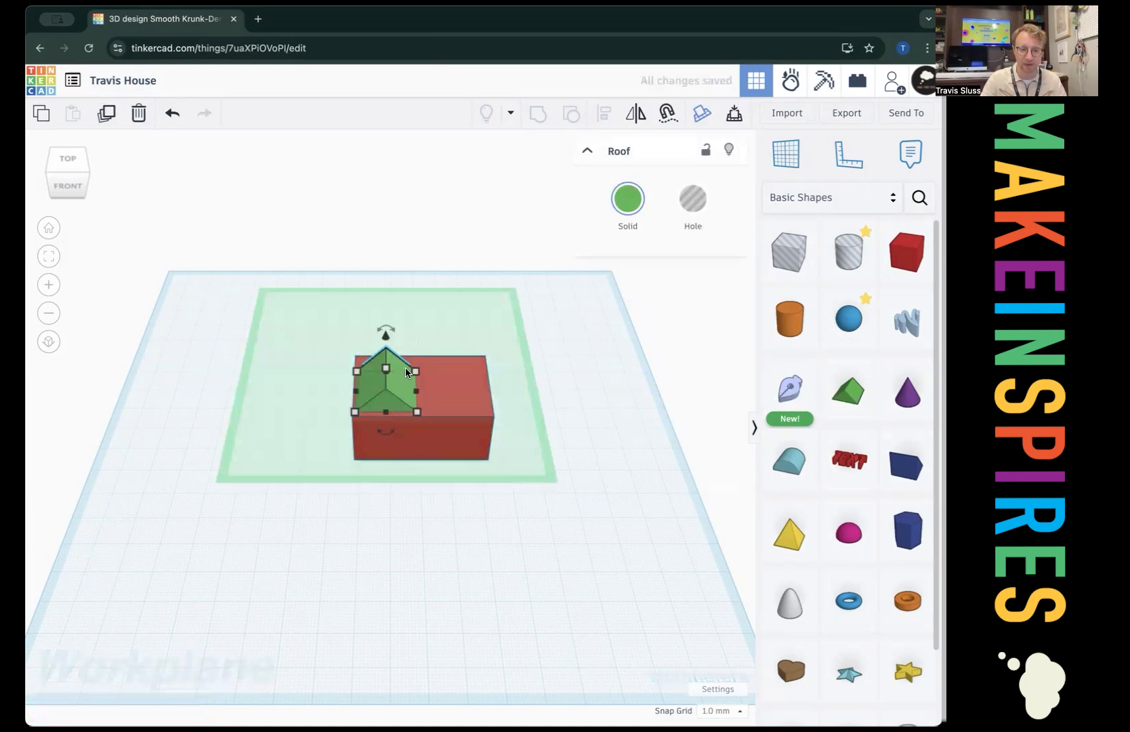
pyautogui.moveTo(415, 373); pyautogui.dragTo(486, 373)
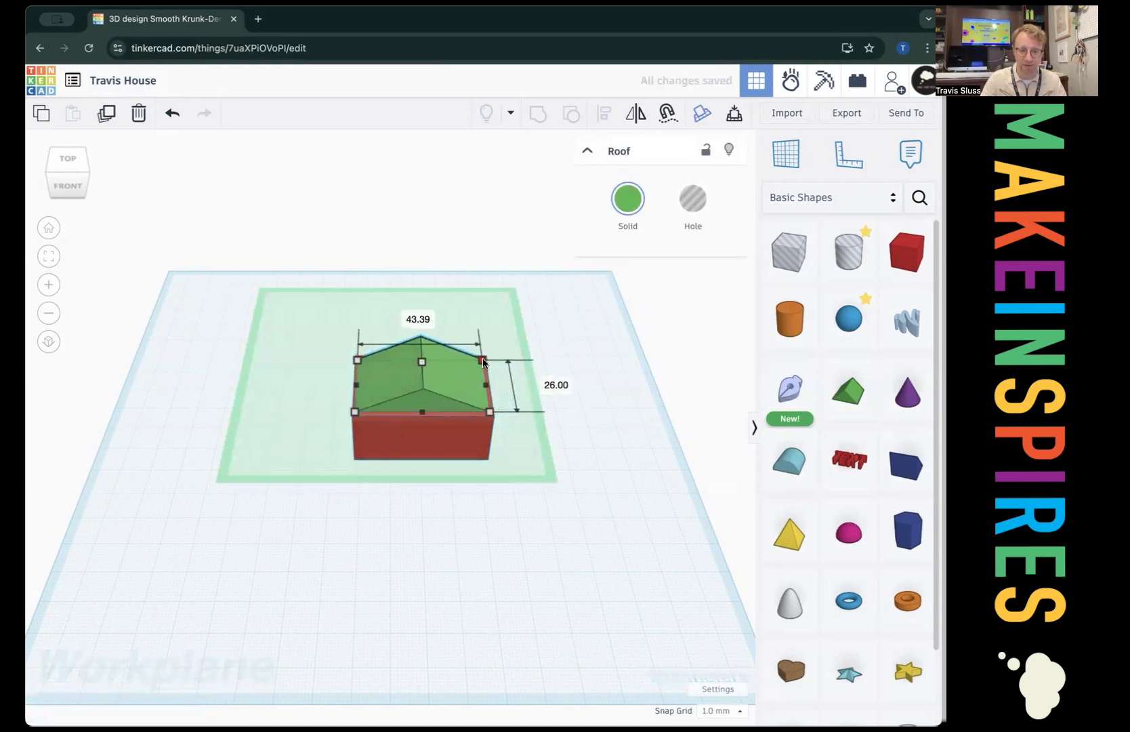
pyautogui.moveTo(488, 360); pyautogui.dragTo(488, 358)
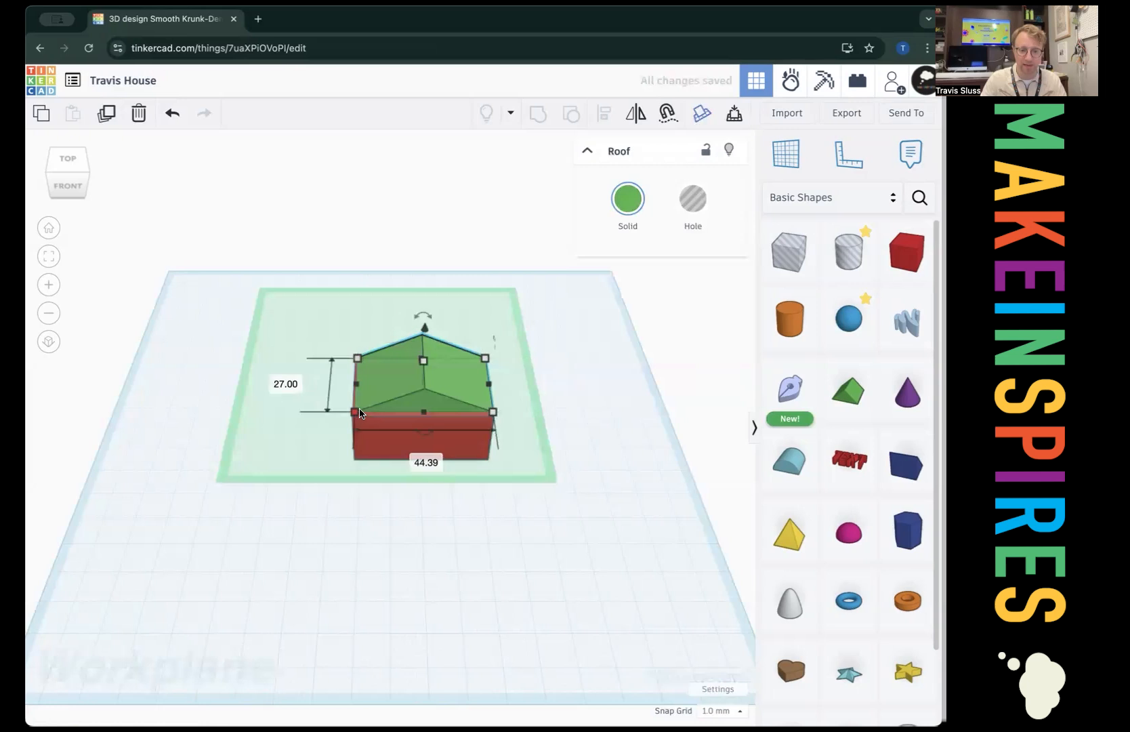
pyautogui.click(284, 383)
pyautogui.write('30')
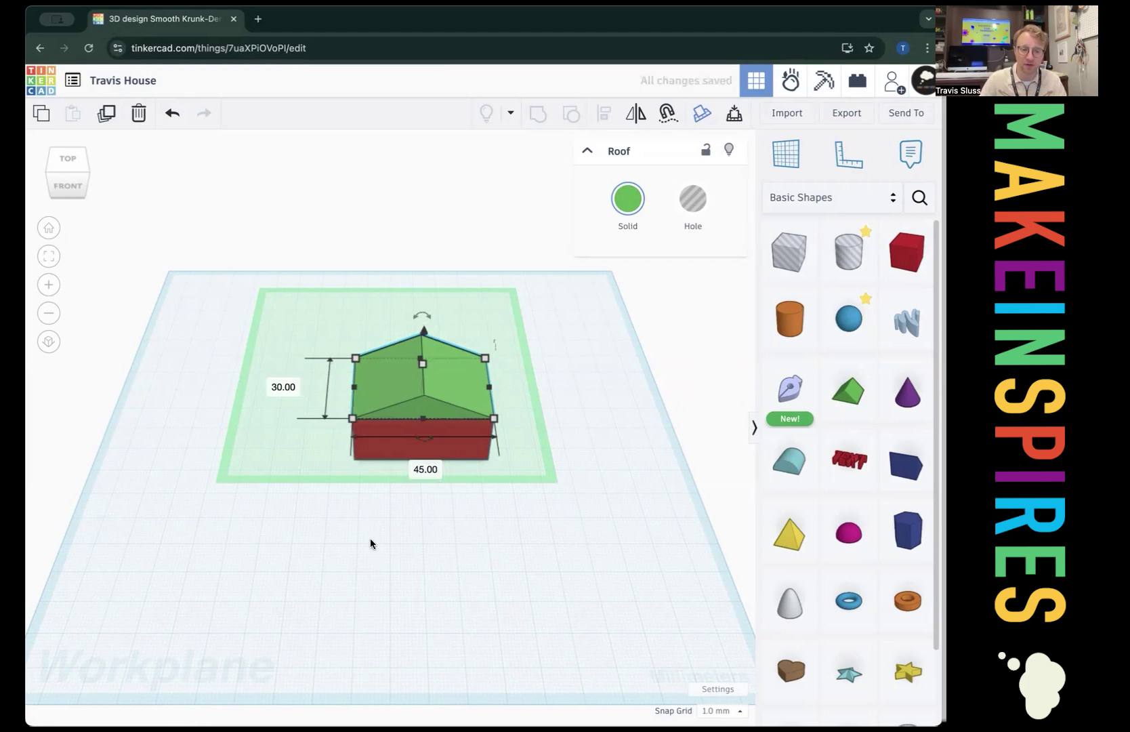
# Deselect the roof and check the red base's size against it.
pyautogui.click(579, 333)
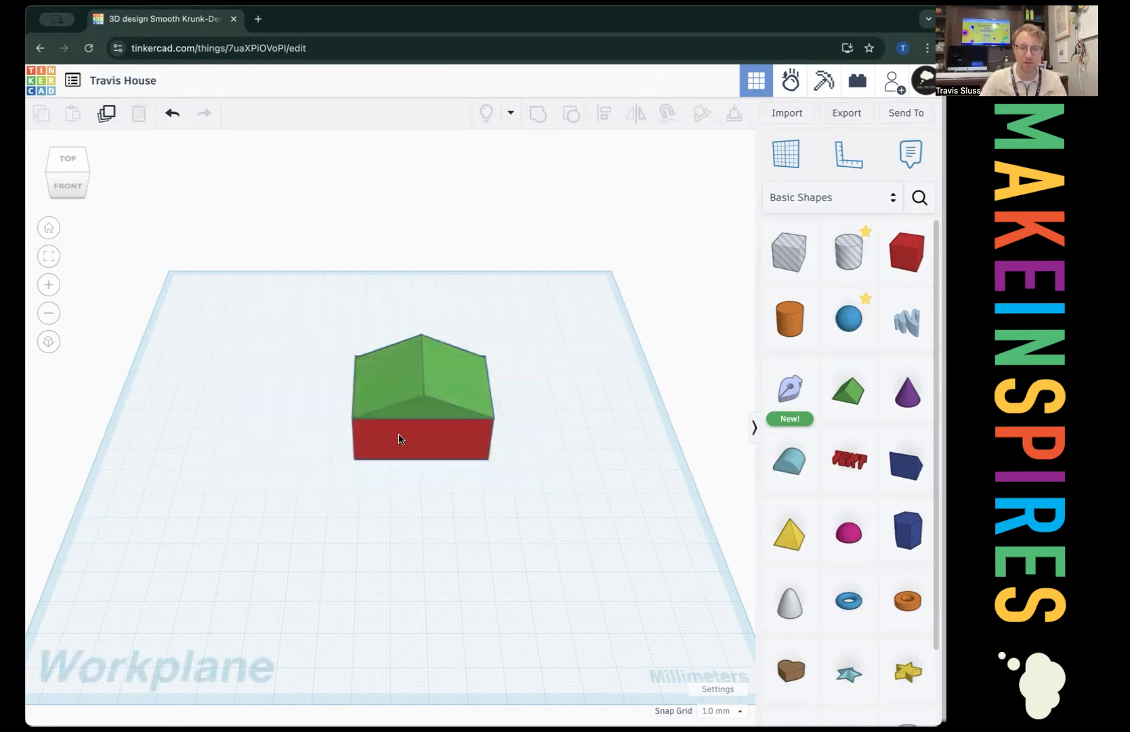
pyautogui.click(417, 439)
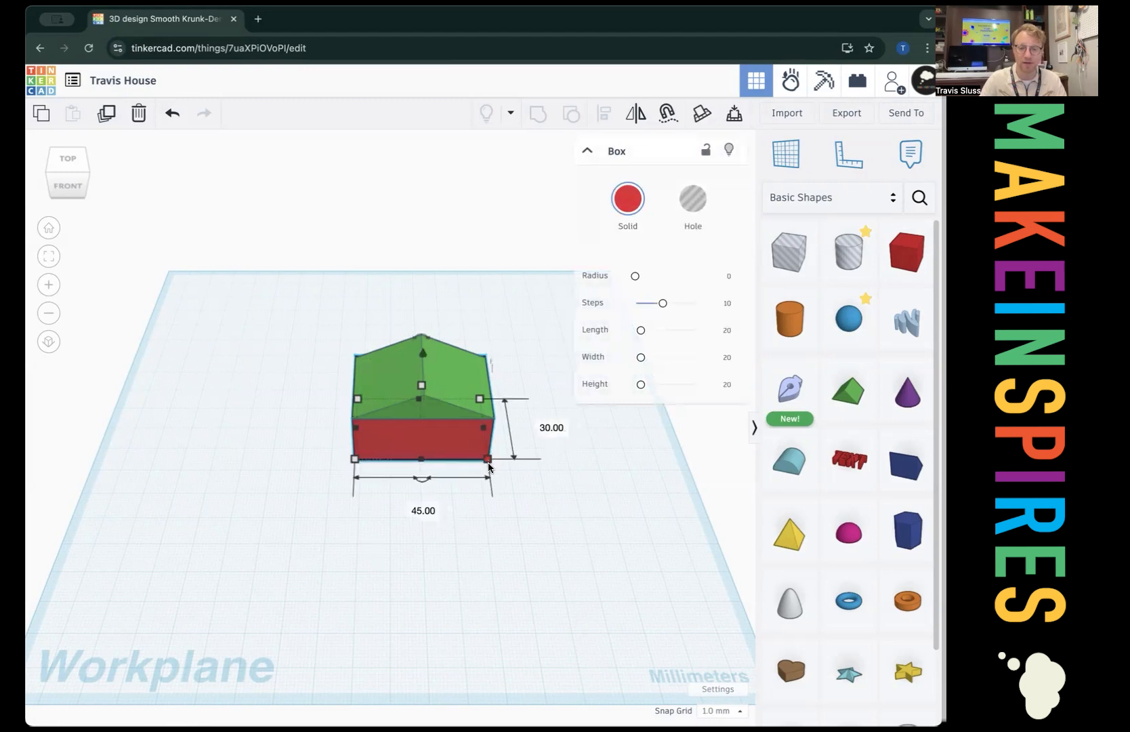
pyautogui.click(321, 285)
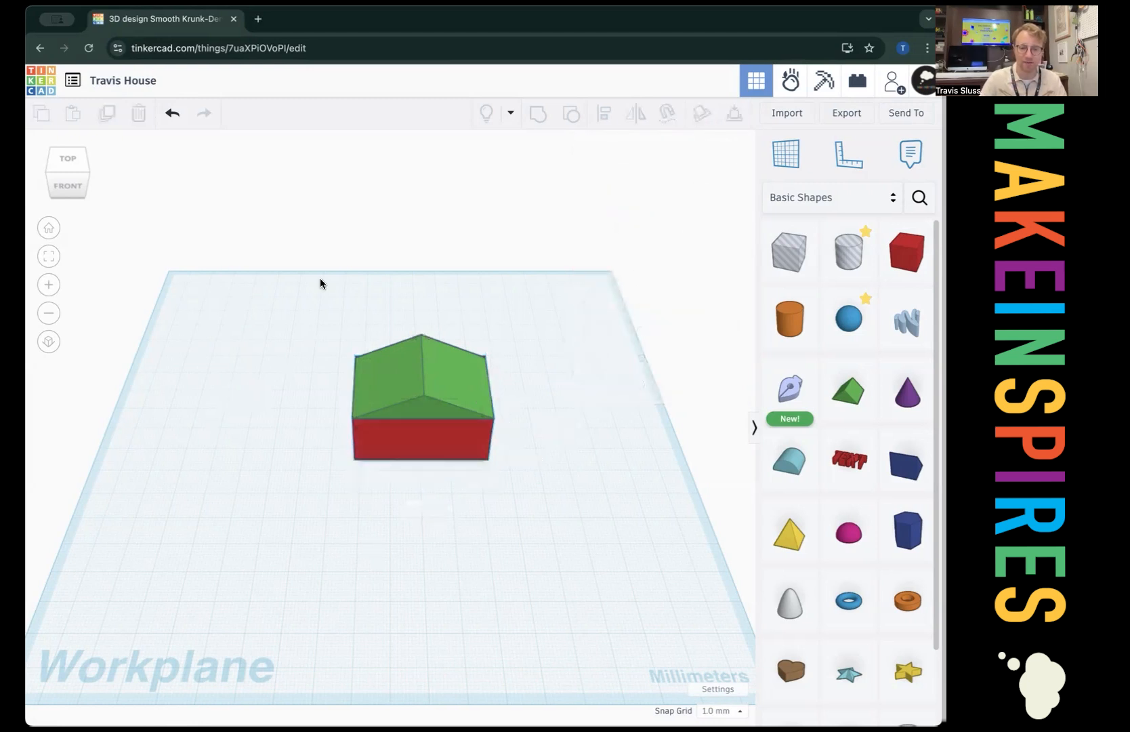
pyautogui.moveTo(321, 283); pyautogui.dragTo(452, 362)
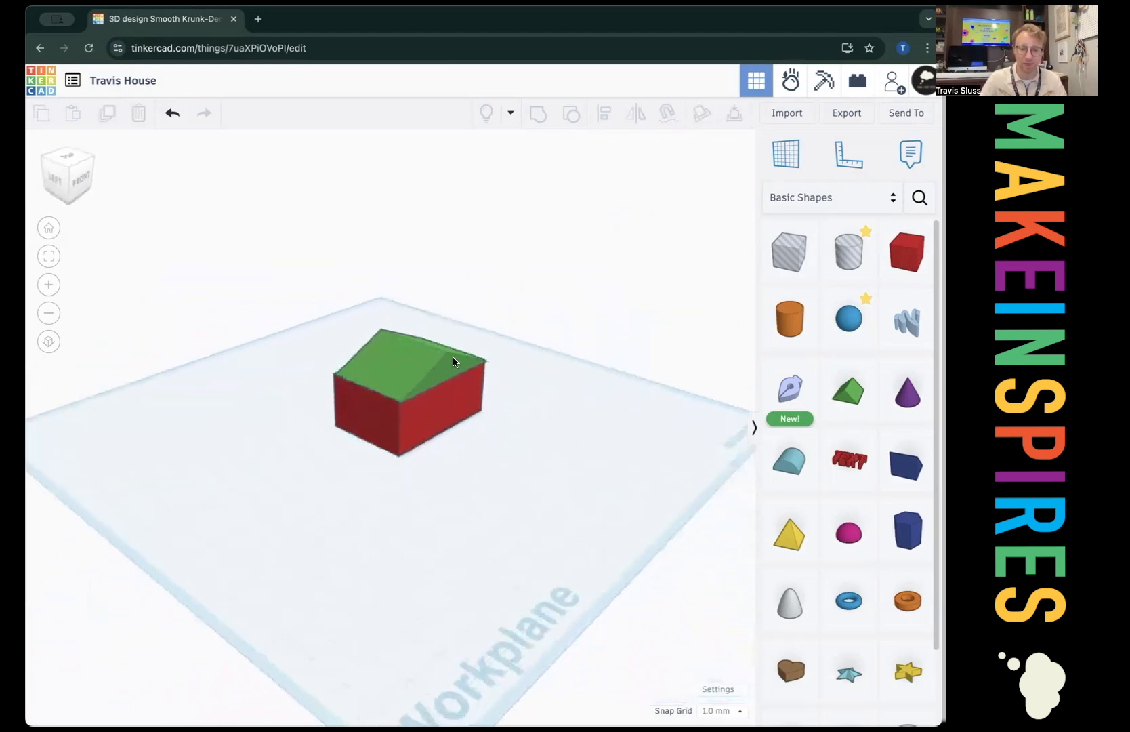
pyautogui.moveTo(454, 361); pyautogui.dragTo(422, 379)
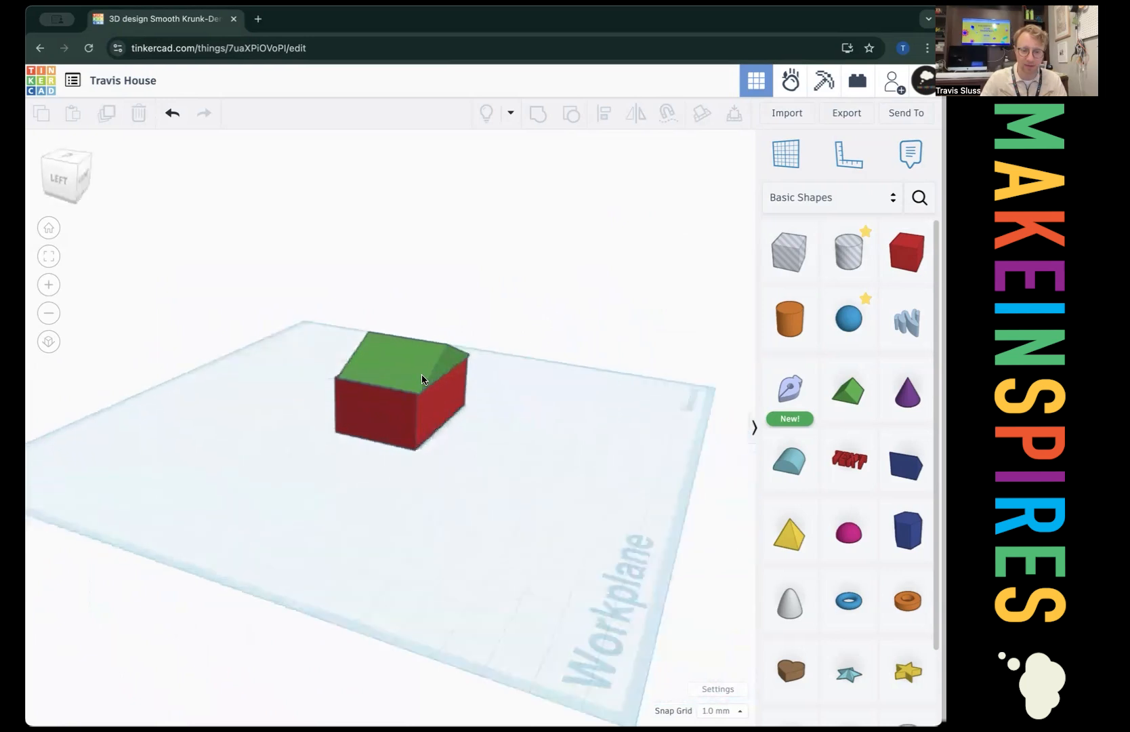
pyautogui.moveTo(417, 382); pyautogui.dragTo(360, 389)
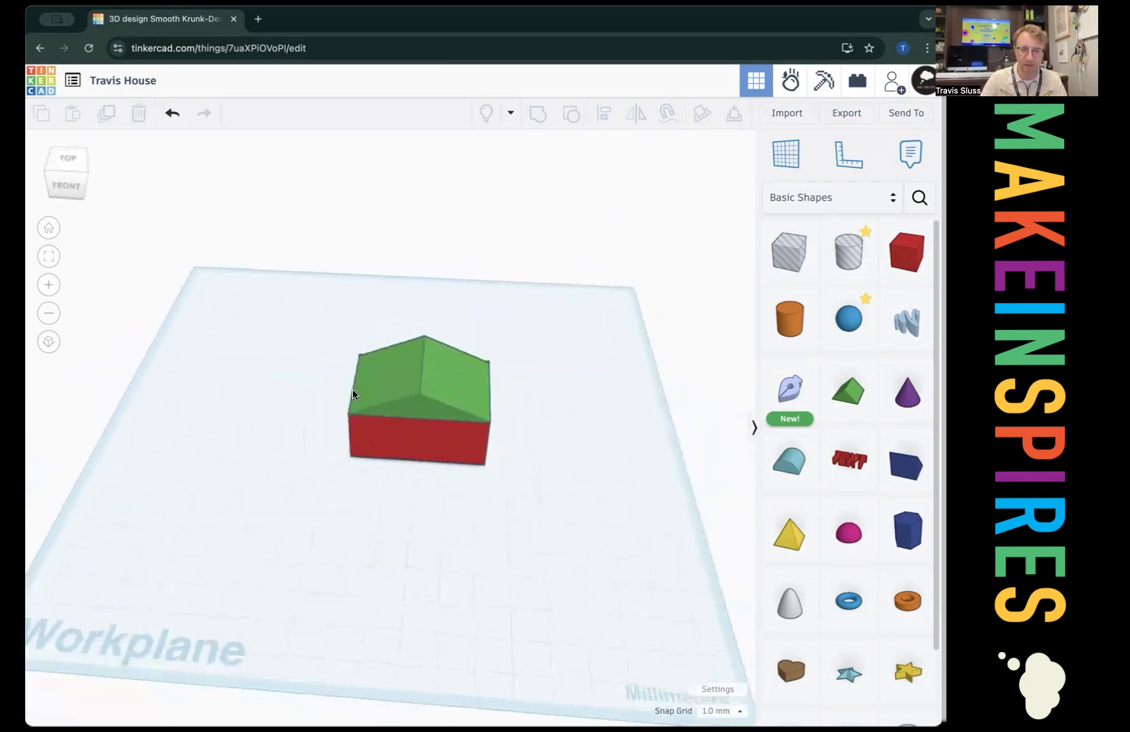
pyautogui.click(422, 382)
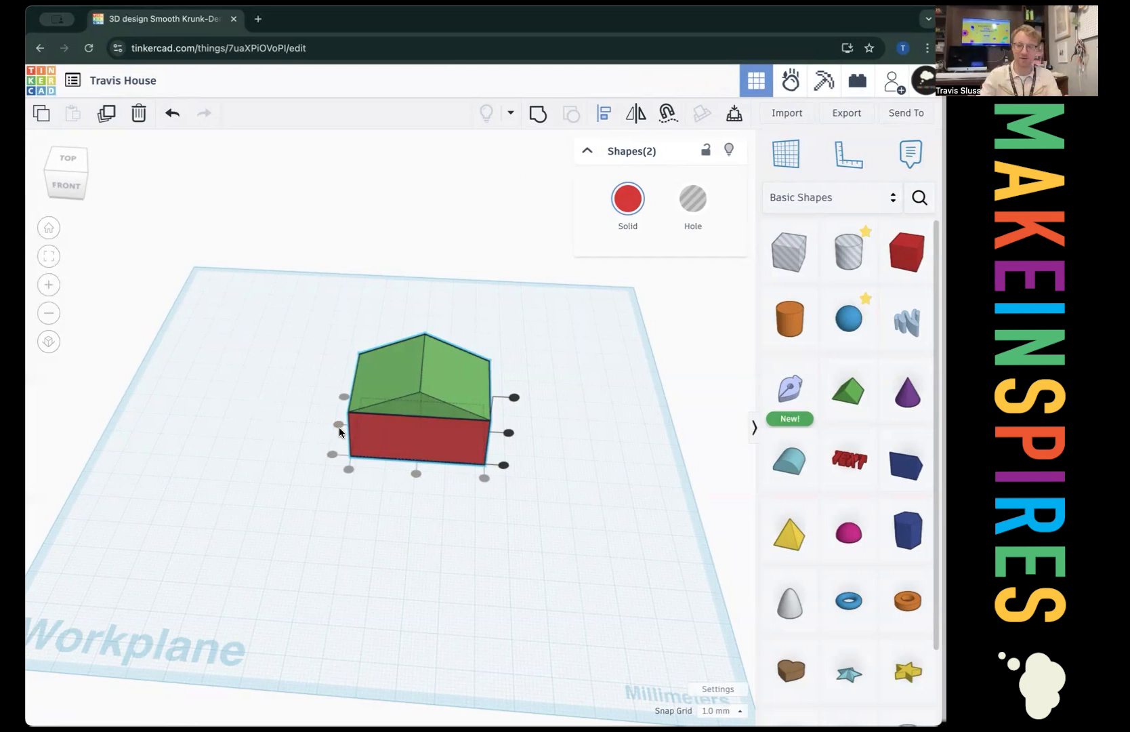
pyautogui.moveTo(514, 451)
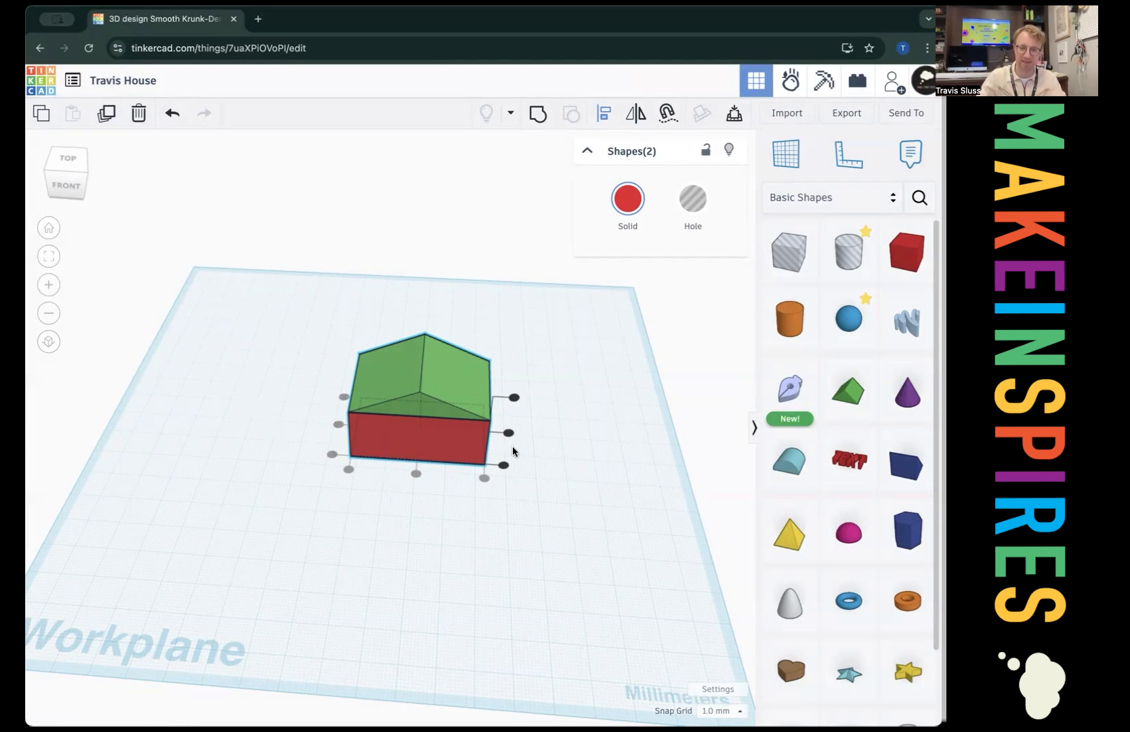
pyautogui.moveTo(501, 431)
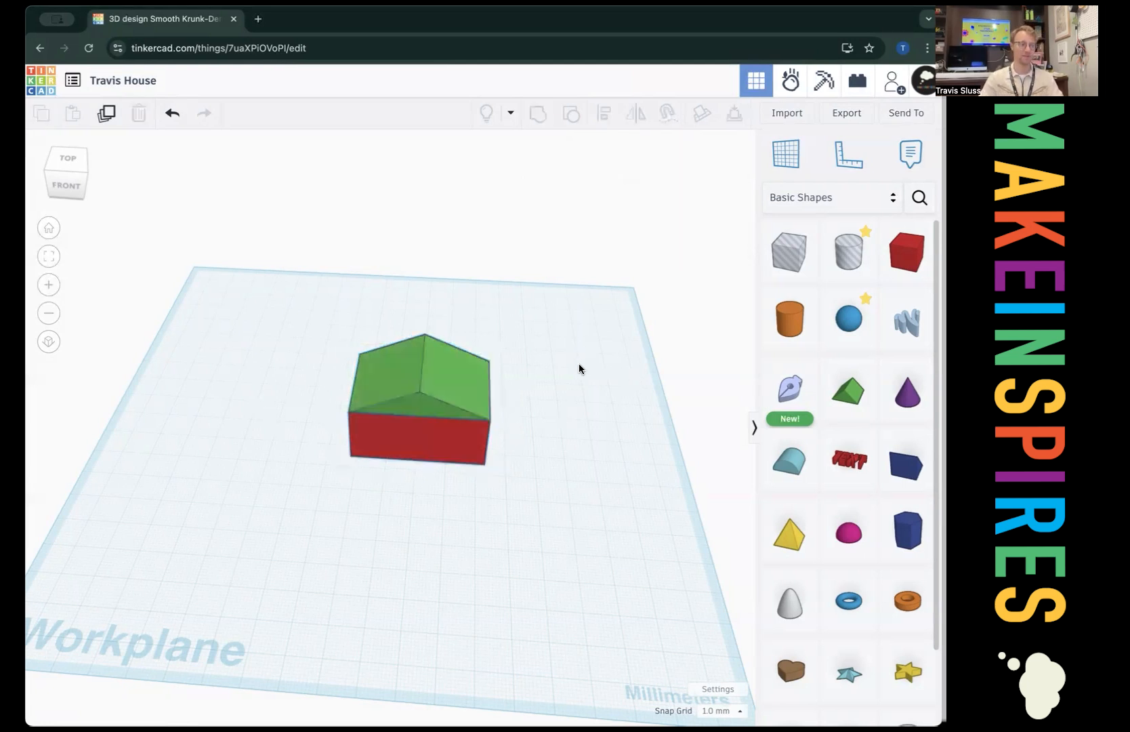
pyautogui.moveTo(523, 366)
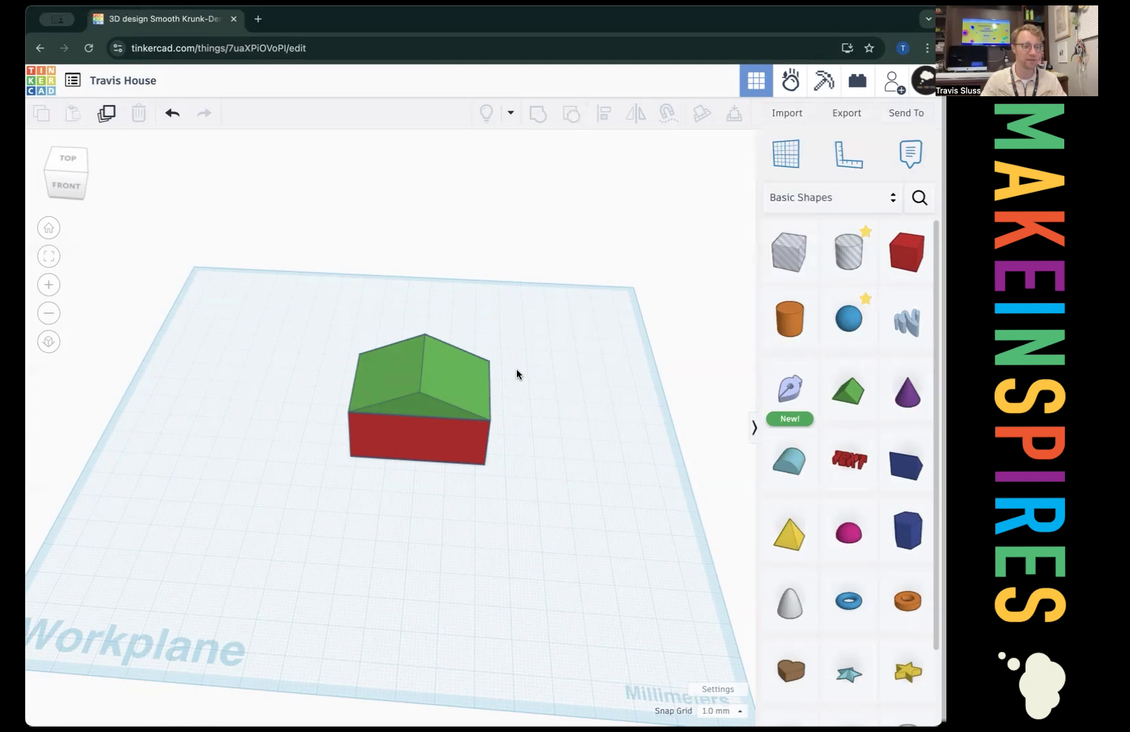
pyautogui.moveTo(100, 242)
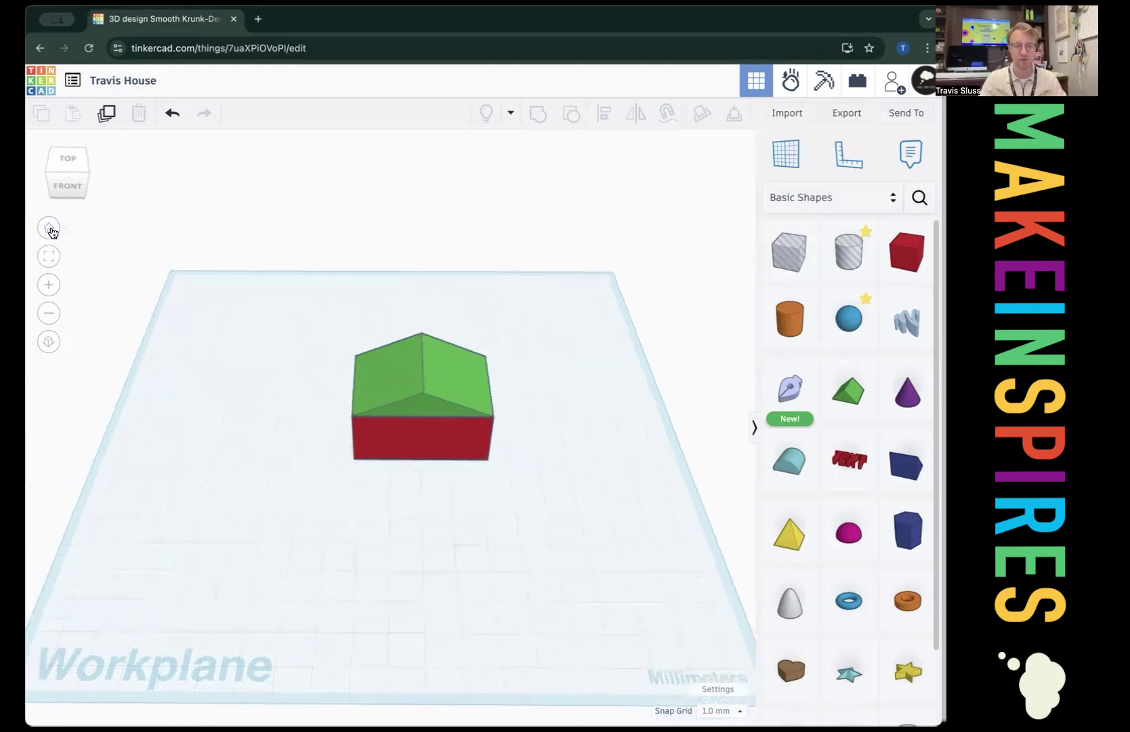
pyautogui.moveTo(49, 285)
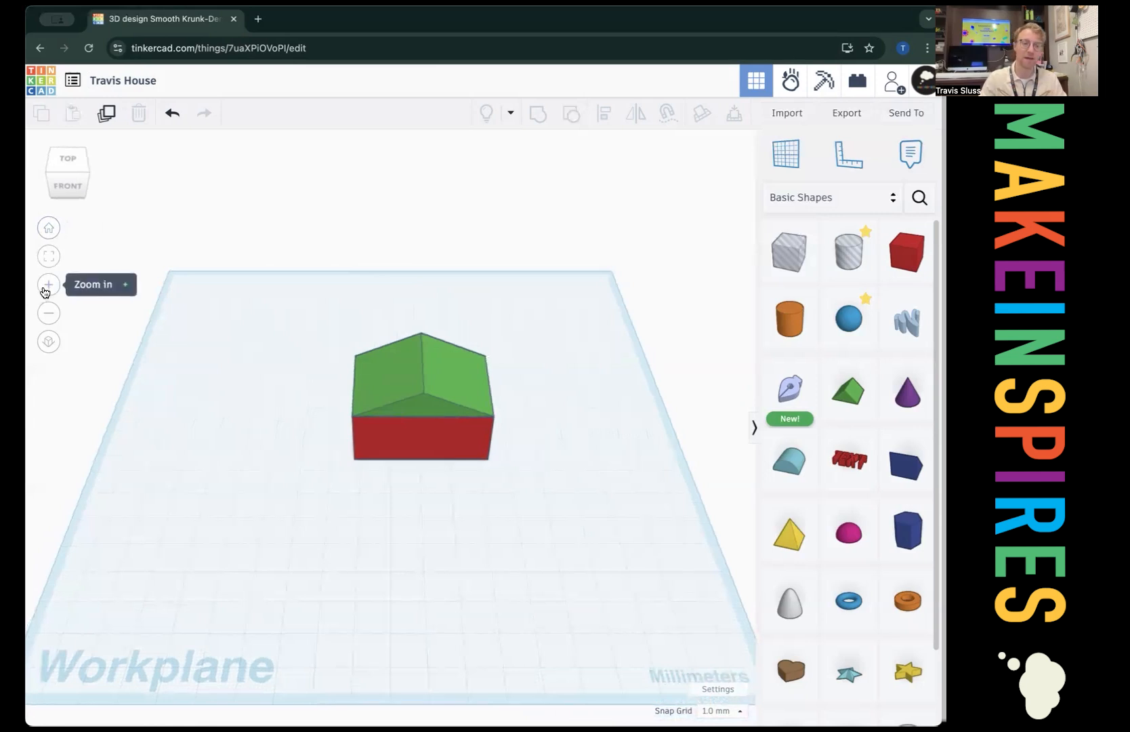
# Zoom in for a closer head-on view of the house.
pyautogui.click(48, 285)
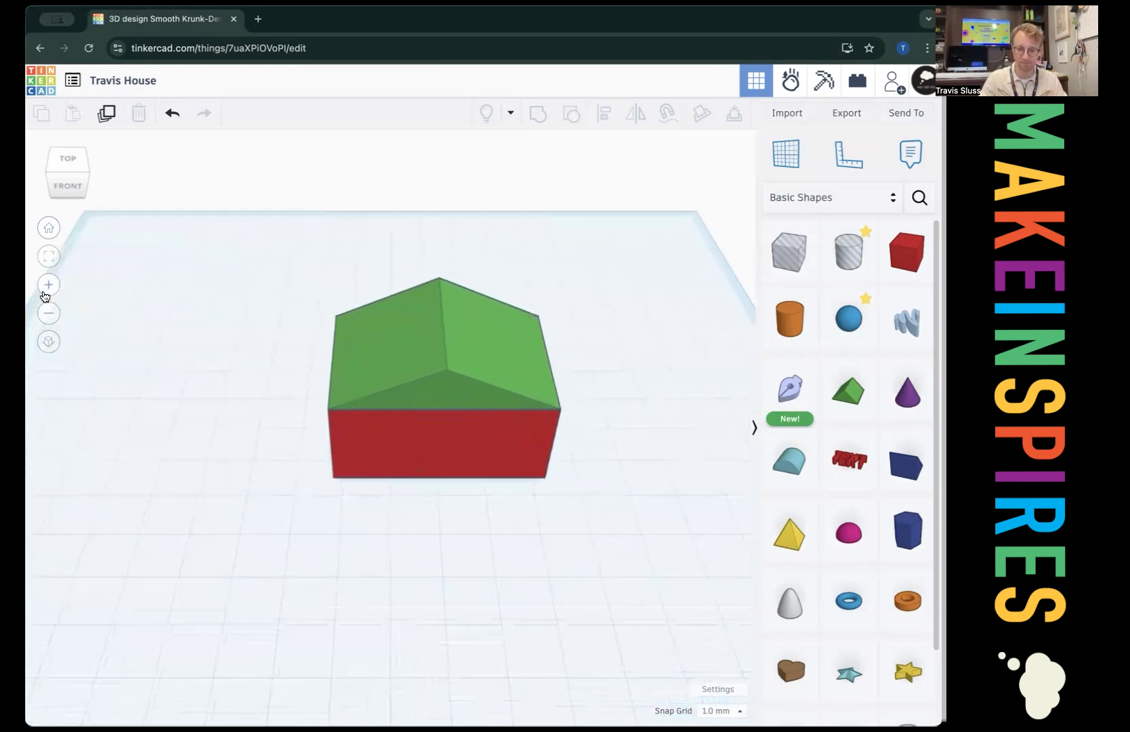
pyautogui.moveTo(790, 258)
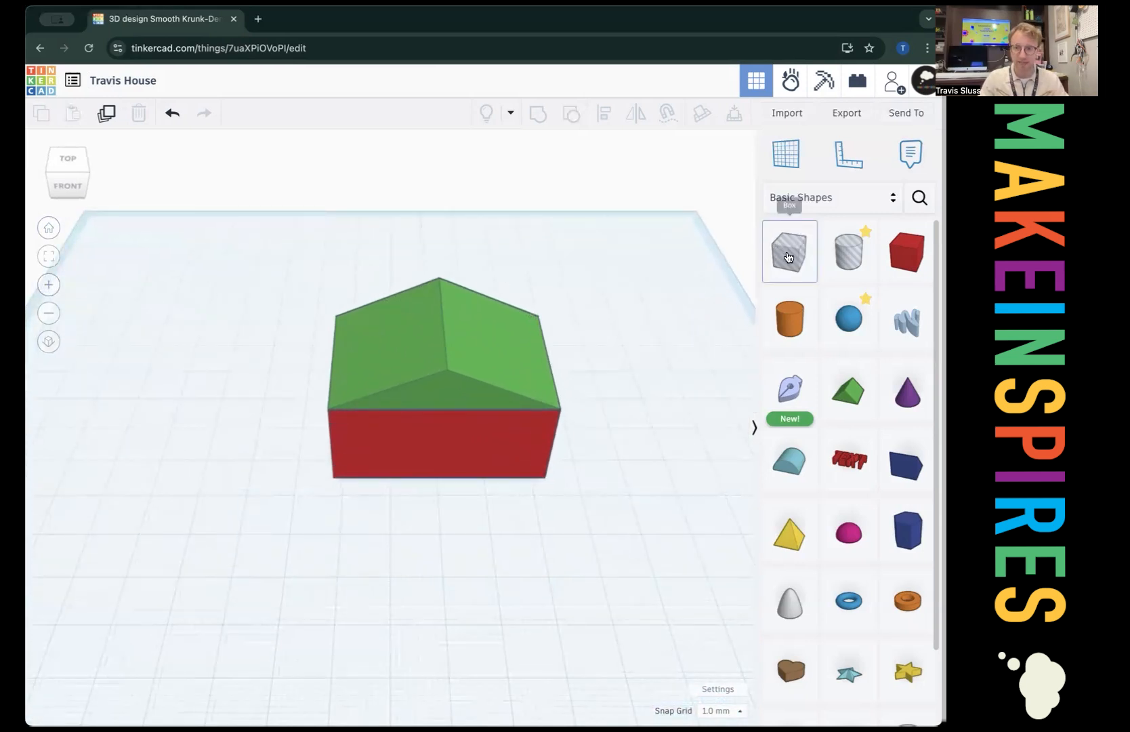
# Add a hole box in front of the house, narrow it to about 8 mm and slide it into the front wall.
pyautogui.click(790, 251)
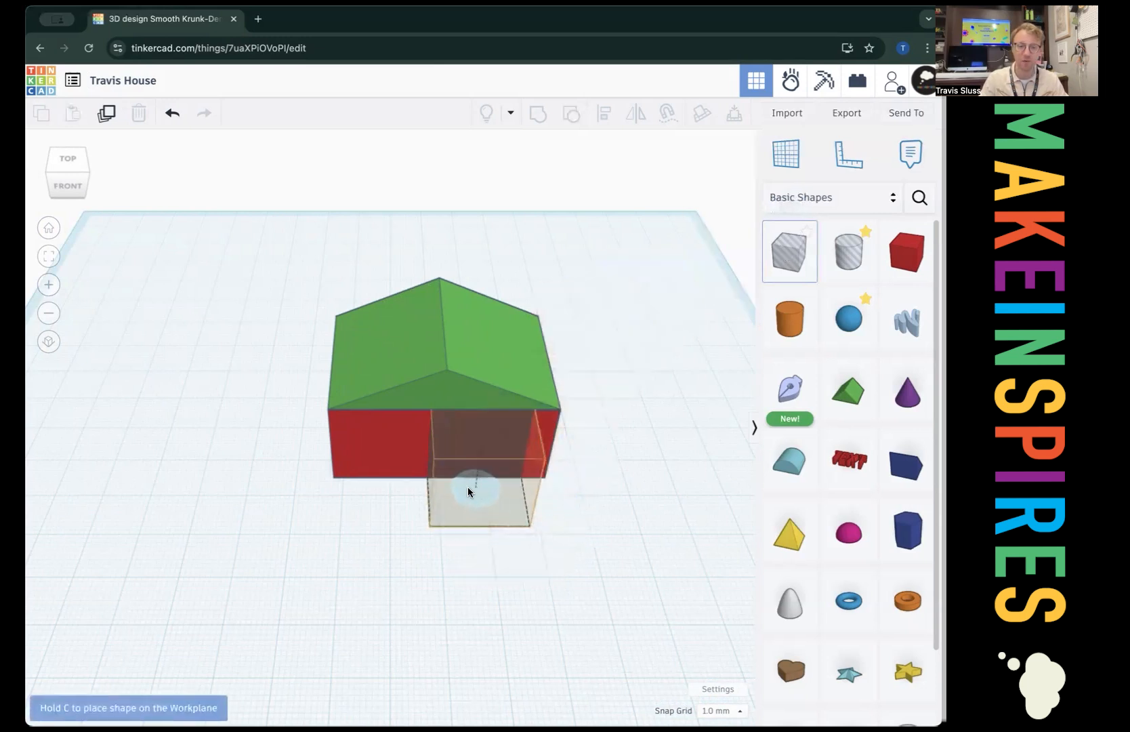
pyautogui.moveTo(472, 490); pyautogui.dragTo(444, 519)
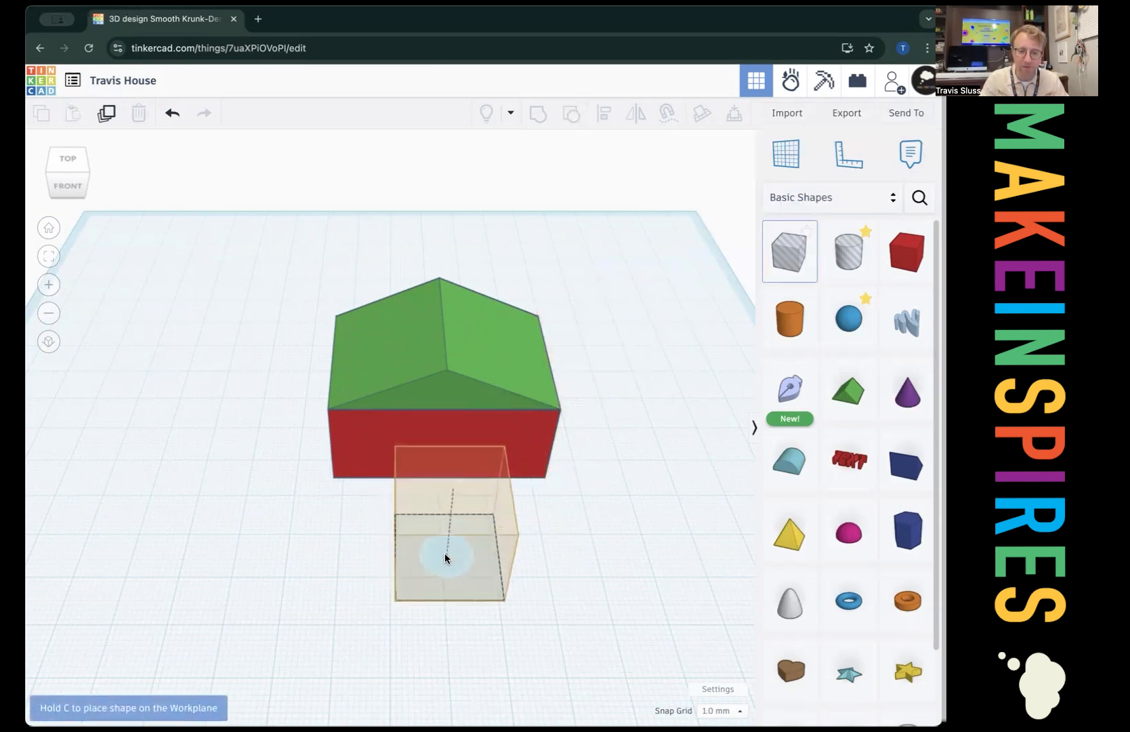
pyautogui.click(447, 560)
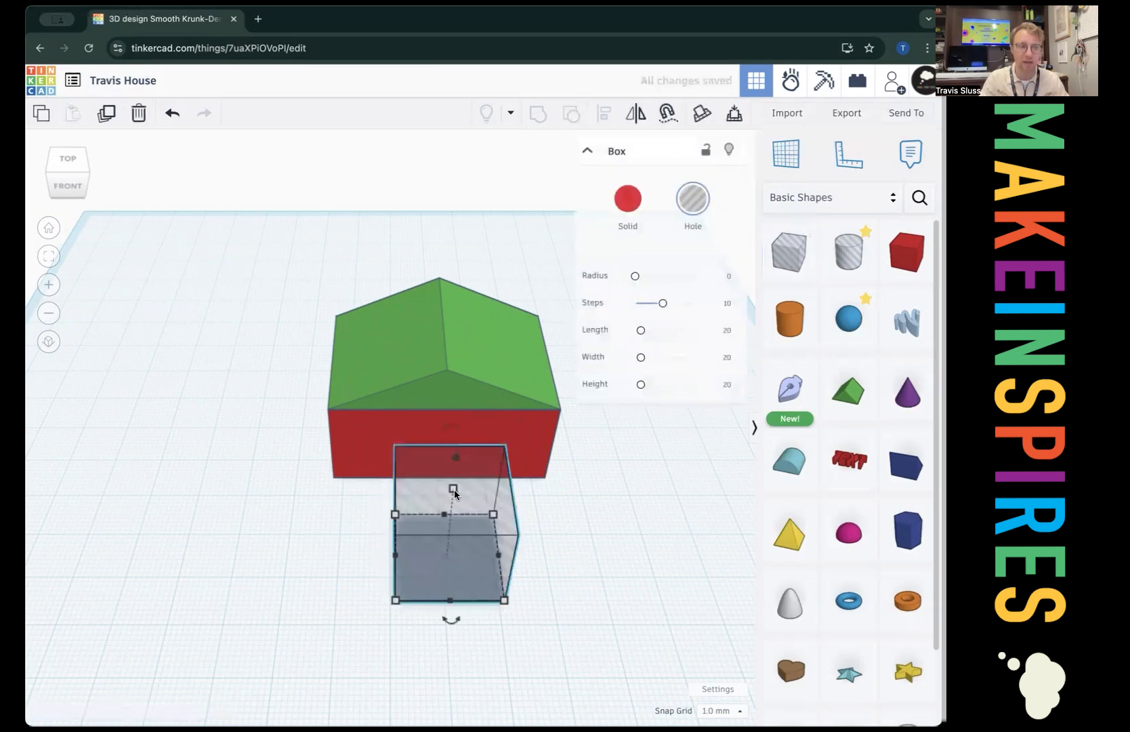
pyautogui.moveTo(454, 487); pyautogui.dragTo(450, 498)
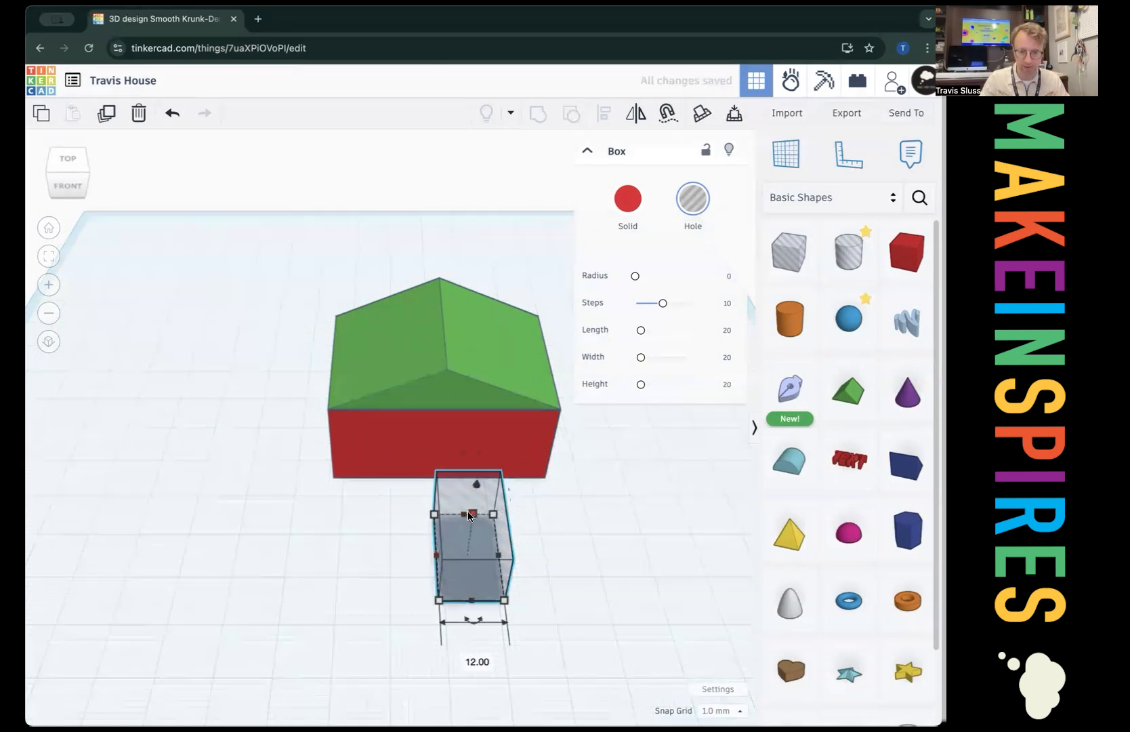
pyautogui.moveTo(471, 515); pyautogui.dragTo(496, 557)
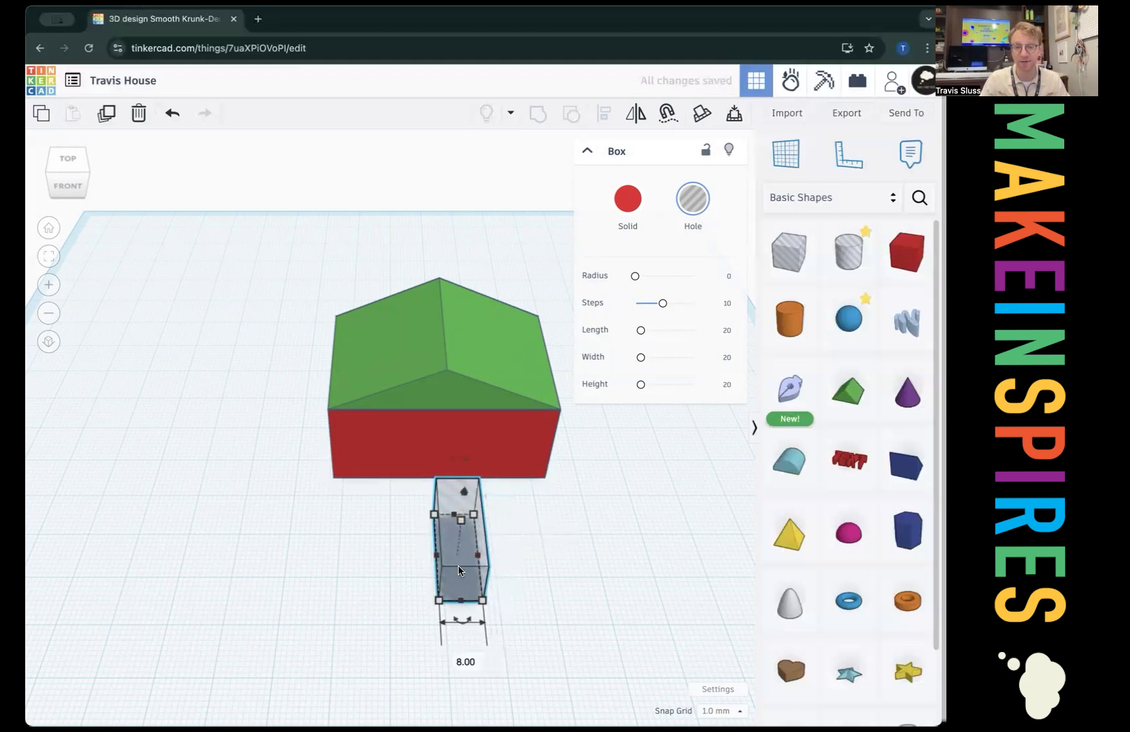
pyautogui.moveTo(461, 514); pyautogui.dragTo(461, 519)
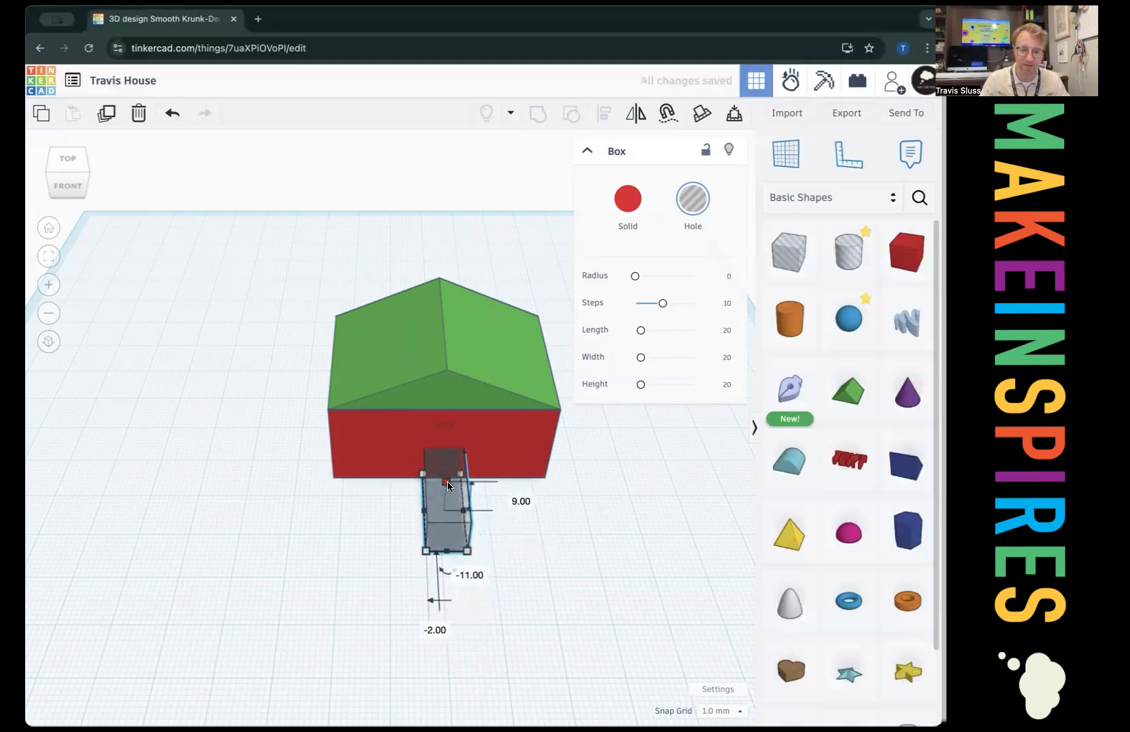
# Resize the hole to about 11 × 9 mm and move it into the house's front right corner as a doorway.
pyautogui.moveTo(447, 487); pyautogui.dragTo(479, 513)
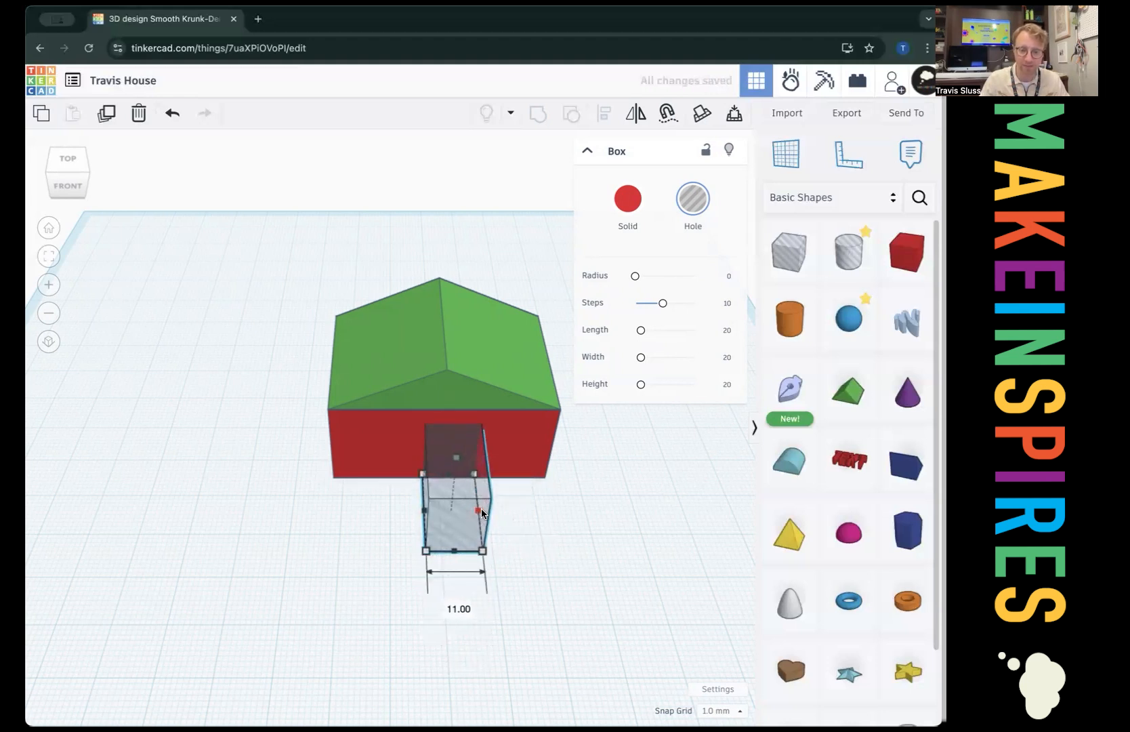
pyautogui.moveTo(477, 513); pyautogui.dragTo(494, 511)
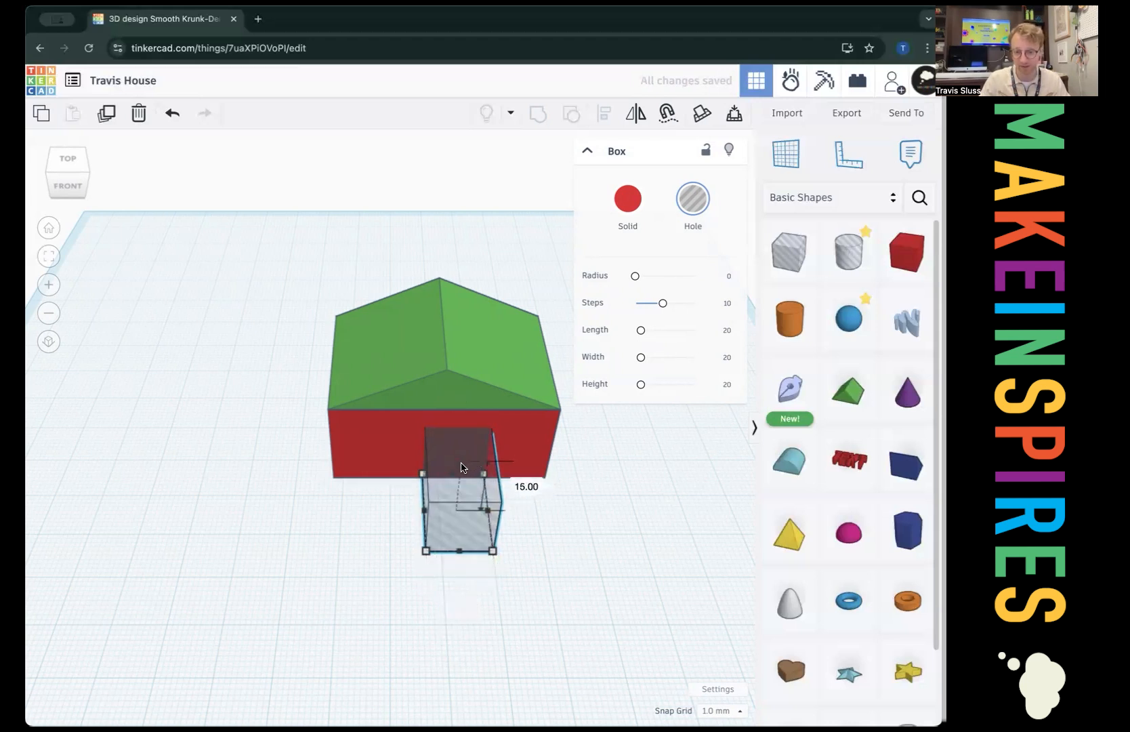
pyautogui.moveTo(490, 470); pyautogui.dragTo(491, 502)
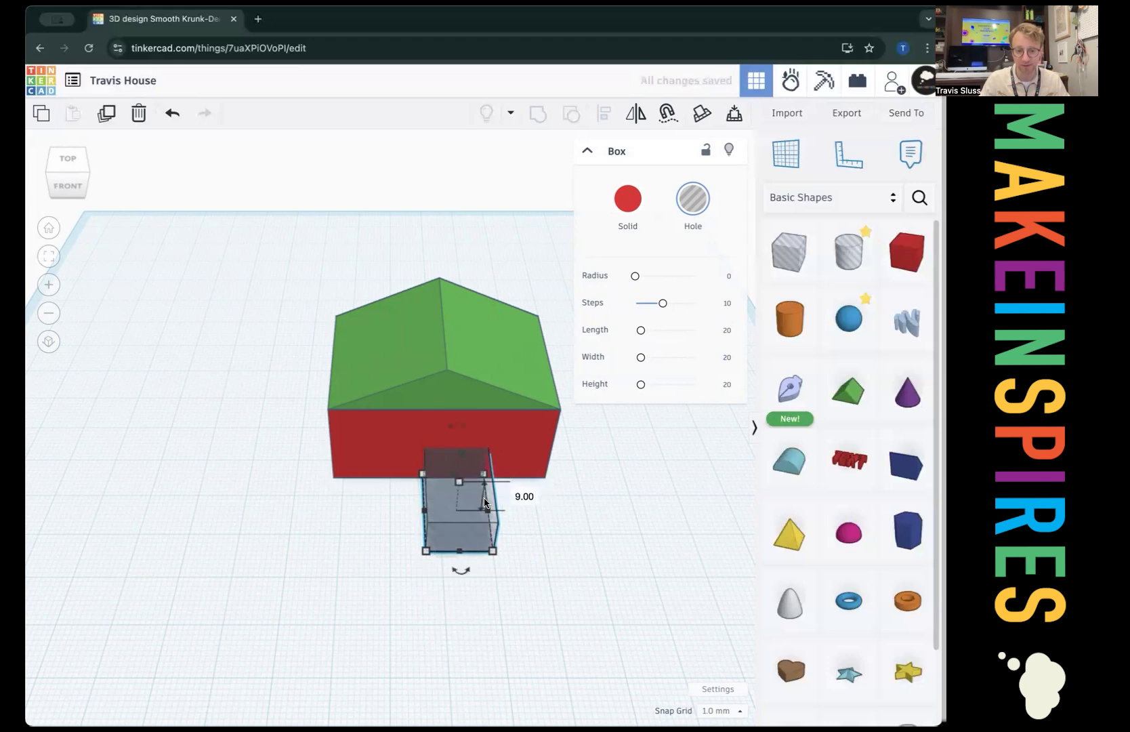
pyautogui.moveTo(487, 496); pyautogui.dragTo(453, 512)
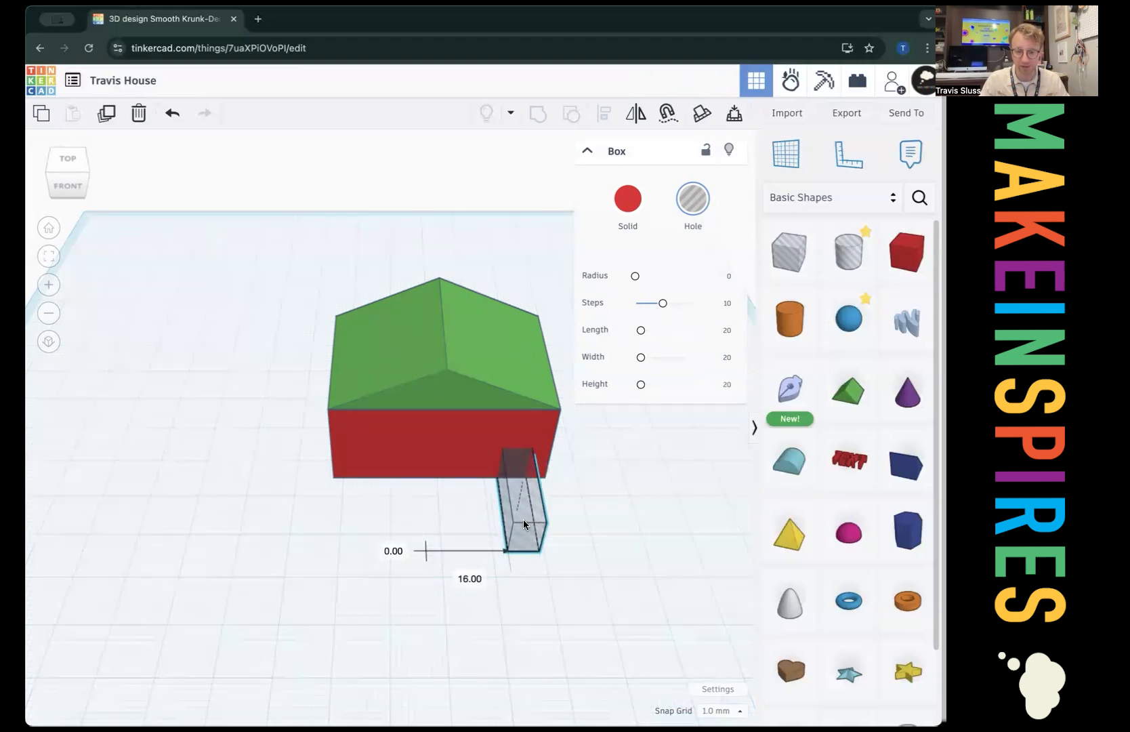
pyautogui.moveTo(523, 519); pyautogui.dragTo(512, 480)
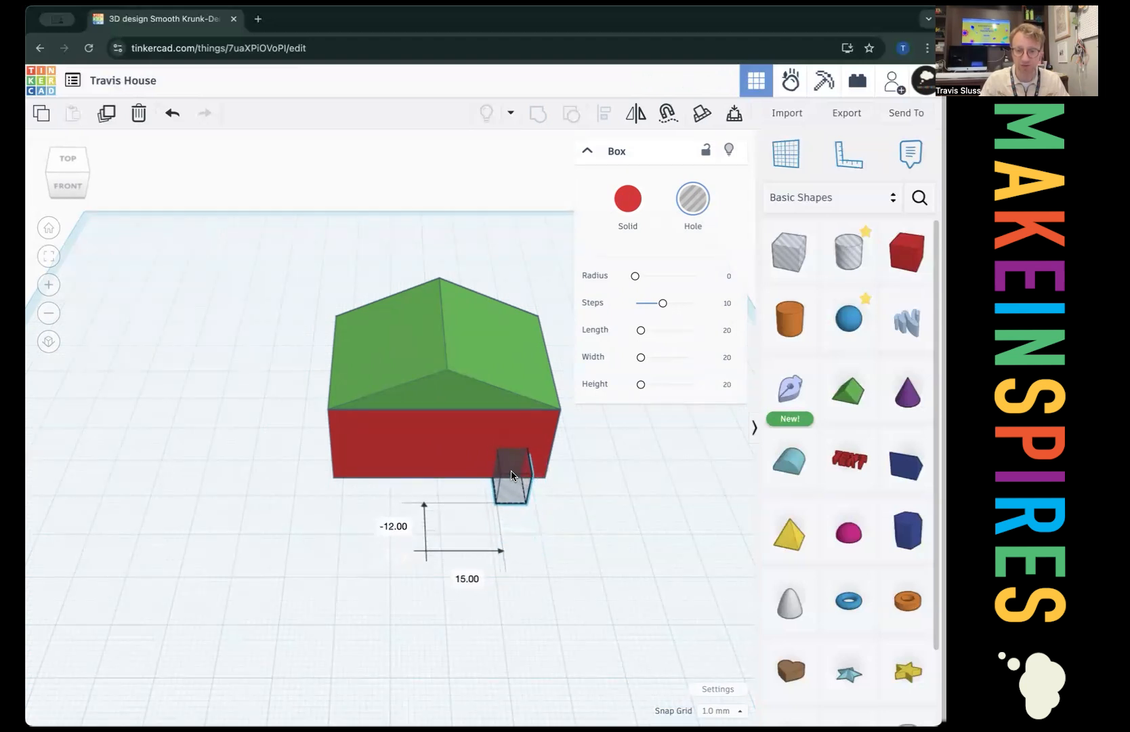
pyautogui.click(512, 475)
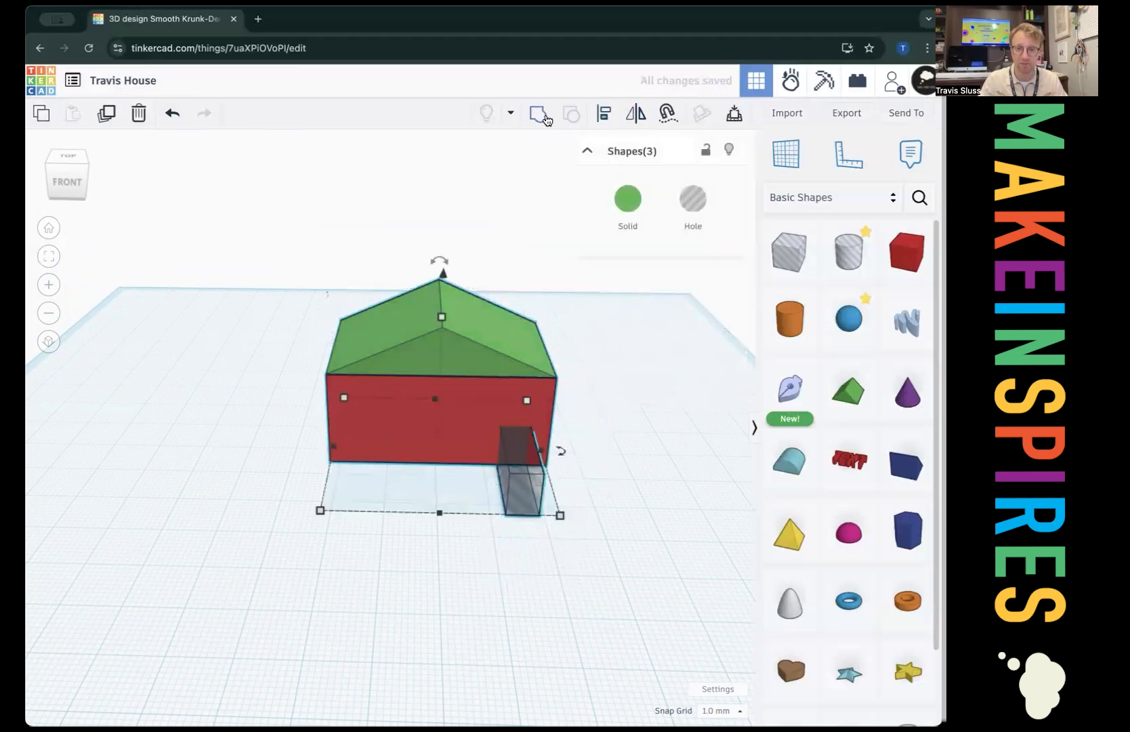
pyautogui.moveTo(536, 113)
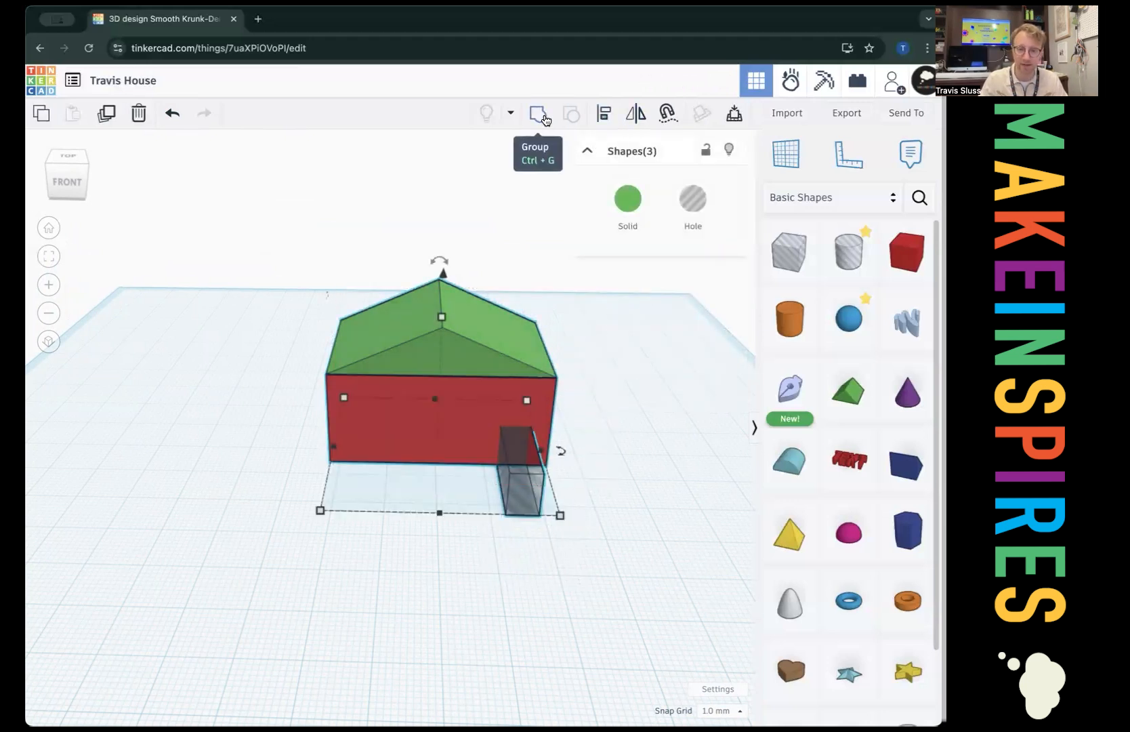
pyautogui.click(538, 114)
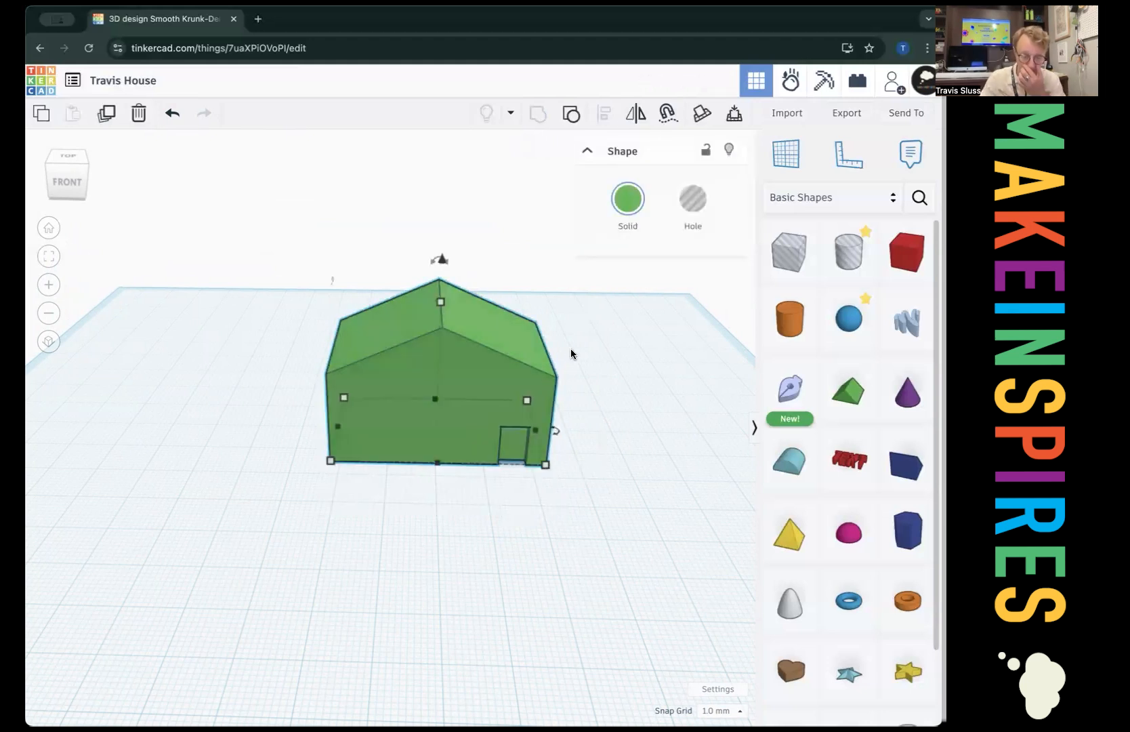
pyautogui.click(628, 198)
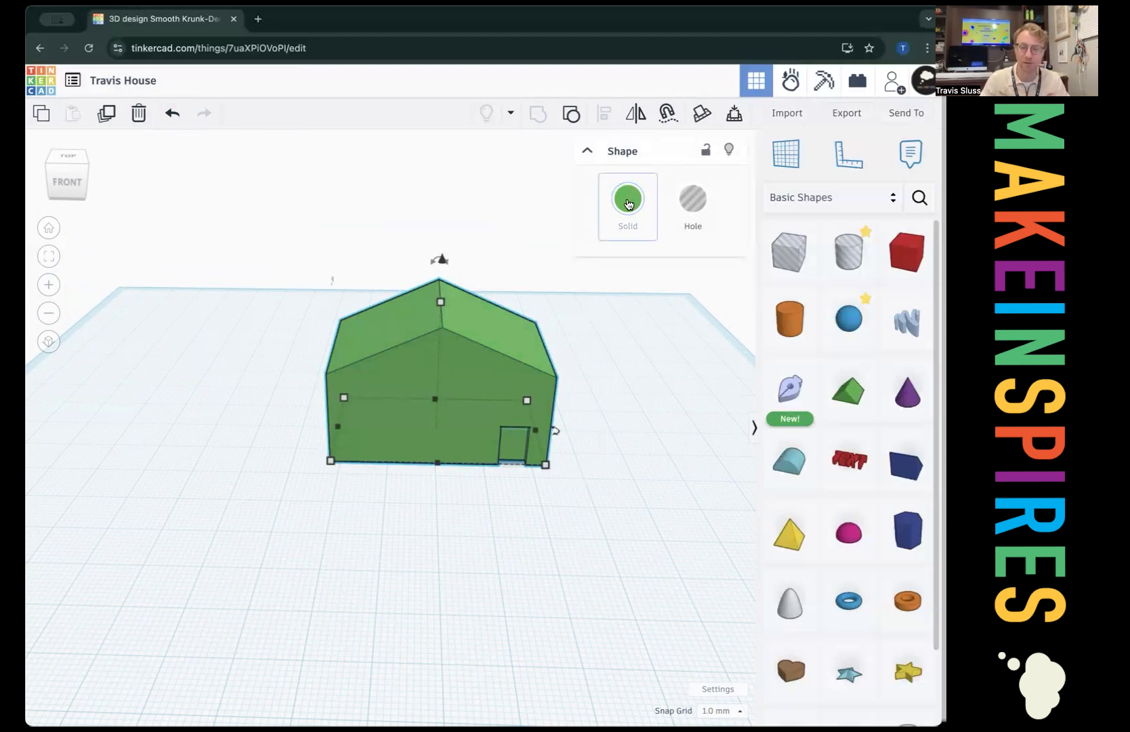
pyautogui.click(628, 196)
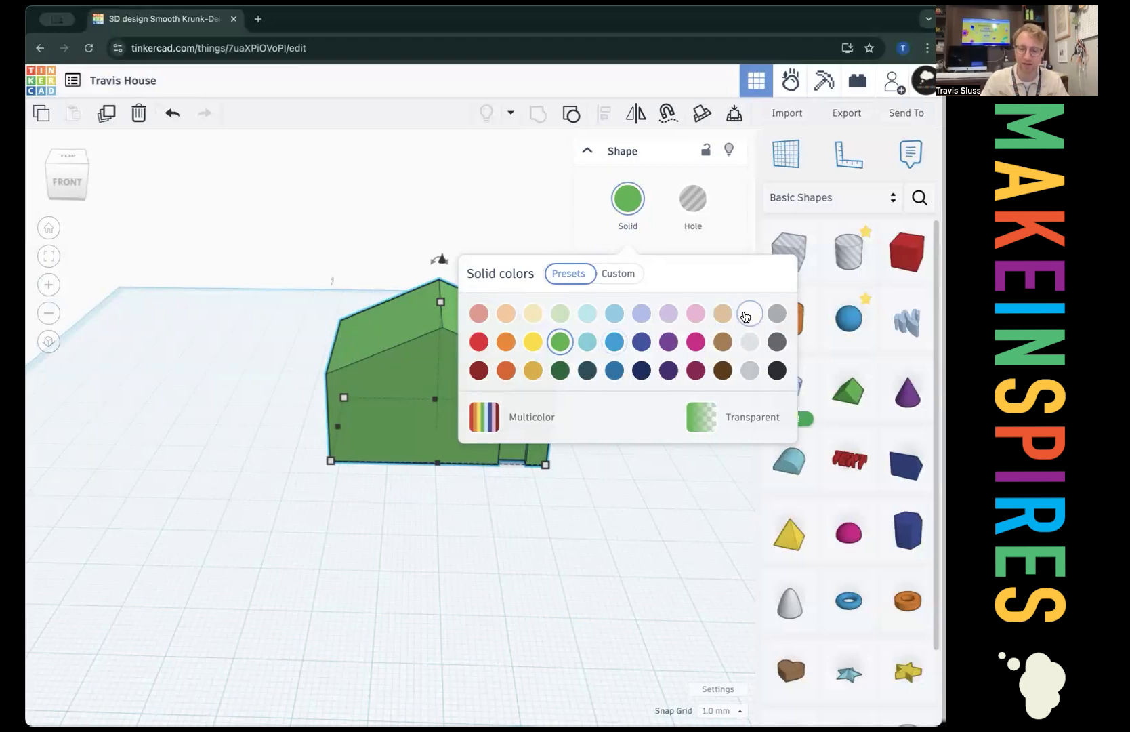
pyautogui.click(749, 313)
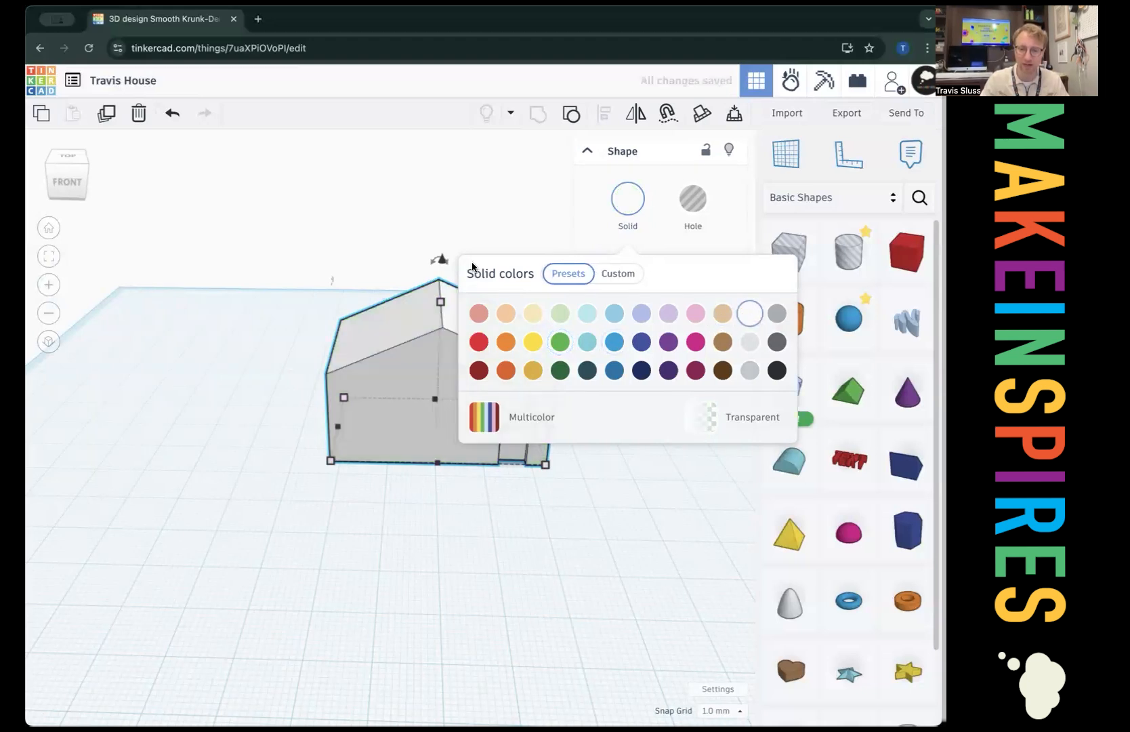
pyautogui.moveTo(260, 367)
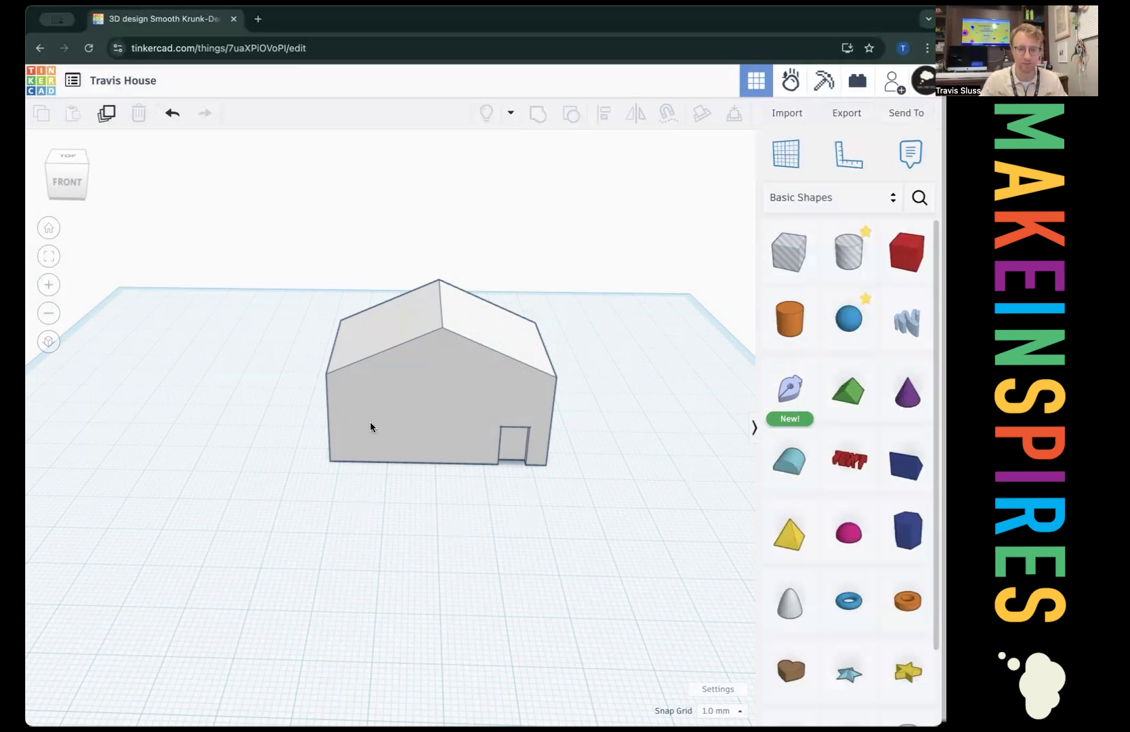
pyautogui.moveTo(405, 487)
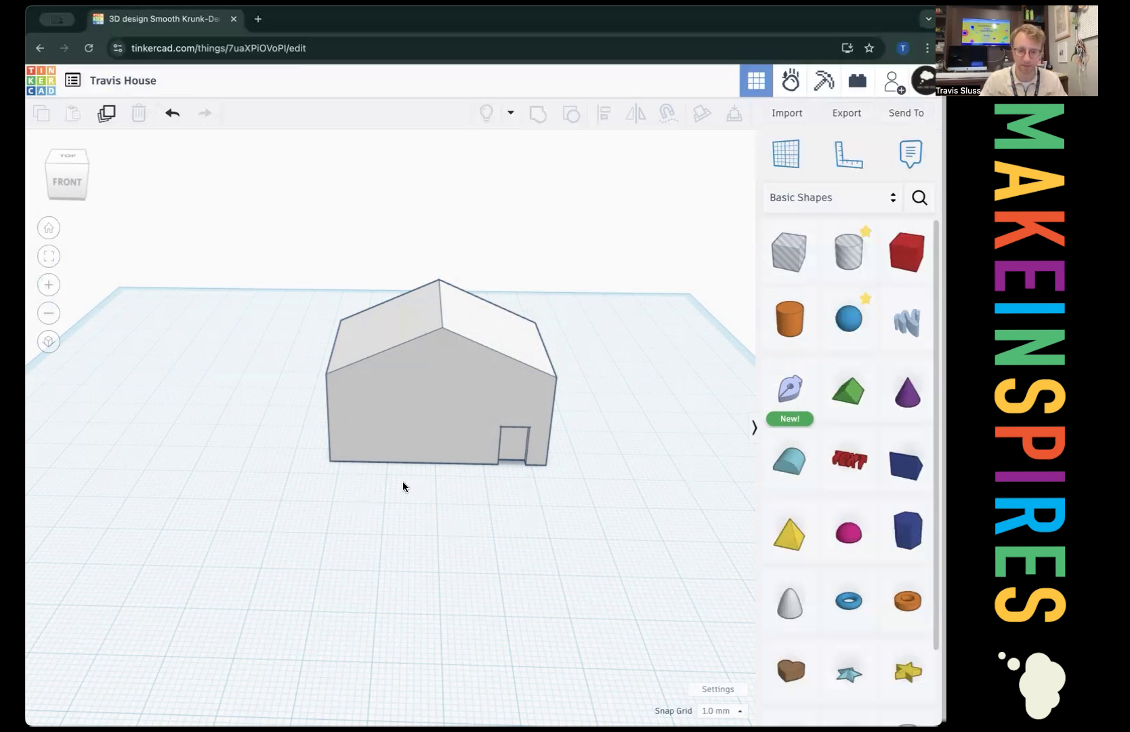
pyautogui.moveTo(522, 394)
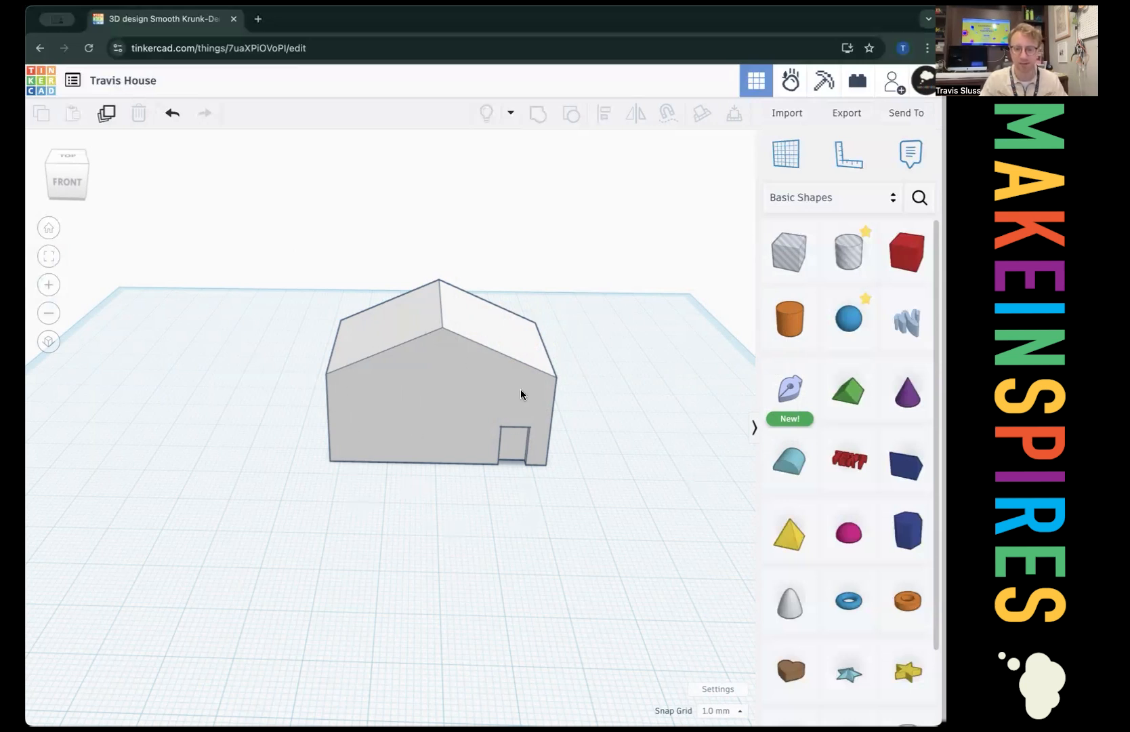
pyautogui.moveTo(794, 269)
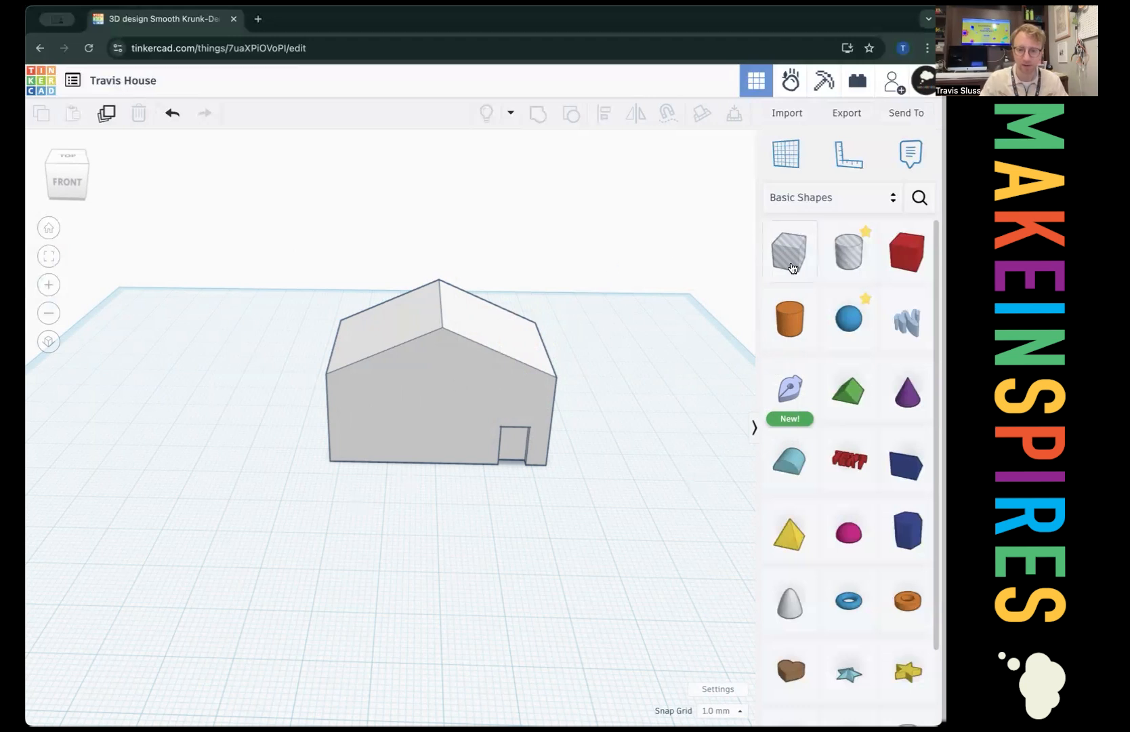
pyautogui.moveTo(465, 256)
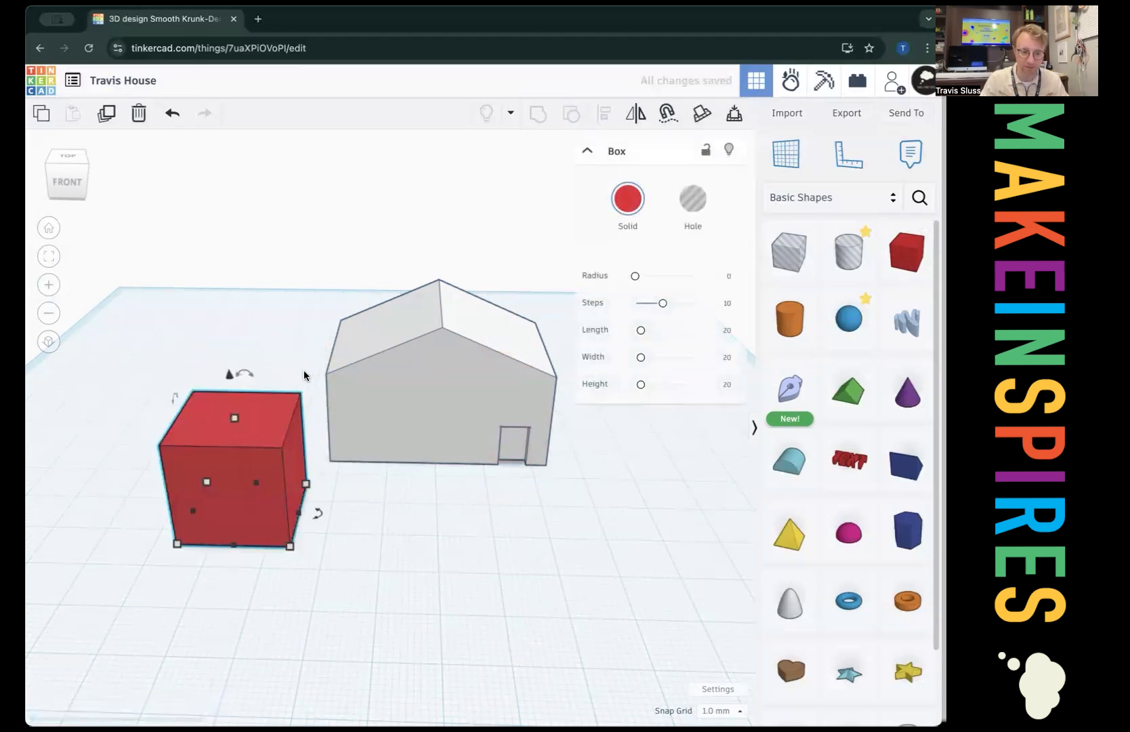
# Flatten the new box into a thin slab under the house and colour it green.
pyautogui.moveTo(235, 417); pyautogui.dragTo(234, 470)
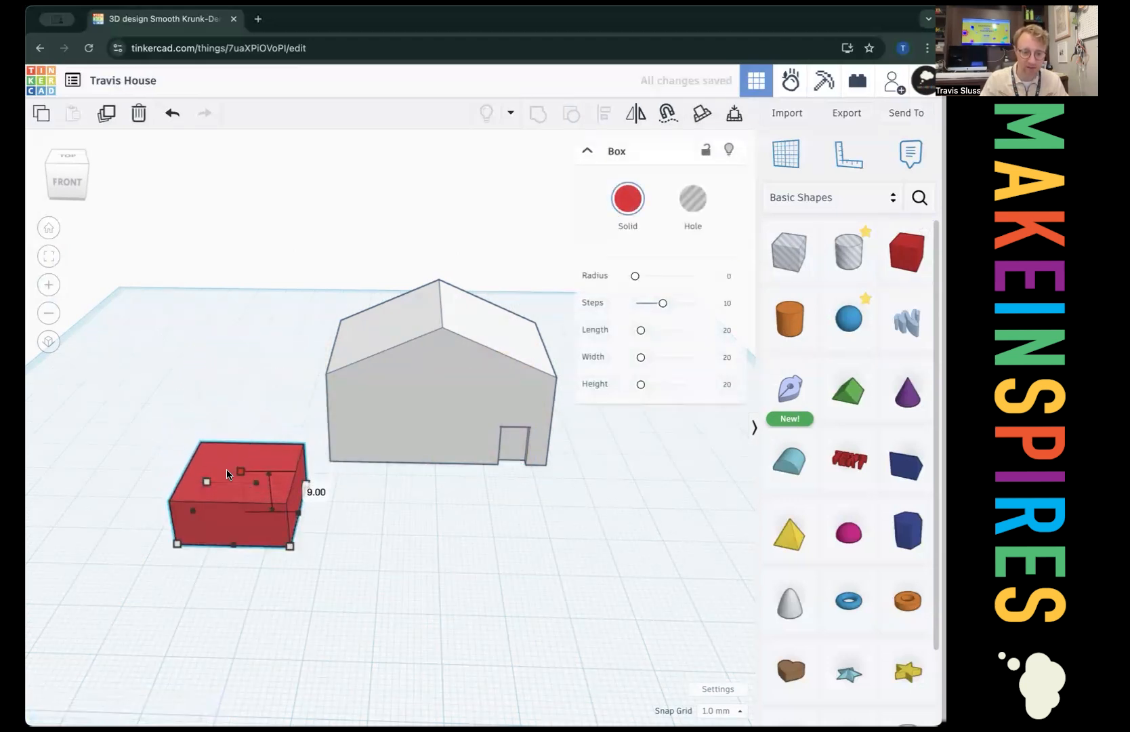
pyautogui.moveTo(240, 470); pyautogui.dragTo(245, 503)
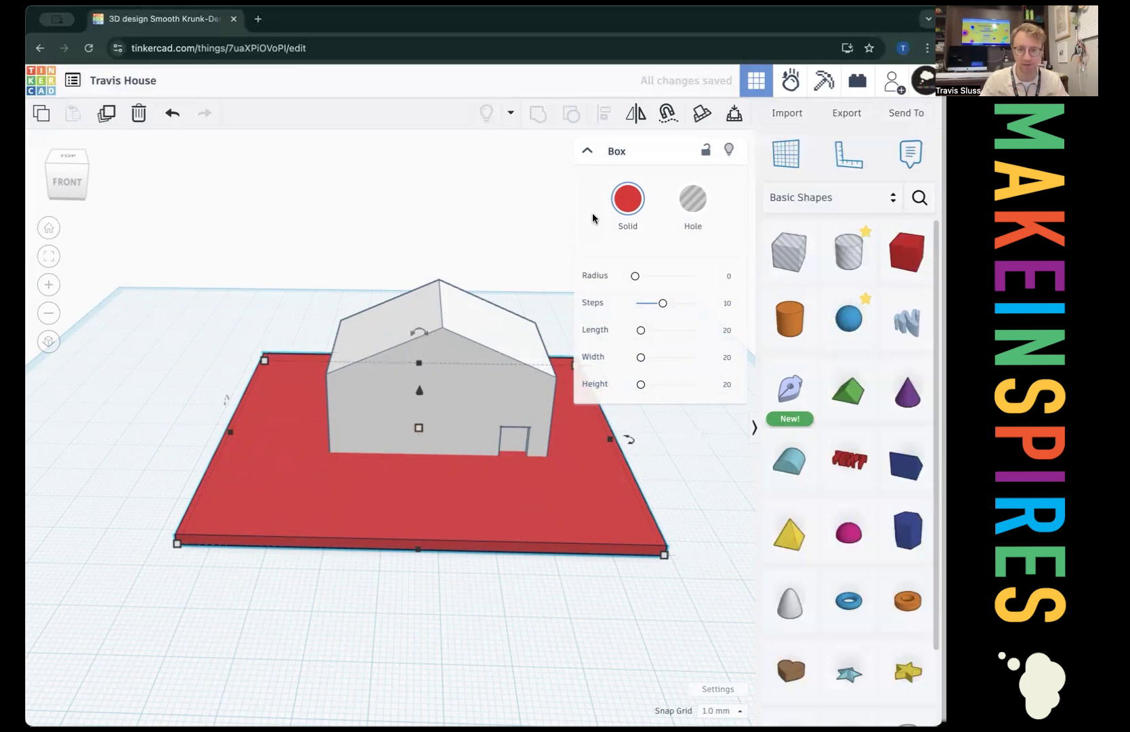
pyautogui.click(628, 198)
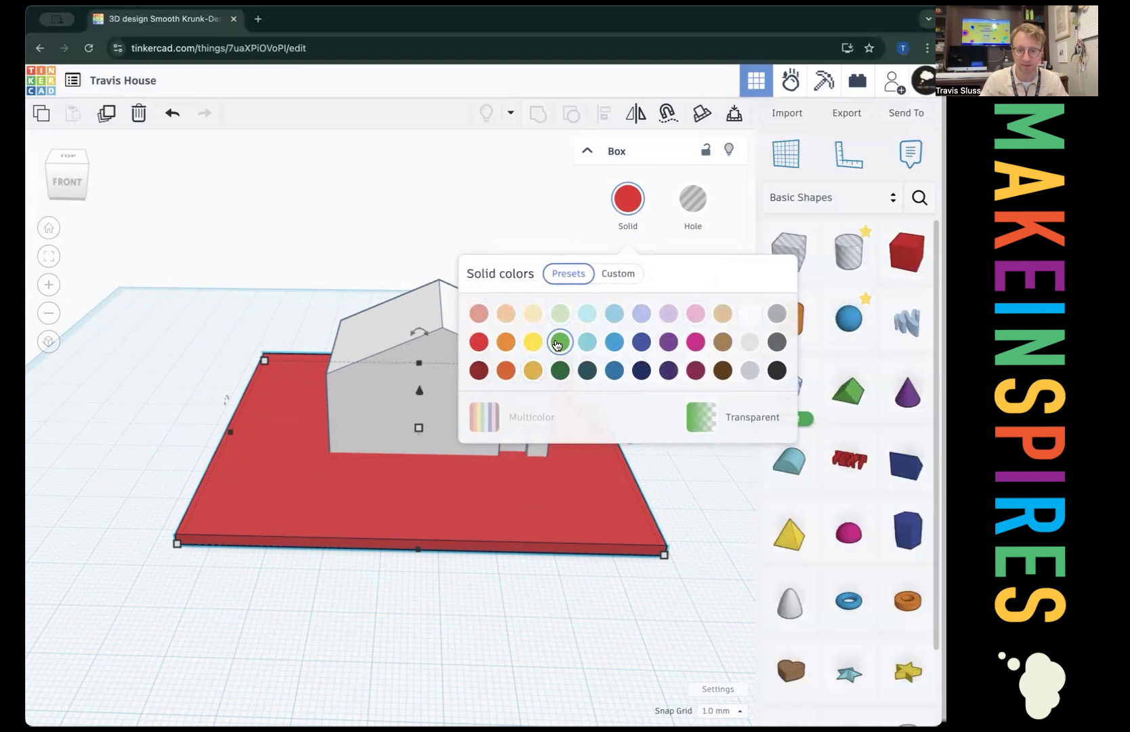
pyautogui.click(559, 342)
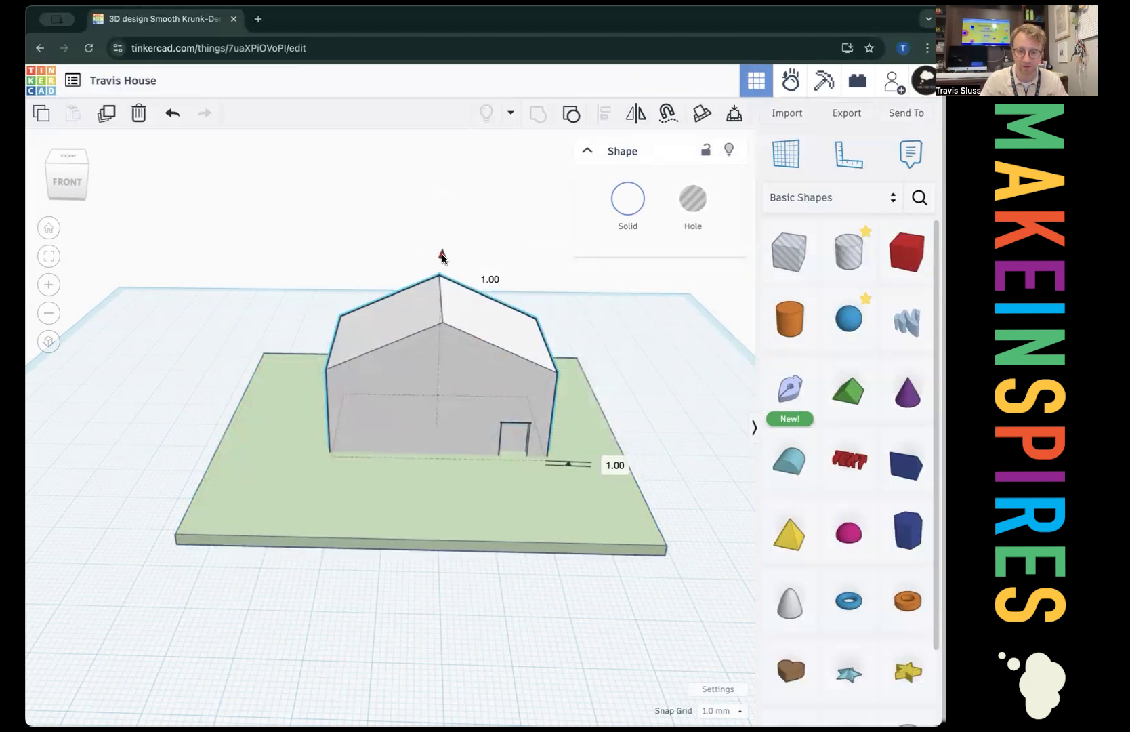
# Enlarge the house on the green ground slab.
pyautogui.click(447, 374)
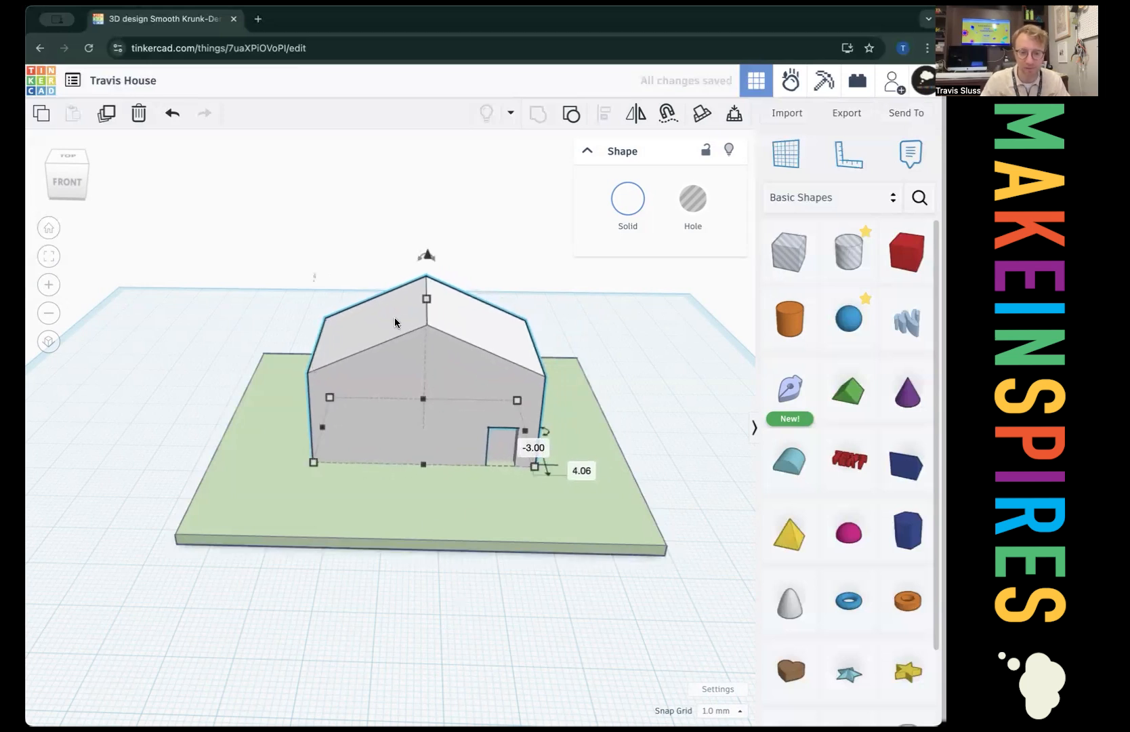
pyautogui.click(415, 432)
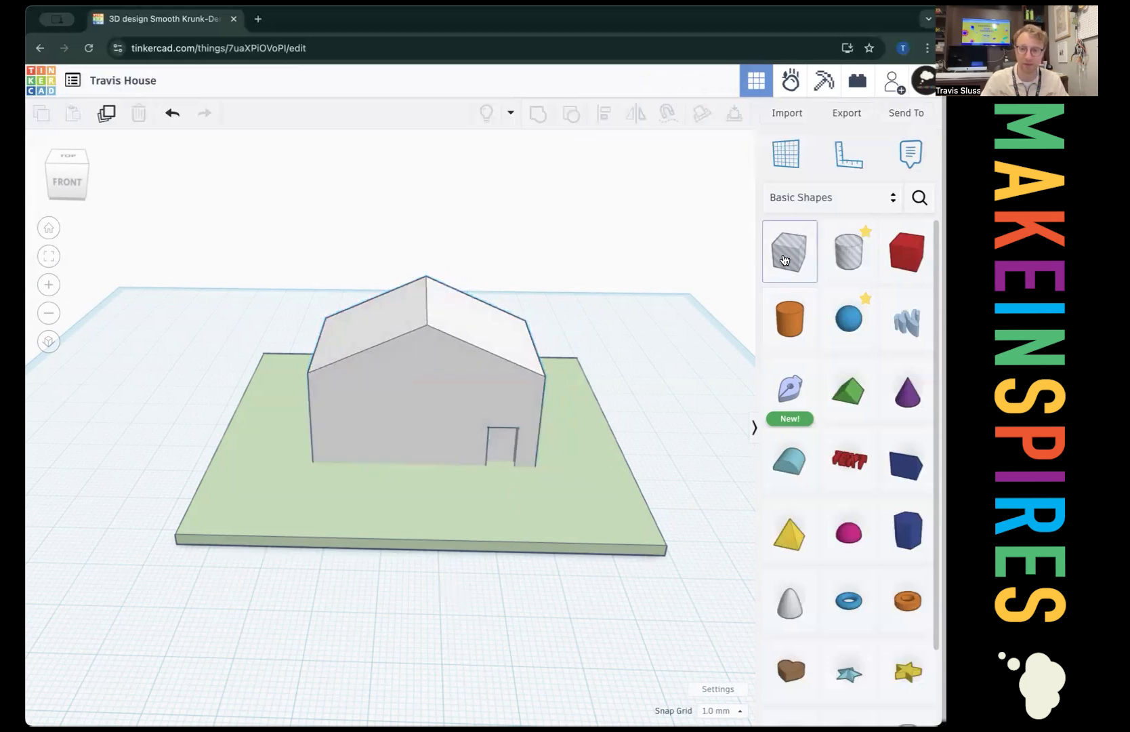
pyautogui.moveTo(787, 258)
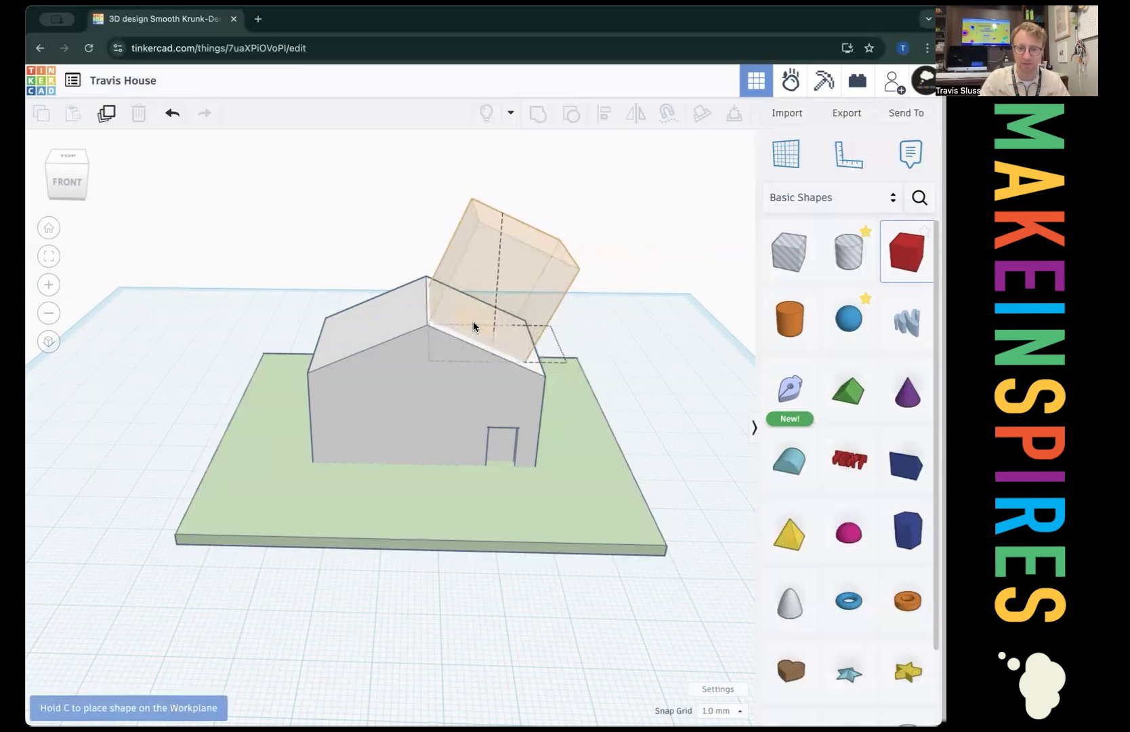
# Bring in a new red box and shrink it to chimney size.
pyautogui.moveTo(473, 327); pyautogui.dragTo(563, 544)
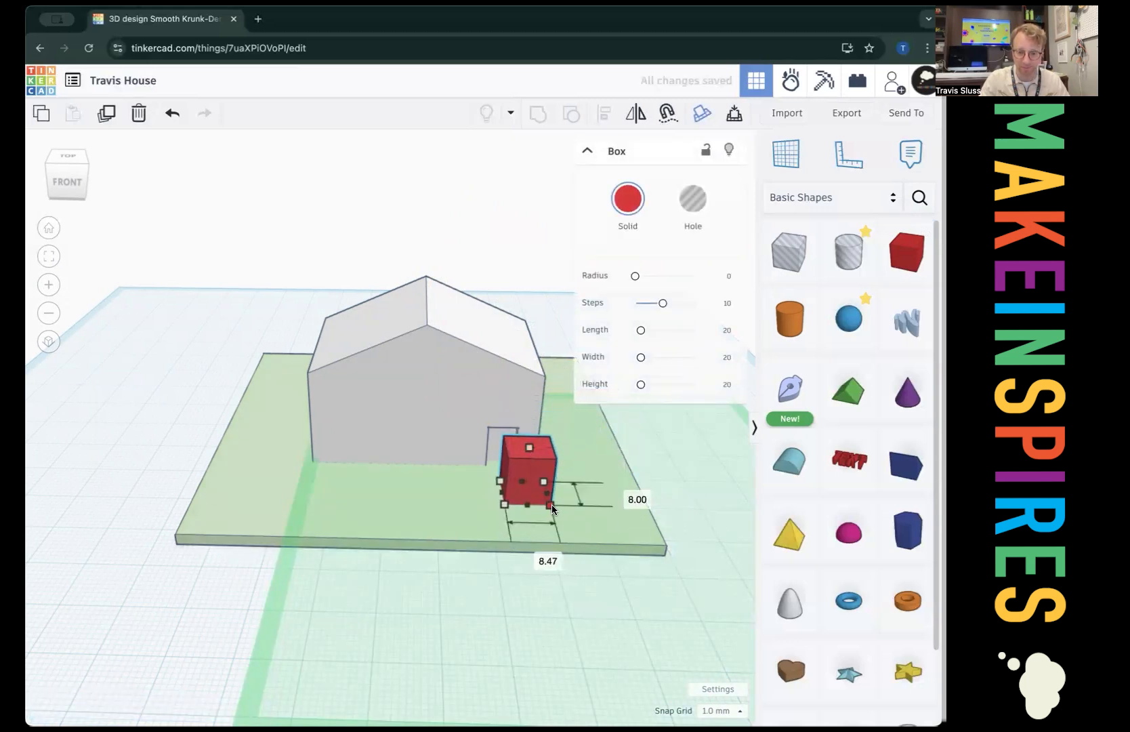
pyautogui.moveTo(549, 505); pyautogui.dragTo(530, 491)
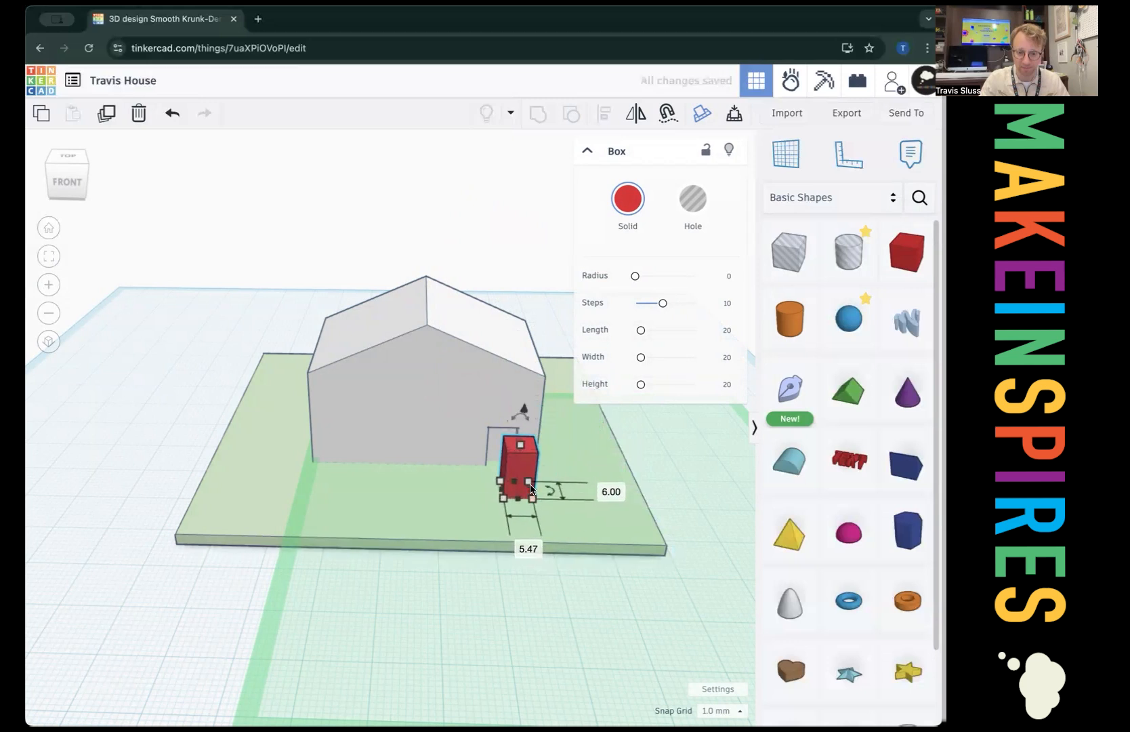
pyautogui.moveTo(517, 480); pyautogui.dragTo(526, 400)
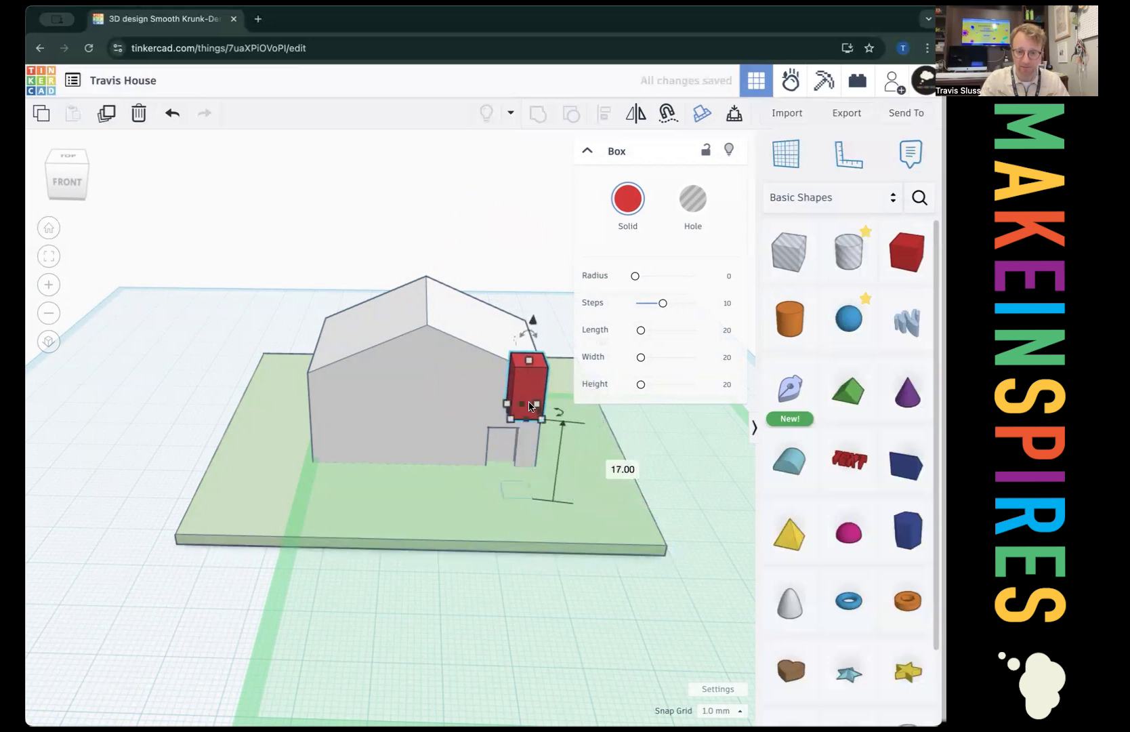
# Raise the chimney box and set it on the roof at the right height.
pyautogui.moveTo(525, 382); pyautogui.dragTo(497, 317)
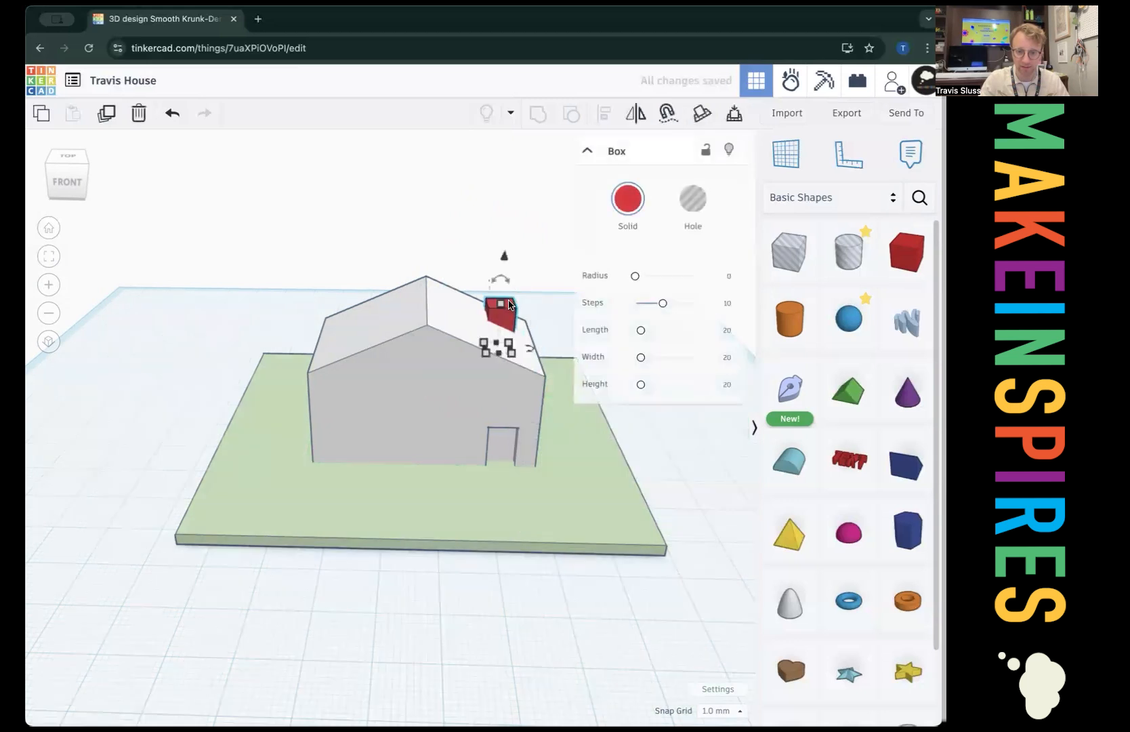
pyautogui.moveTo(499, 306); pyautogui.dragTo(502, 289)
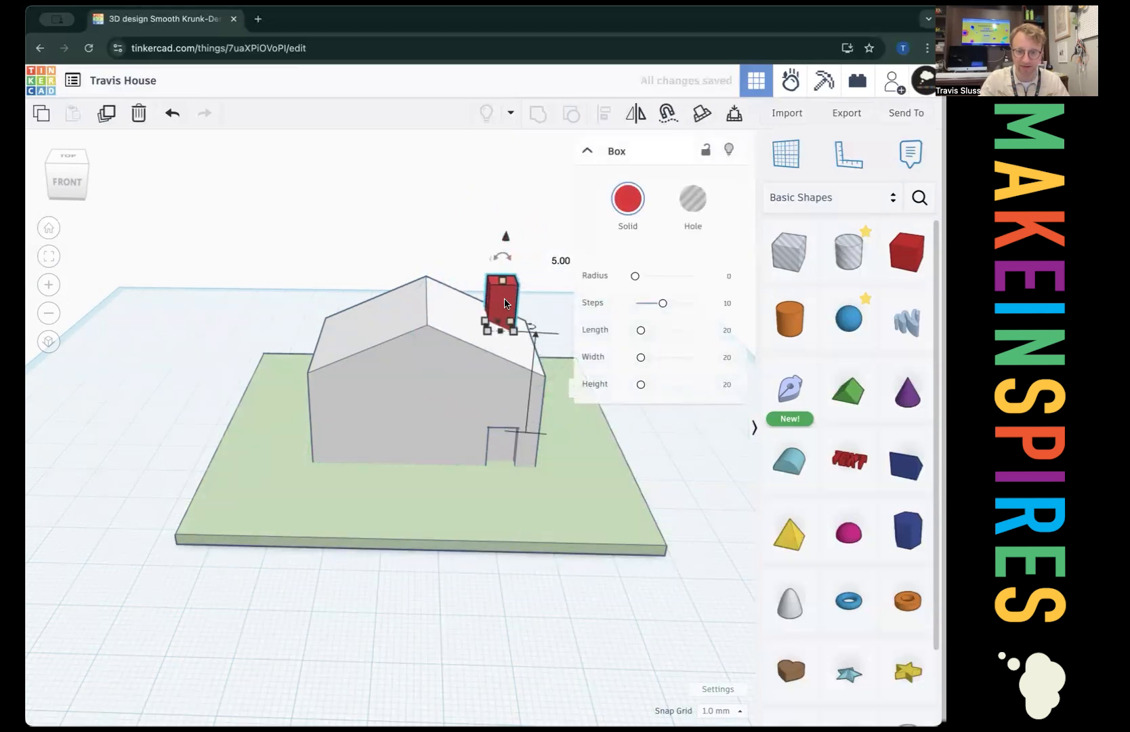
pyautogui.moveTo(503, 302); pyautogui.dragTo(448, 285)
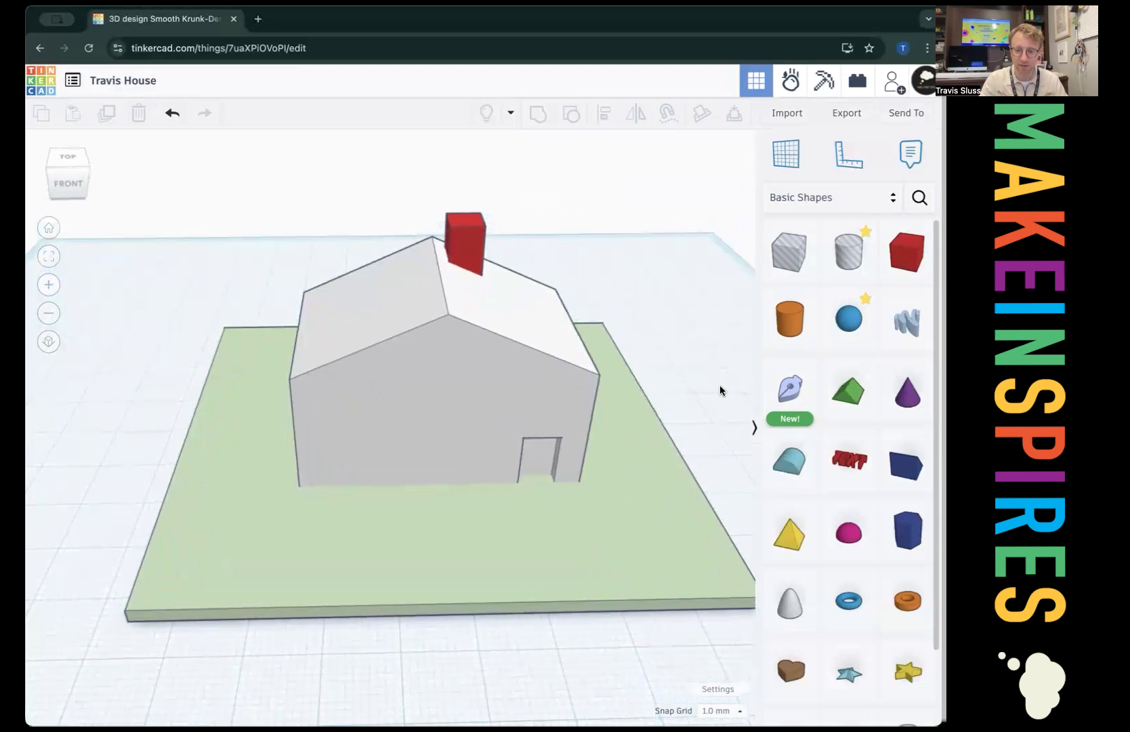
pyautogui.moveTo(790, 252)
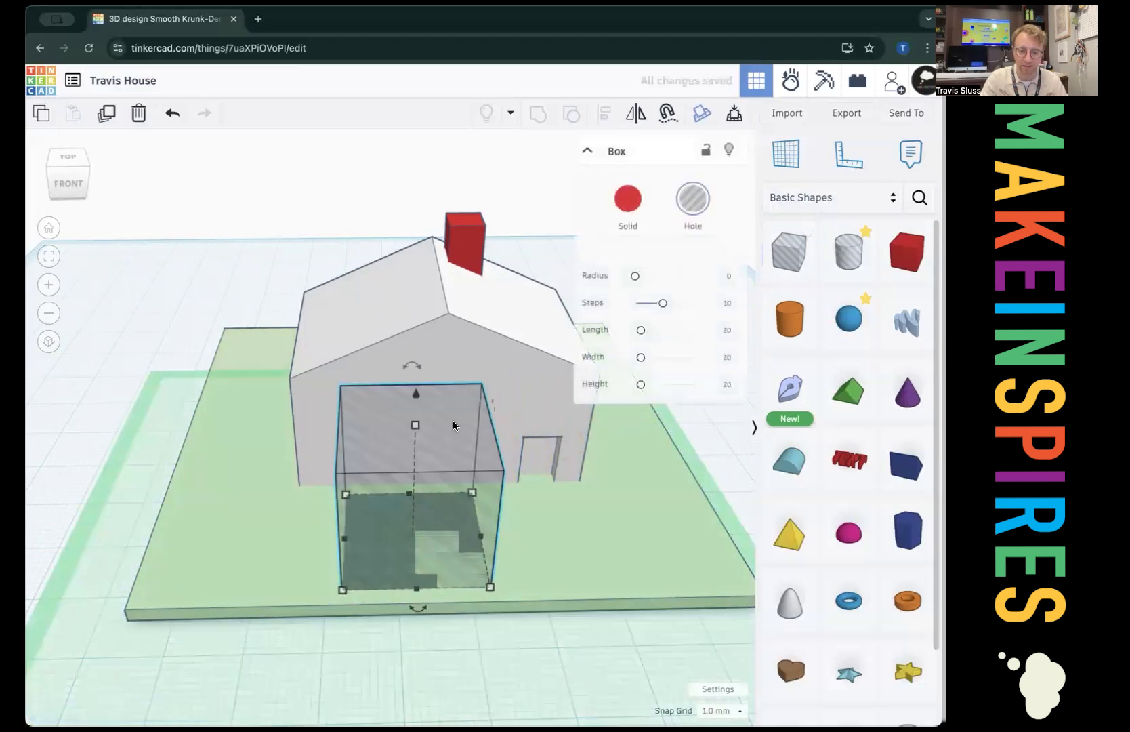
# Shrink the hole box in front of the house to a narrow, tall garage-door opening.
pyautogui.moveTo(414, 424); pyautogui.dragTo(414, 504)
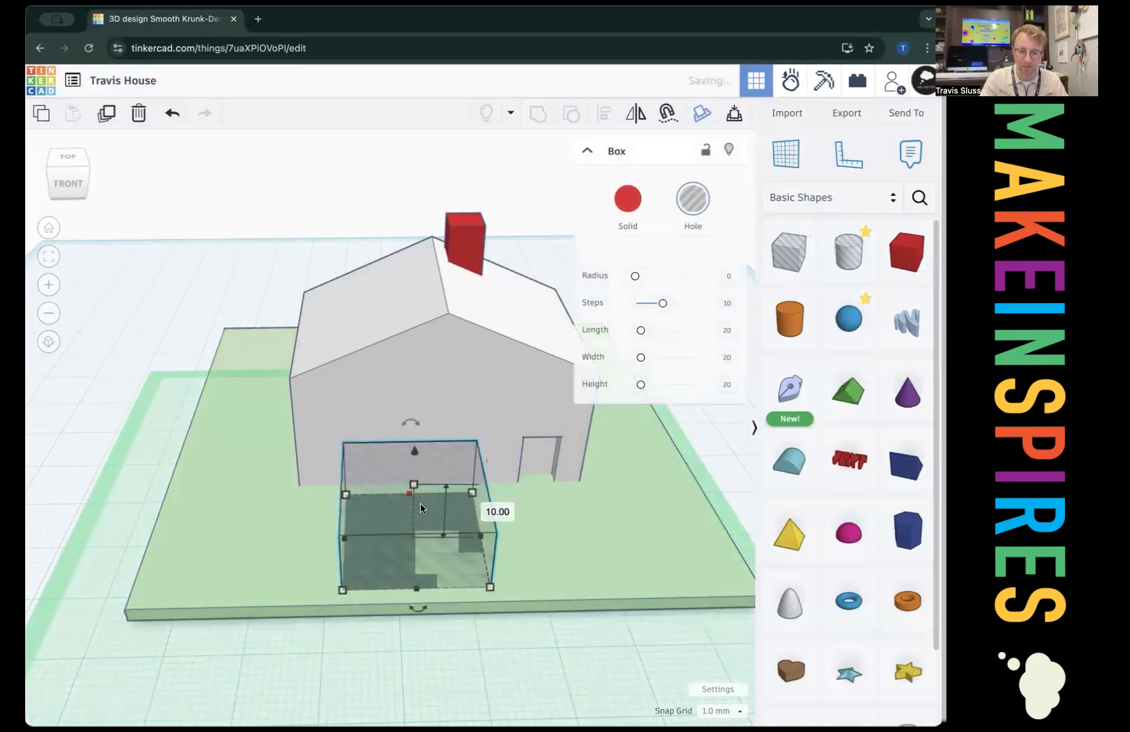
pyautogui.moveTo(490, 488); pyautogui.dragTo(381, 495)
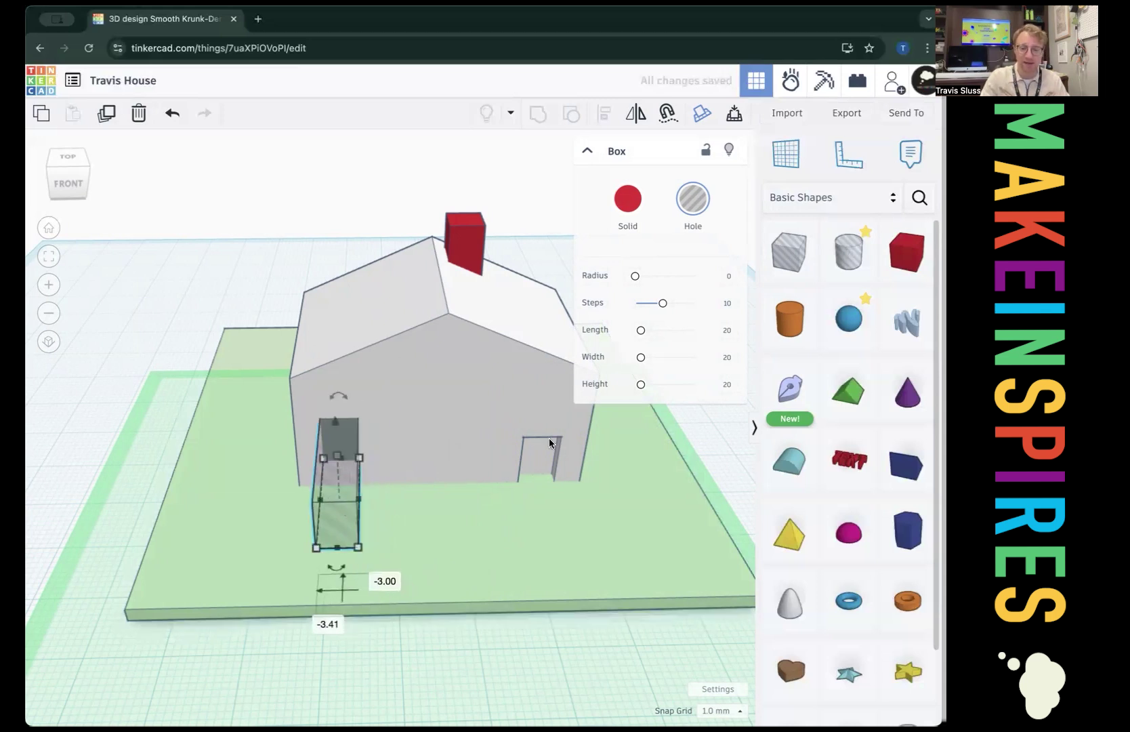
pyautogui.moveTo(506, 428)
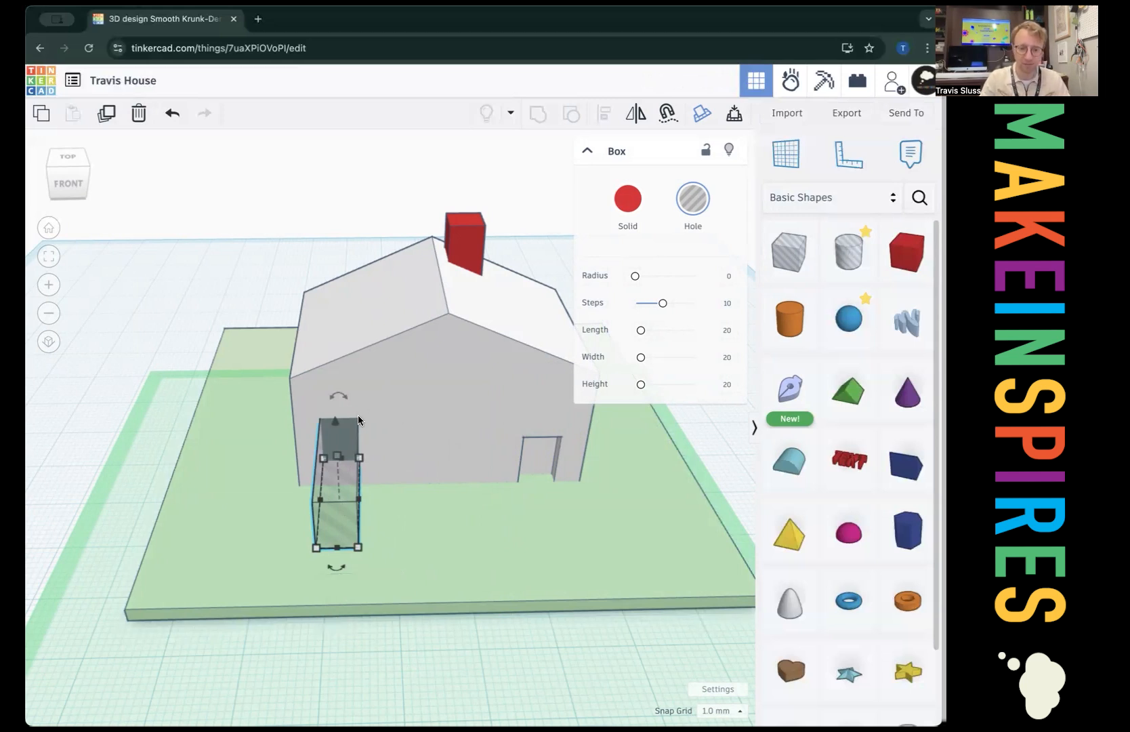
pyautogui.moveTo(302, 401)
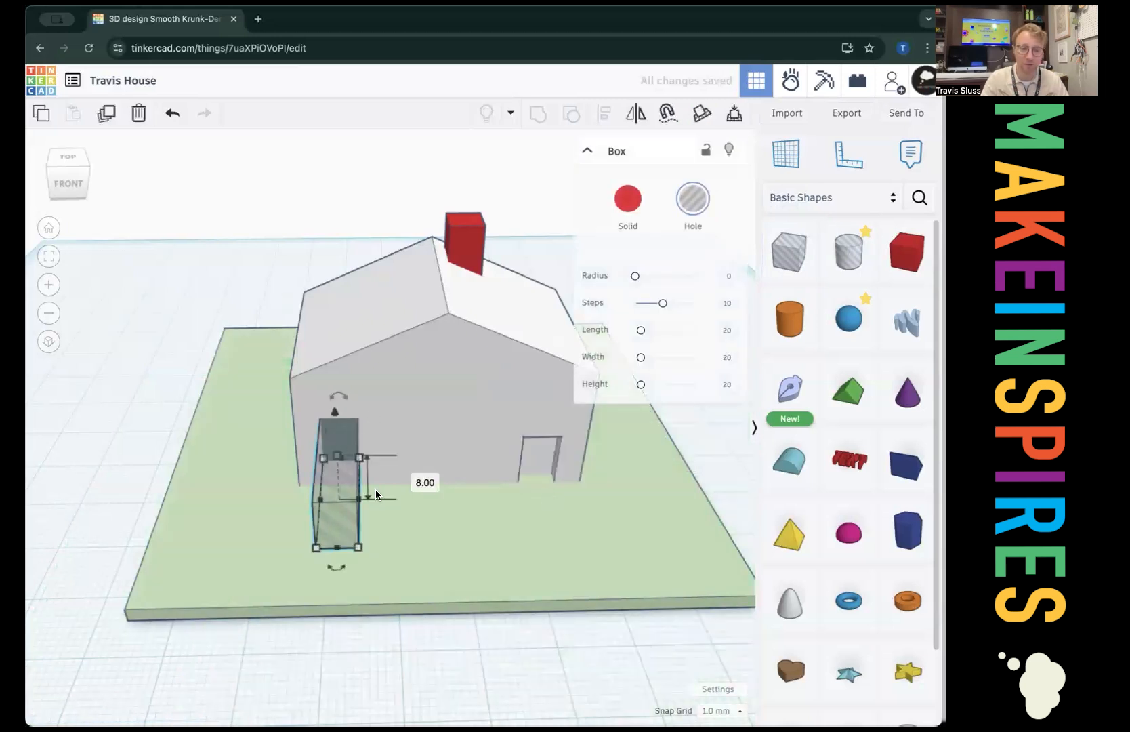
pyautogui.moveTo(107, 119)
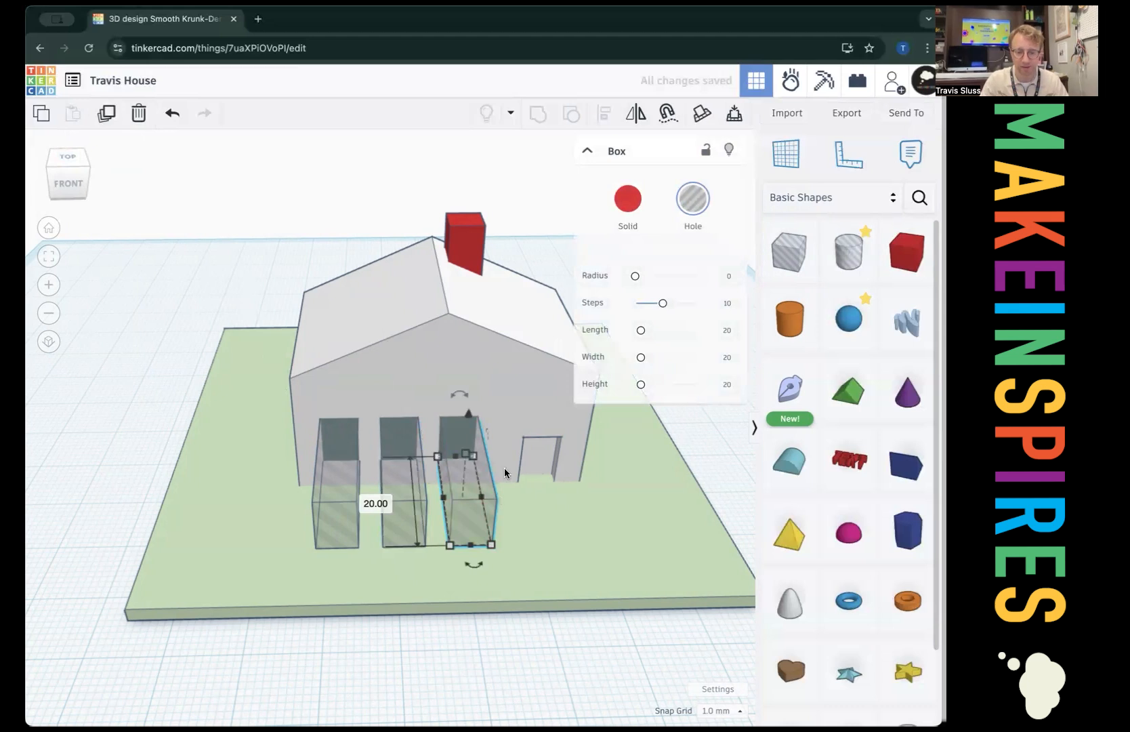
pyautogui.moveTo(458, 480)
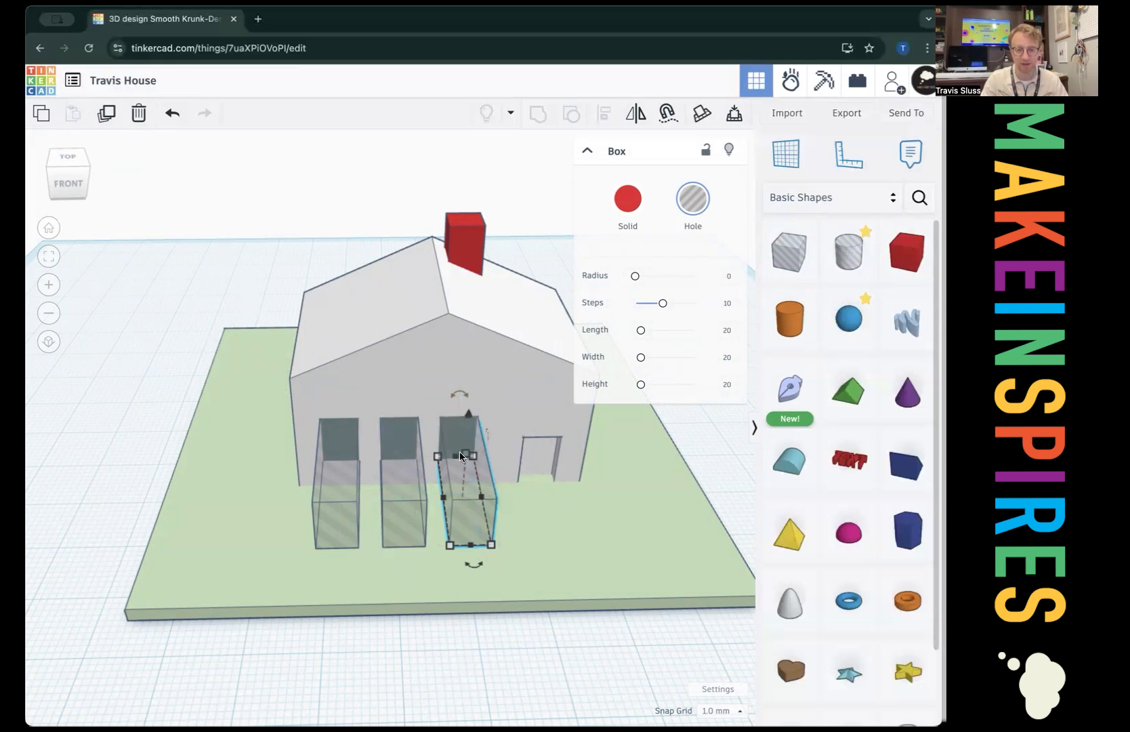
pyautogui.moveTo(107, 115)
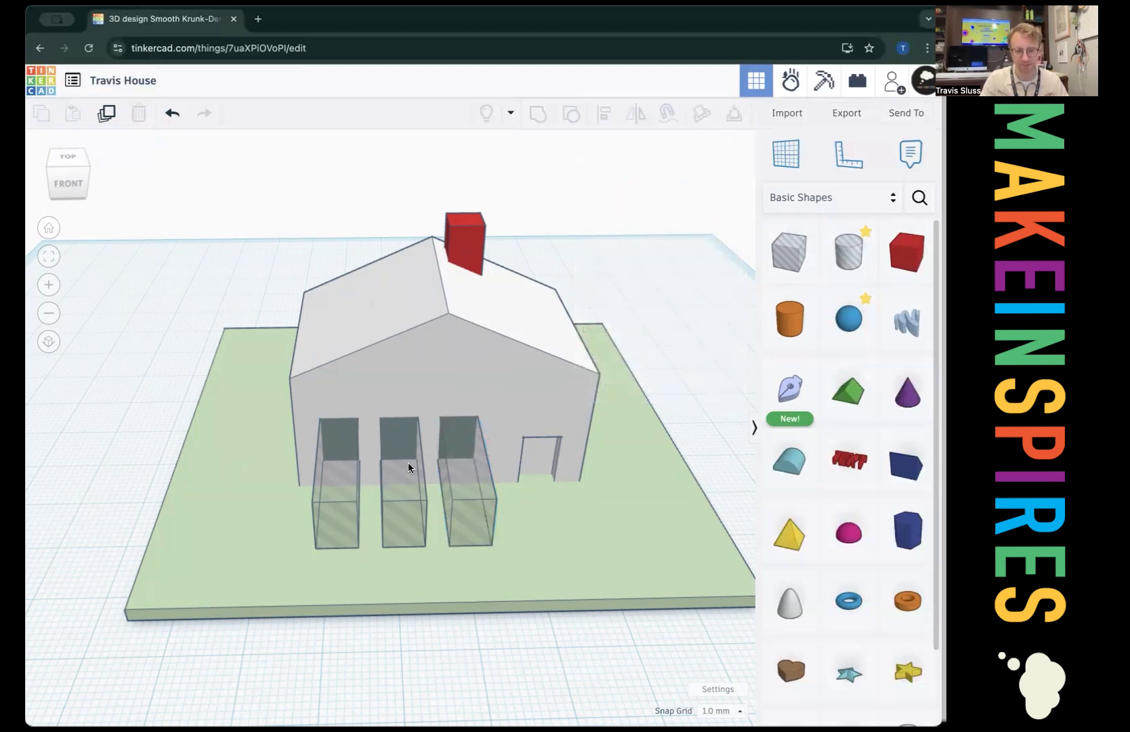
pyautogui.moveTo(343, 516)
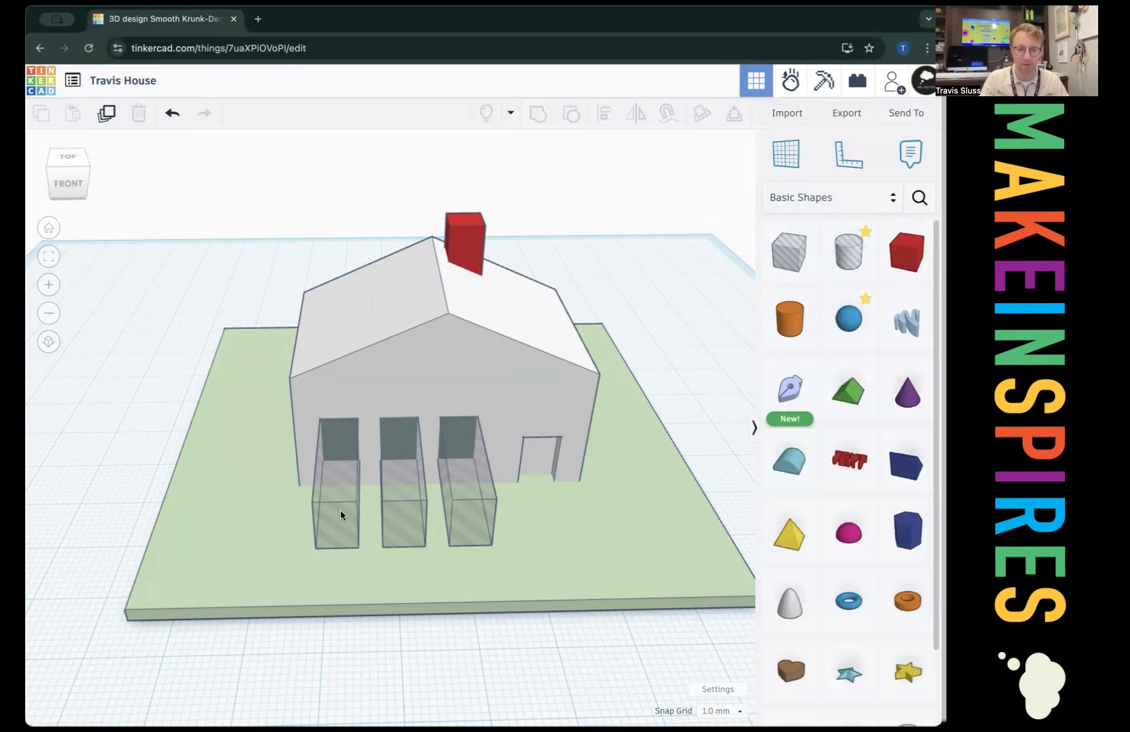
# Arrange the duplicated garage-door holes in a row along the house front.
pyautogui.click(336, 497)
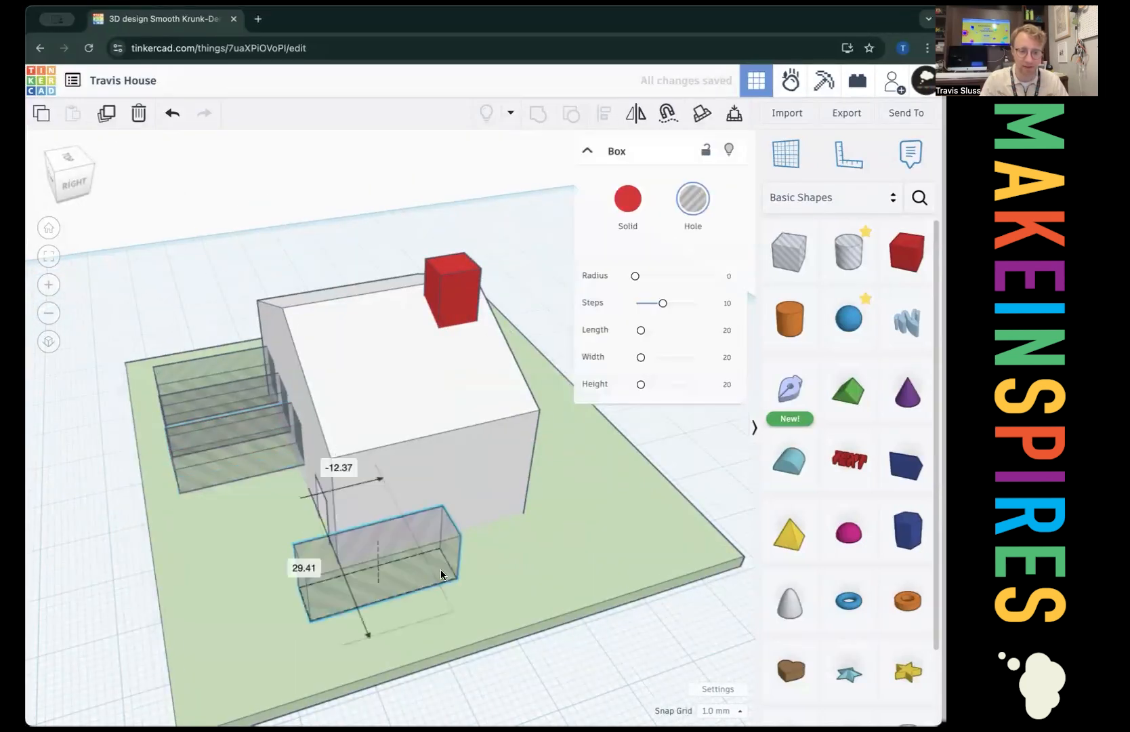
# Position a new hole box against the house's side wall beside the first one.
pyautogui.moveTo(439, 575); pyautogui.dragTo(489, 592)
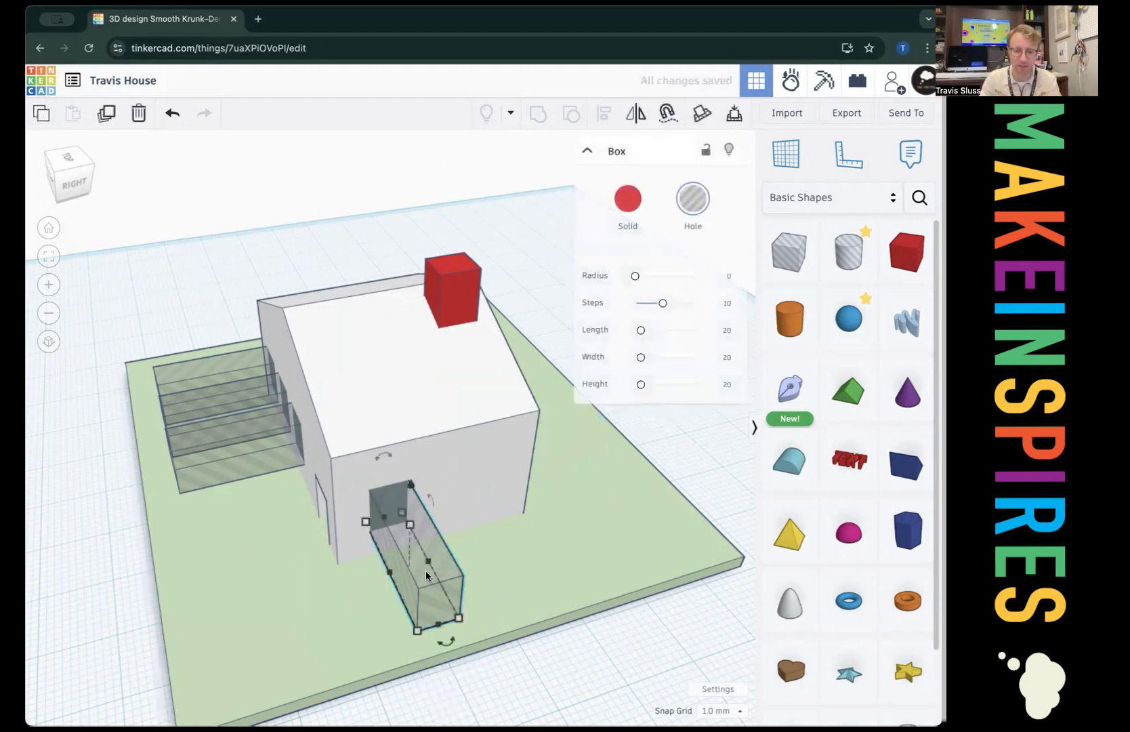
pyautogui.moveTo(342, 444)
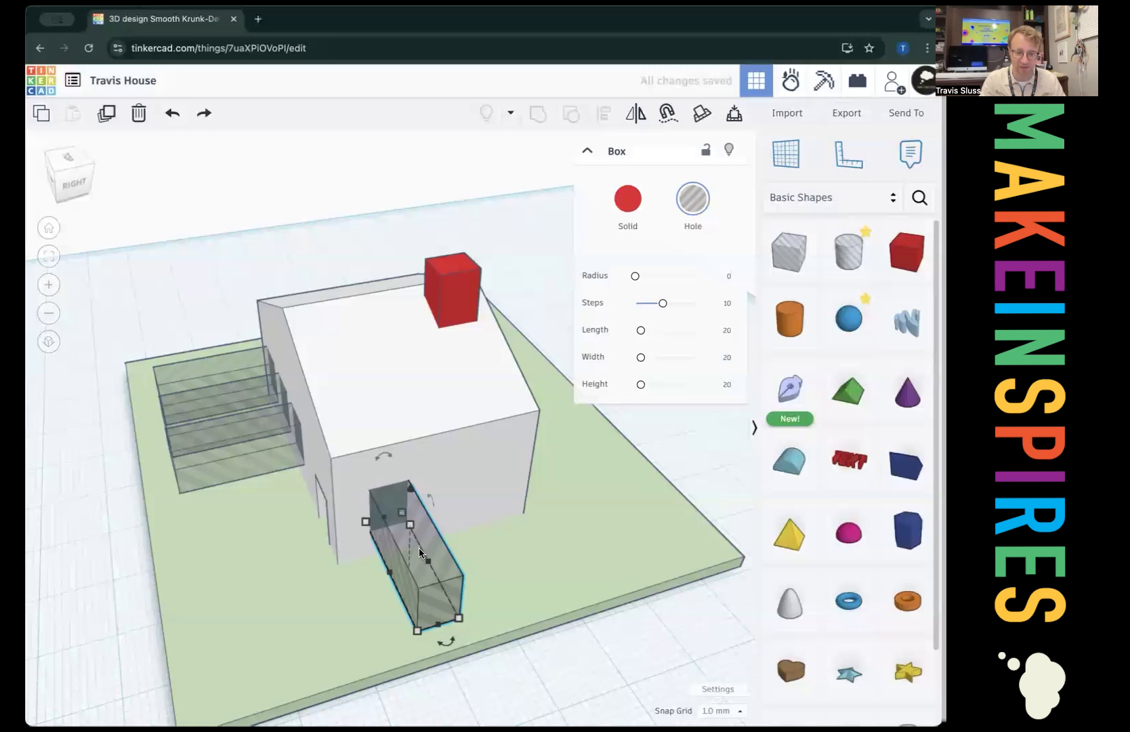
pyautogui.moveTo(417, 552); pyautogui.dragTo(513, 519)
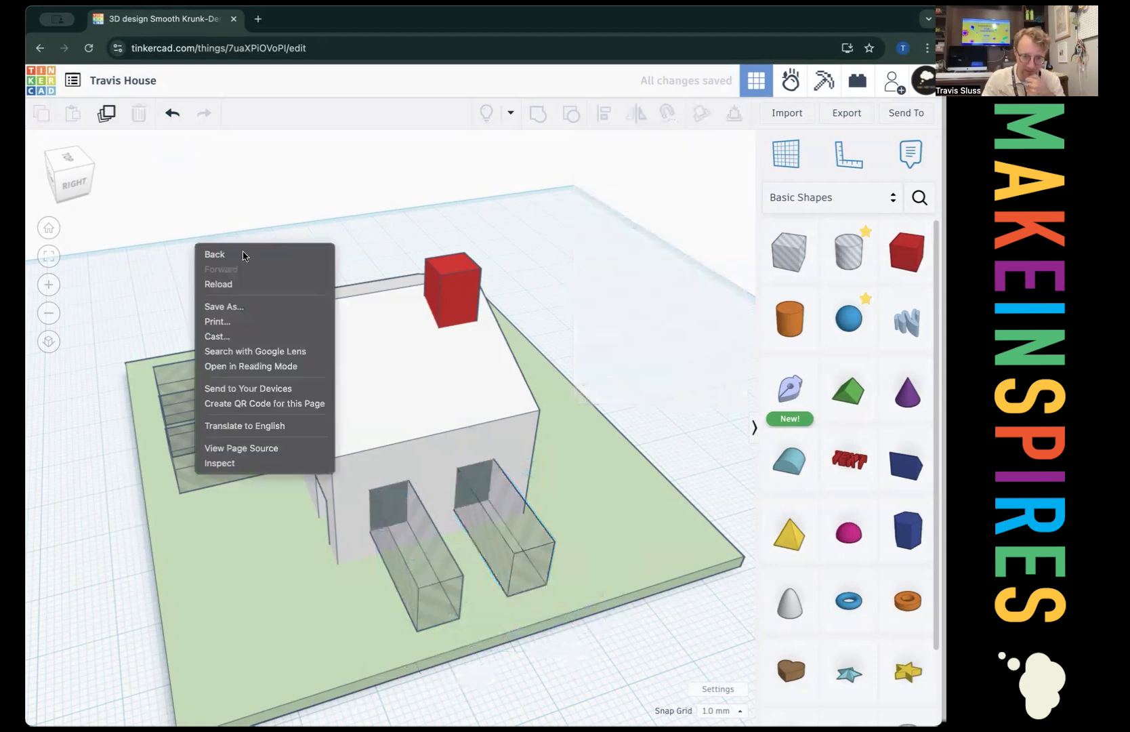
pyautogui.click(316, 212)
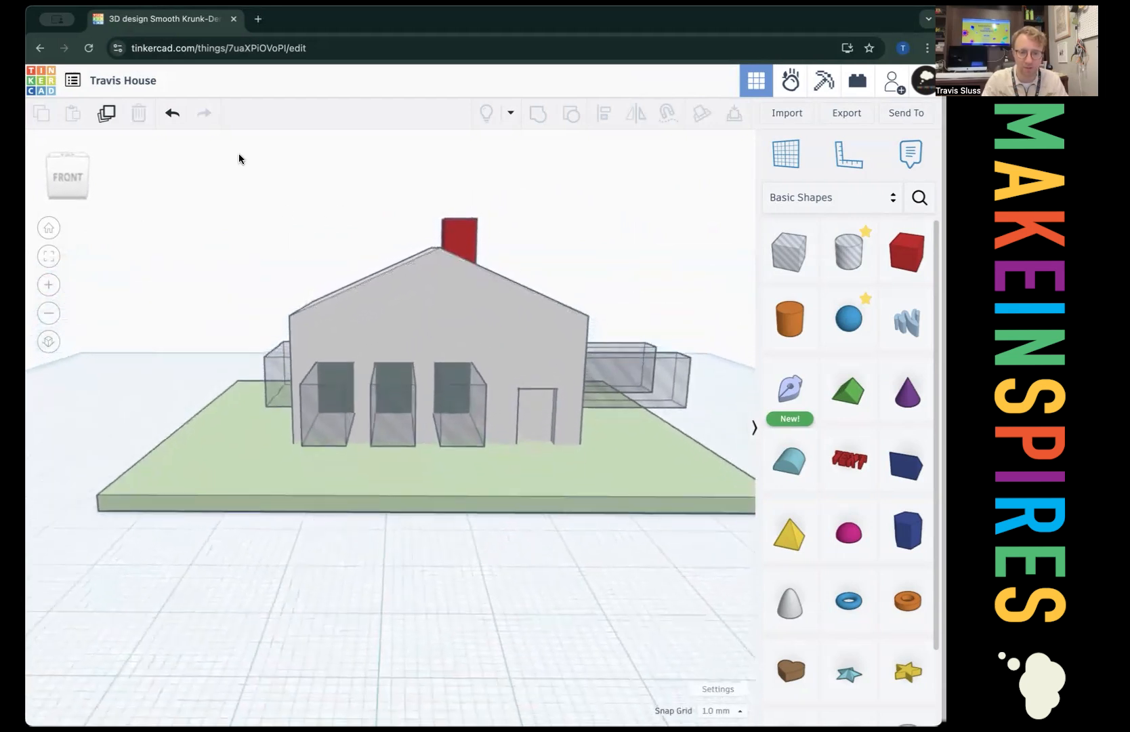
# Group the house with its hole boxes to cut three front and two side window openings.
pyautogui.moveTo(241, 160); pyautogui.dragTo(624, 286)
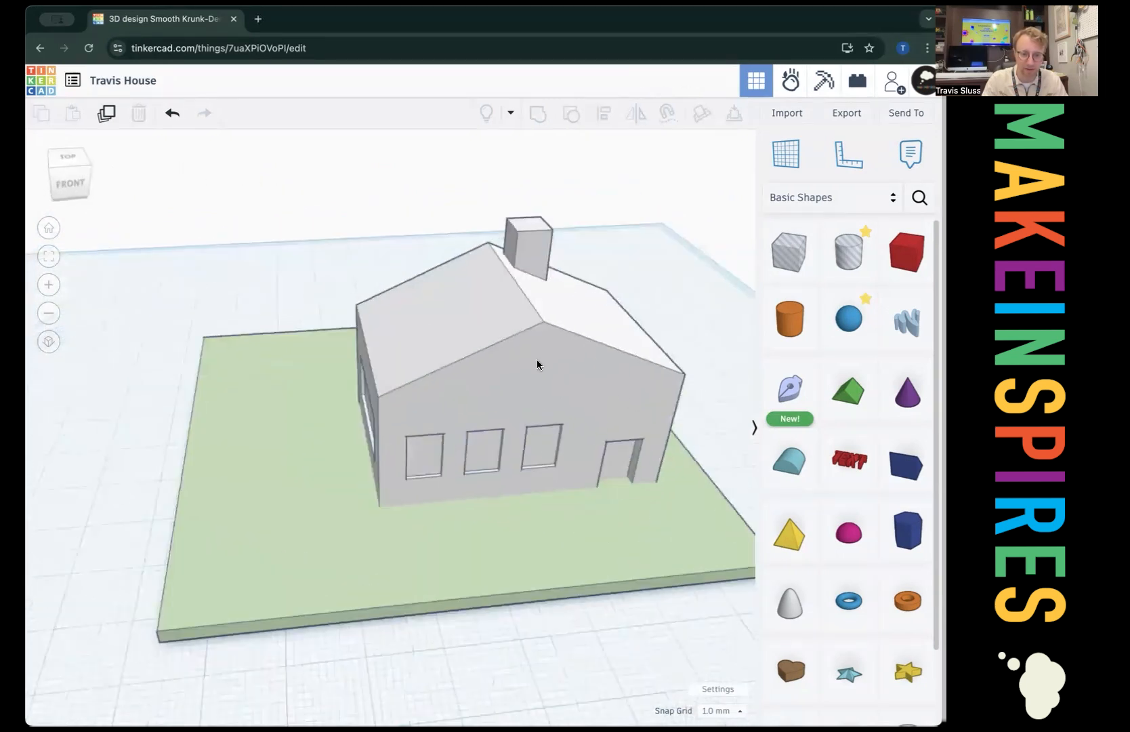
pyautogui.click(538, 364)
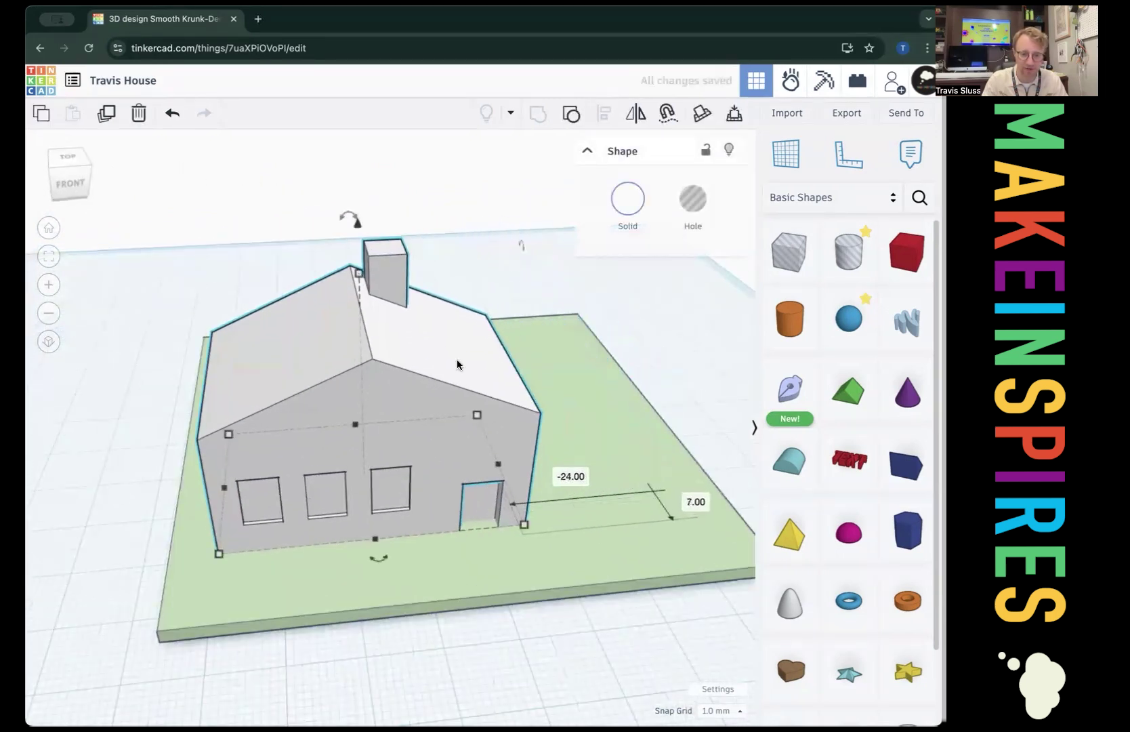
pyautogui.click(595, 416)
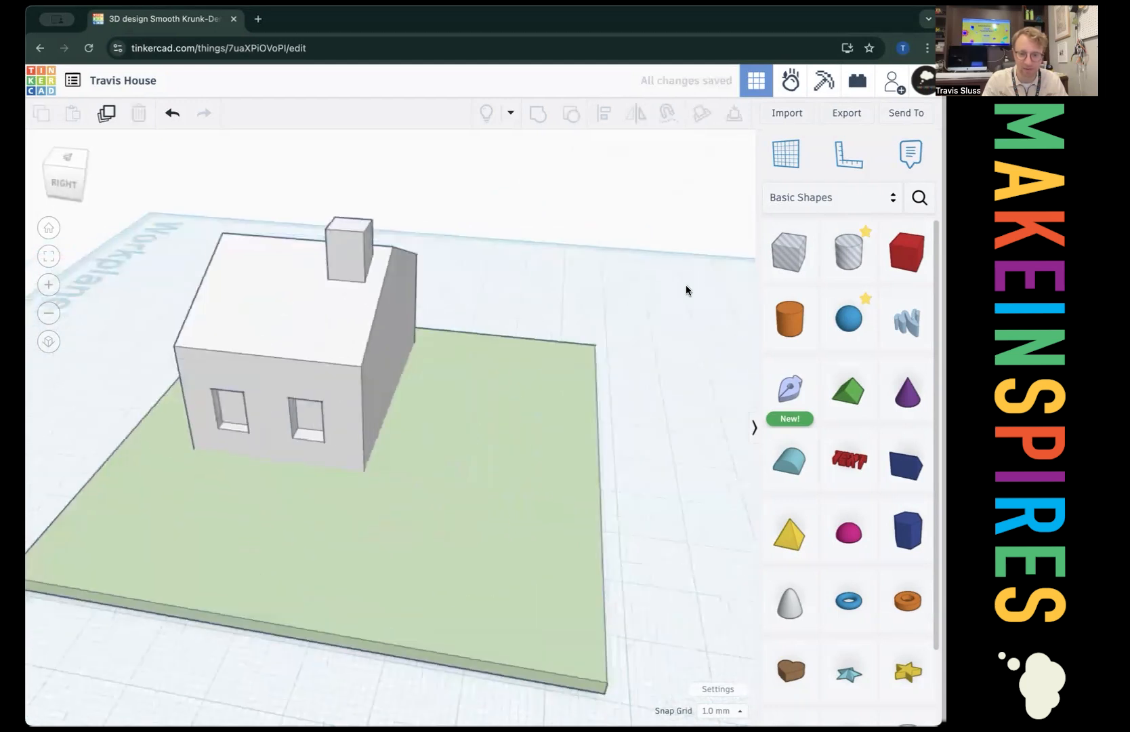
# Place a solid box beside the house as a garage with a hole box for its door.
pyautogui.click(907, 250)
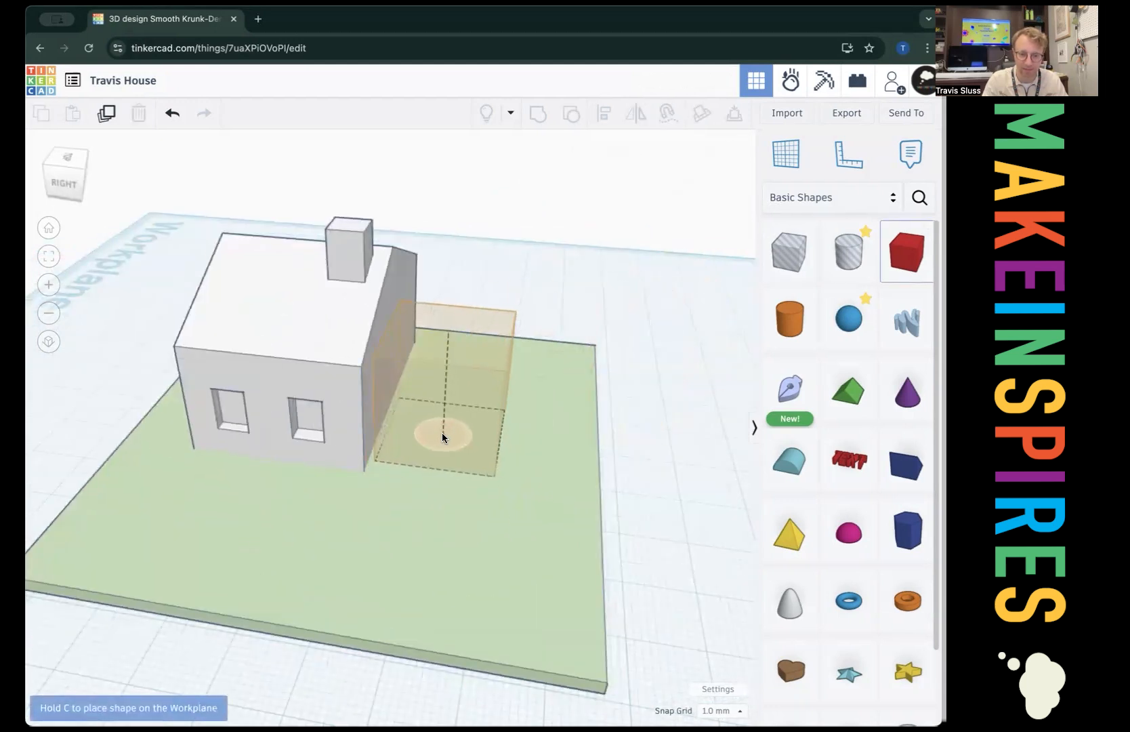
pyautogui.click(441, 438)
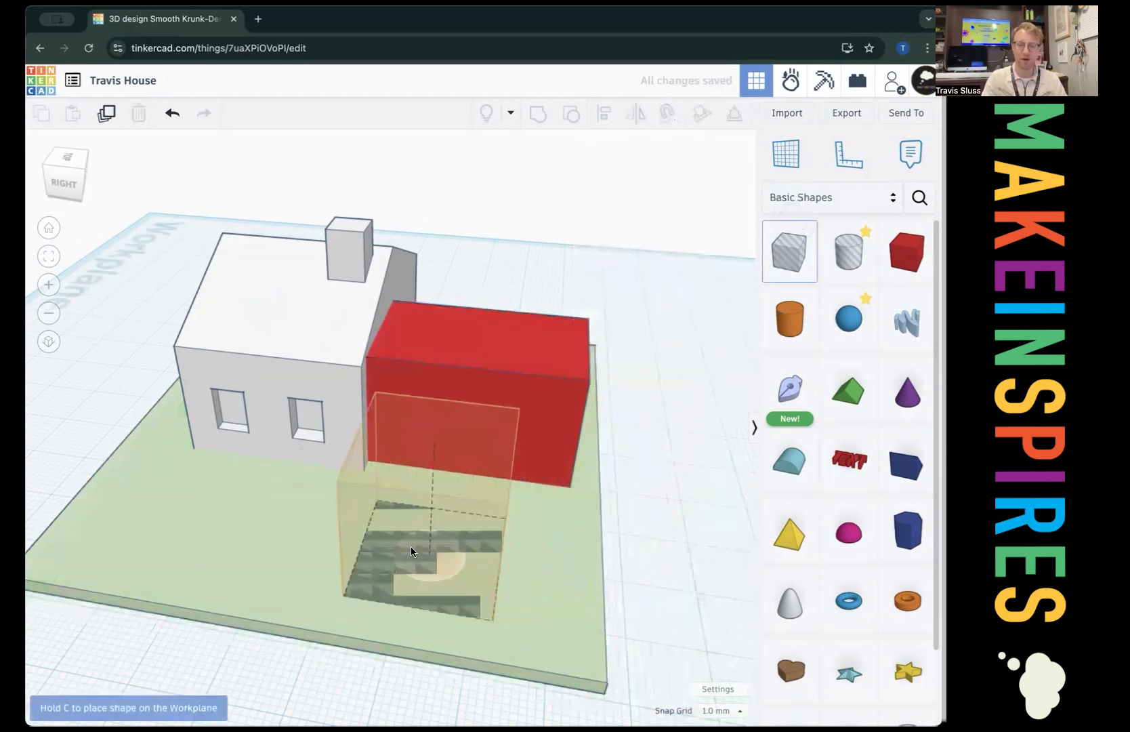
pyautogui.click(412, 551)
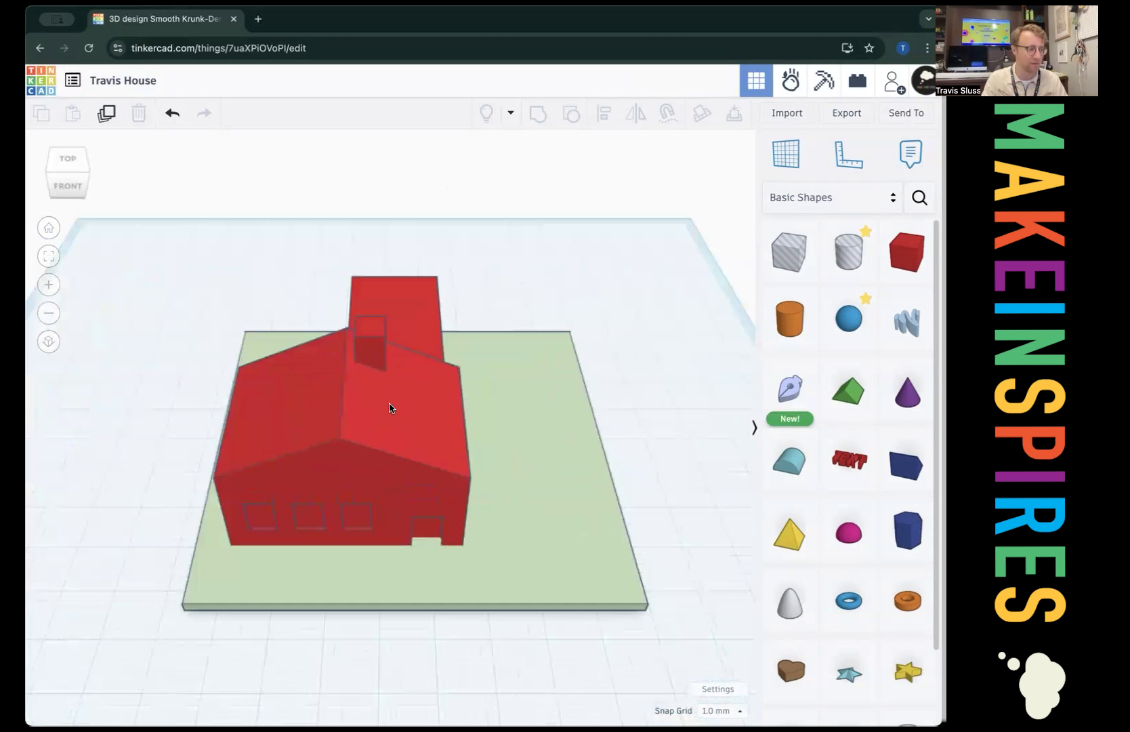
pyautogui.moveTo(637, 465)
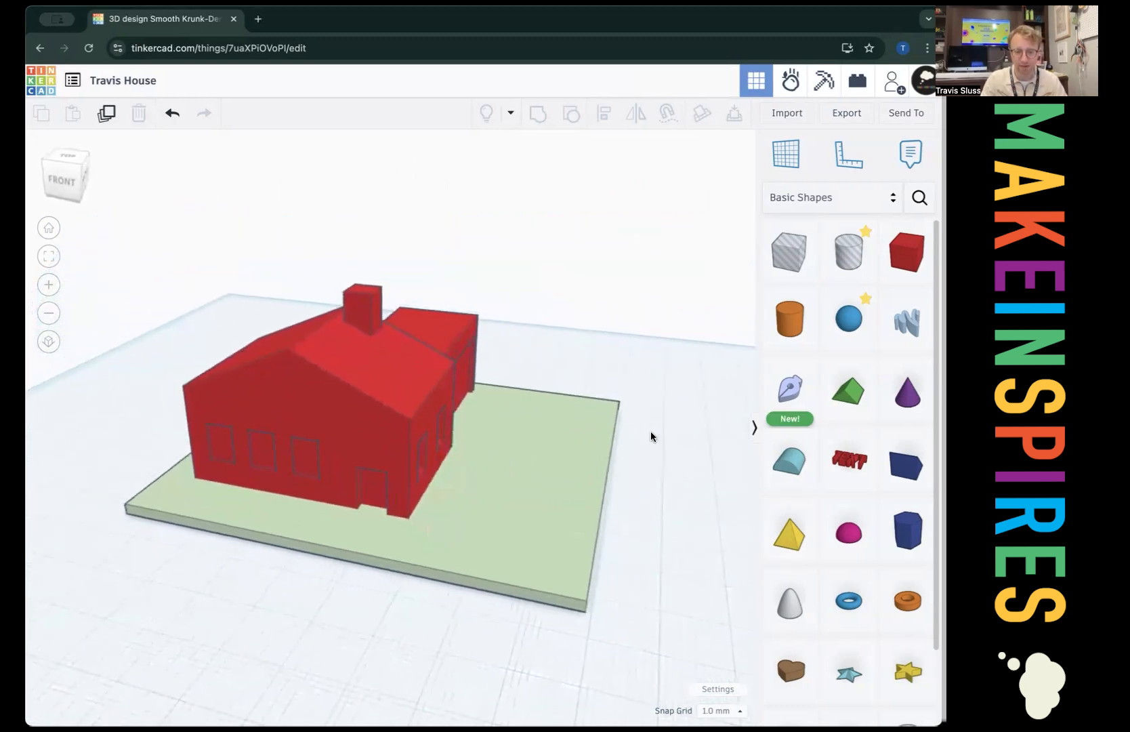
# Flatten the new red box by the garage into a thin driveway slab across the ground.
pyautogui.moveTo(651, 436); pyautogui.dragTo(683, 445)
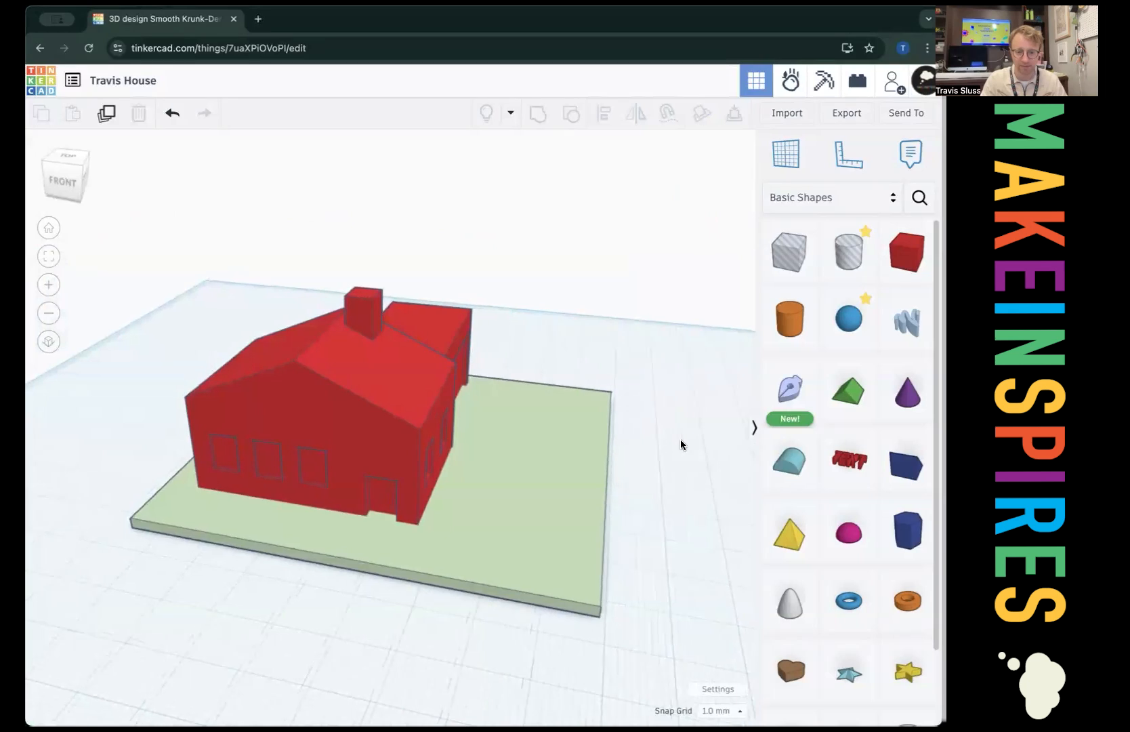
pyautogui.moveTo(682, 444); pyautogui.dragTo(618, 402)
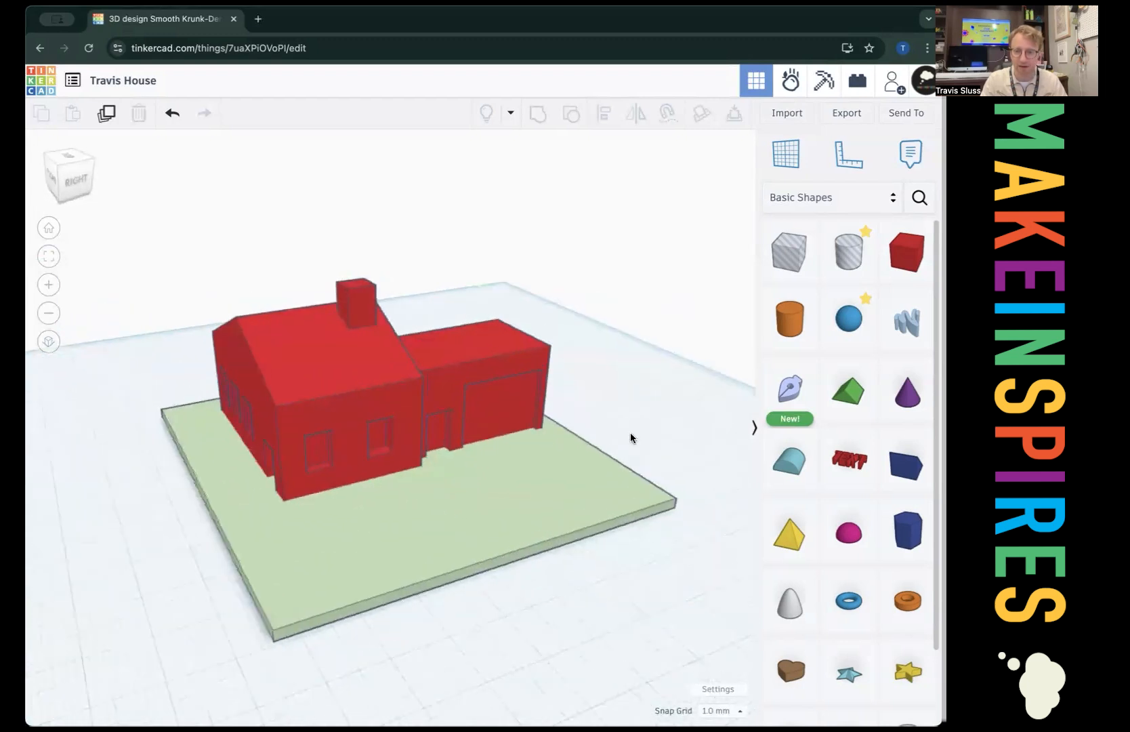
pyautogui.scroll(-3)
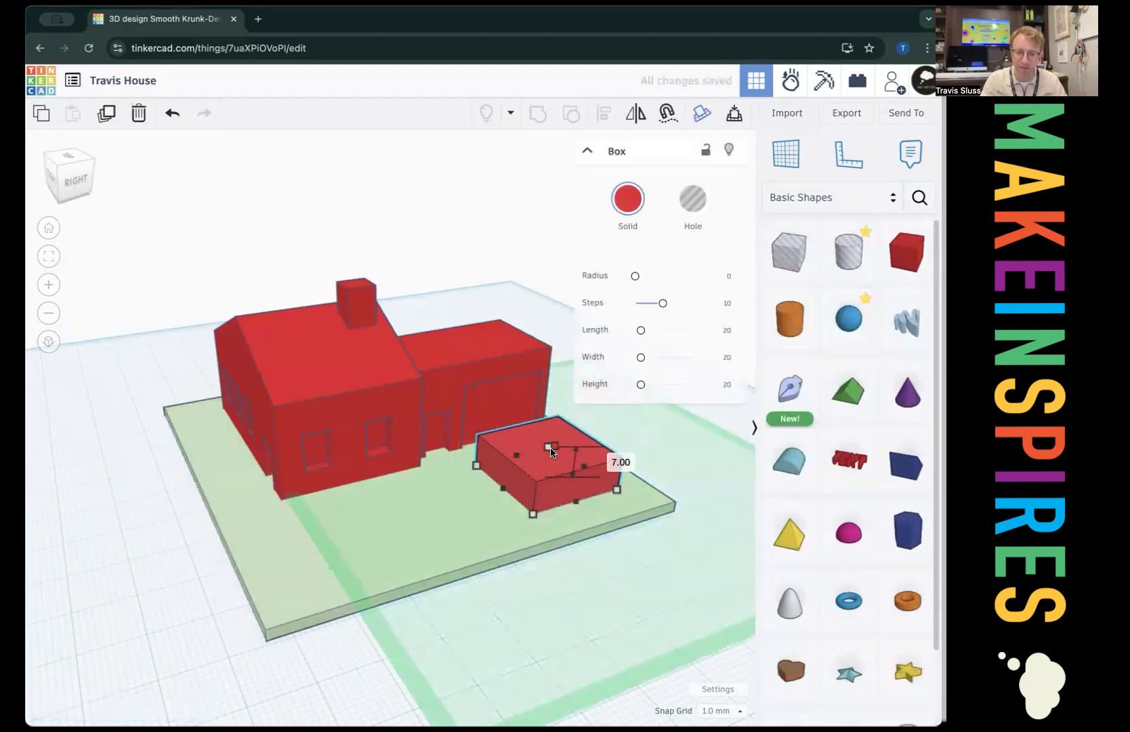
pyautogui.moveTo(549, 445); pyautogui.dragTo(546, 474)
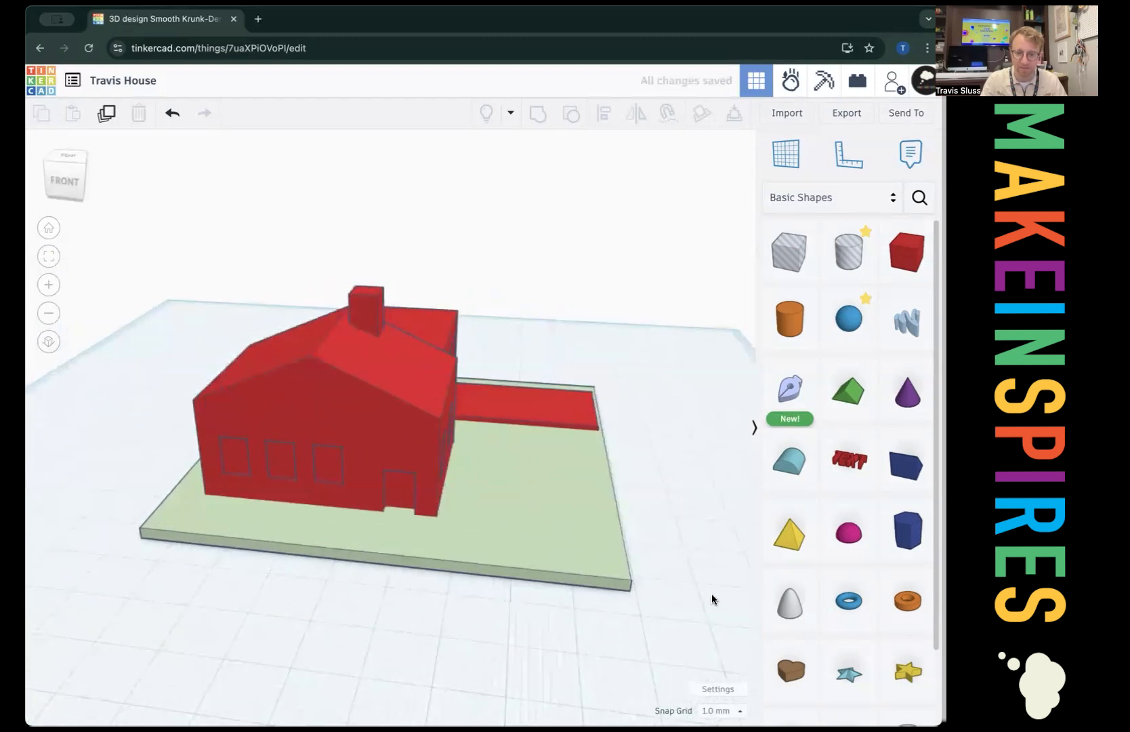
pyautogui.scroll(-3)
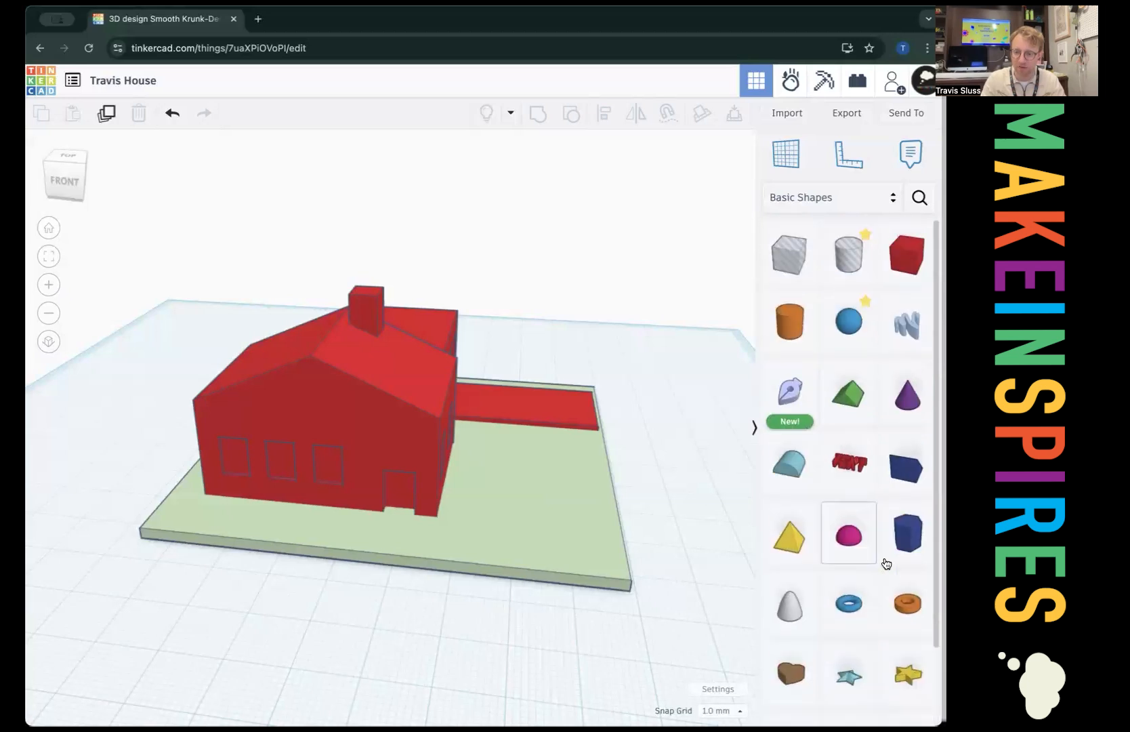
# Place a green paraboloid on the front lawn and shape it into a small bush.
pyautogui.scroll(-3)
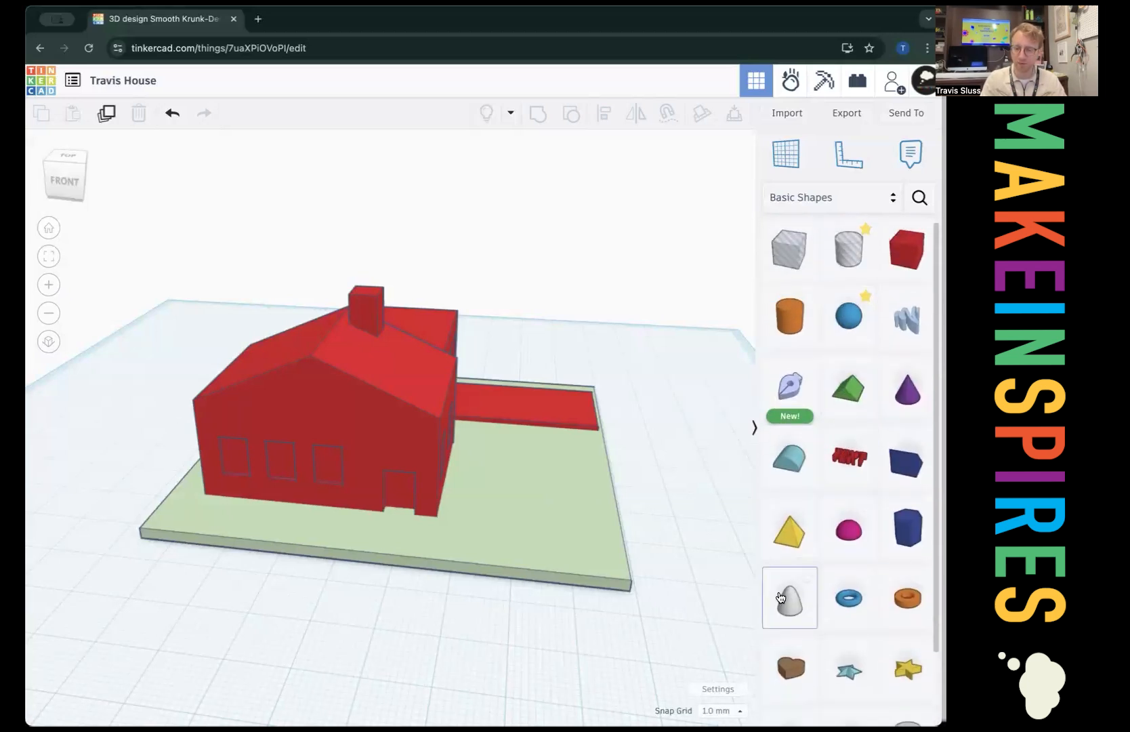
pyautogui.click(790, 597)
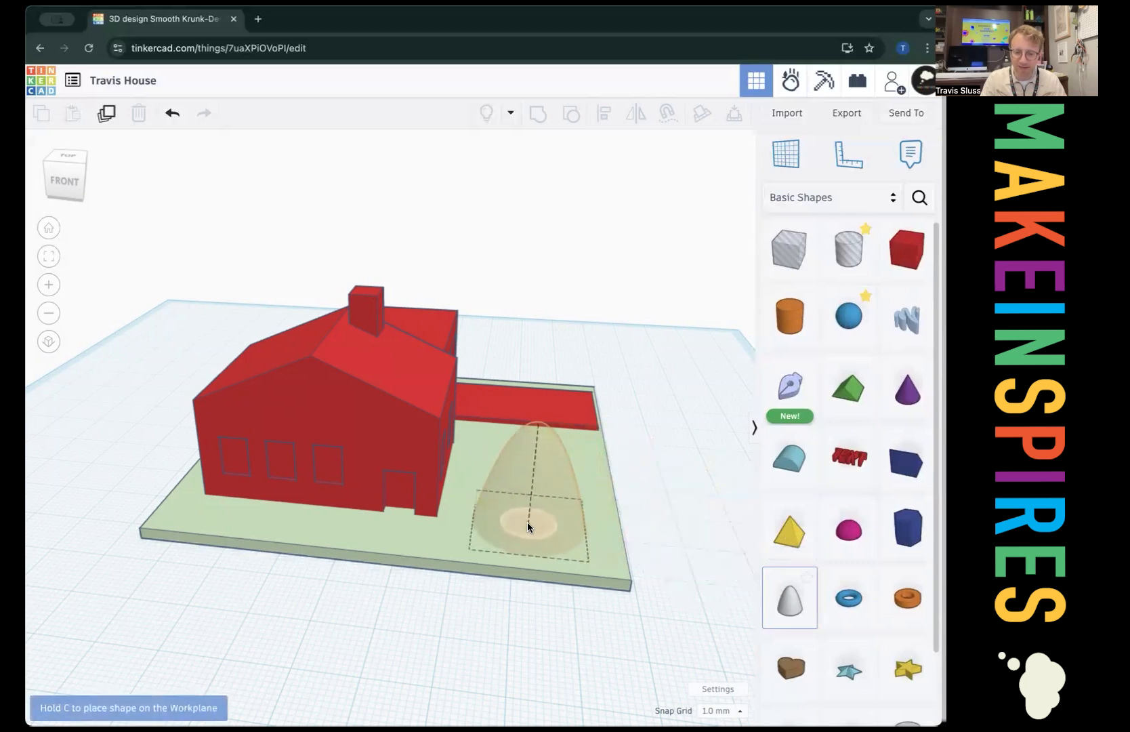
pyautogui.click(528, 528)
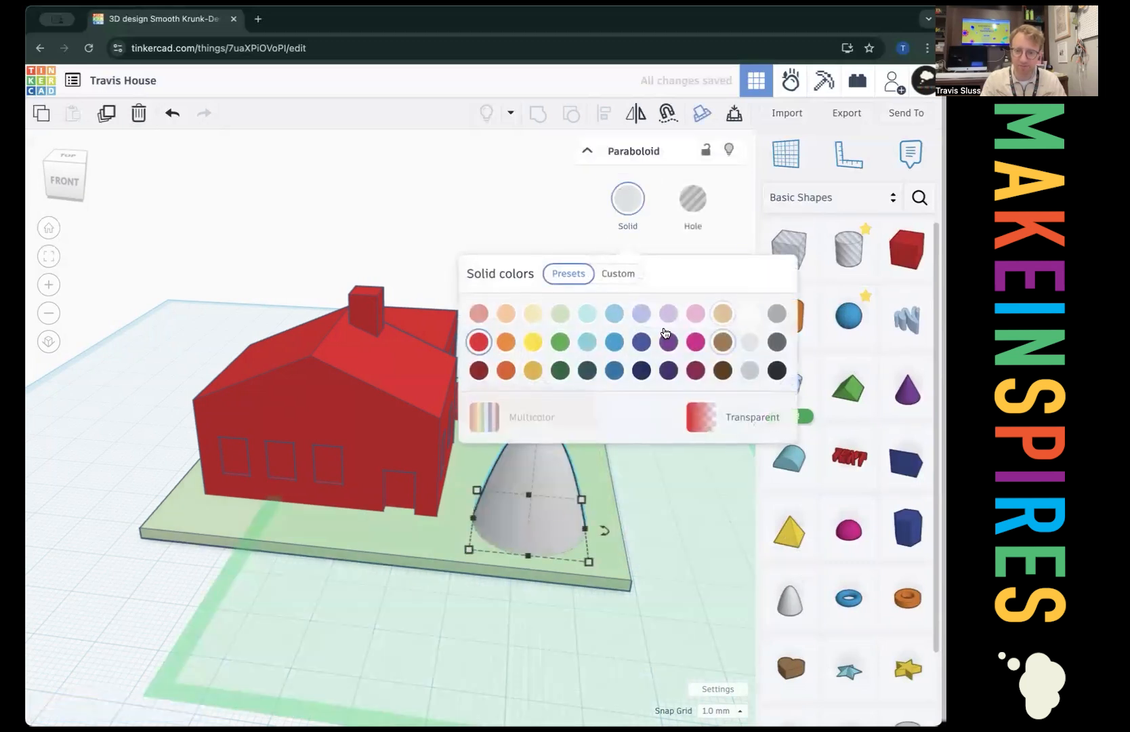
pyautogui.click(559, 342)
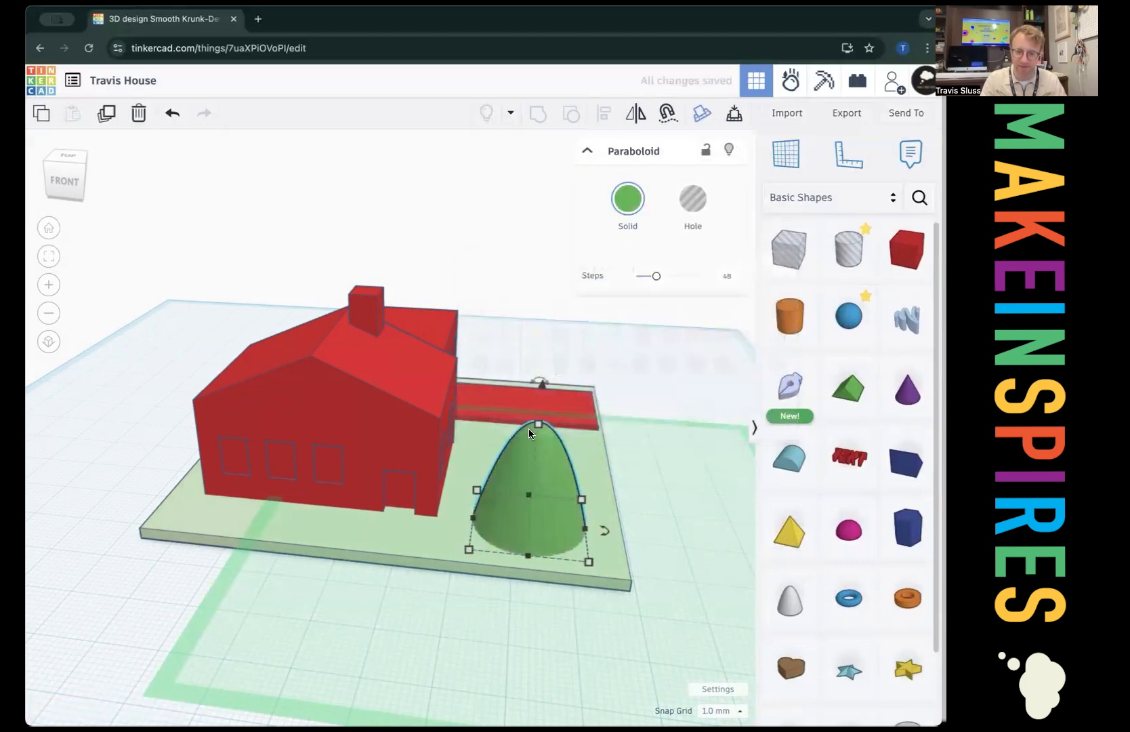
pyautogui.moveTo(540, 425); pyautogui.dragTo(530, 485)
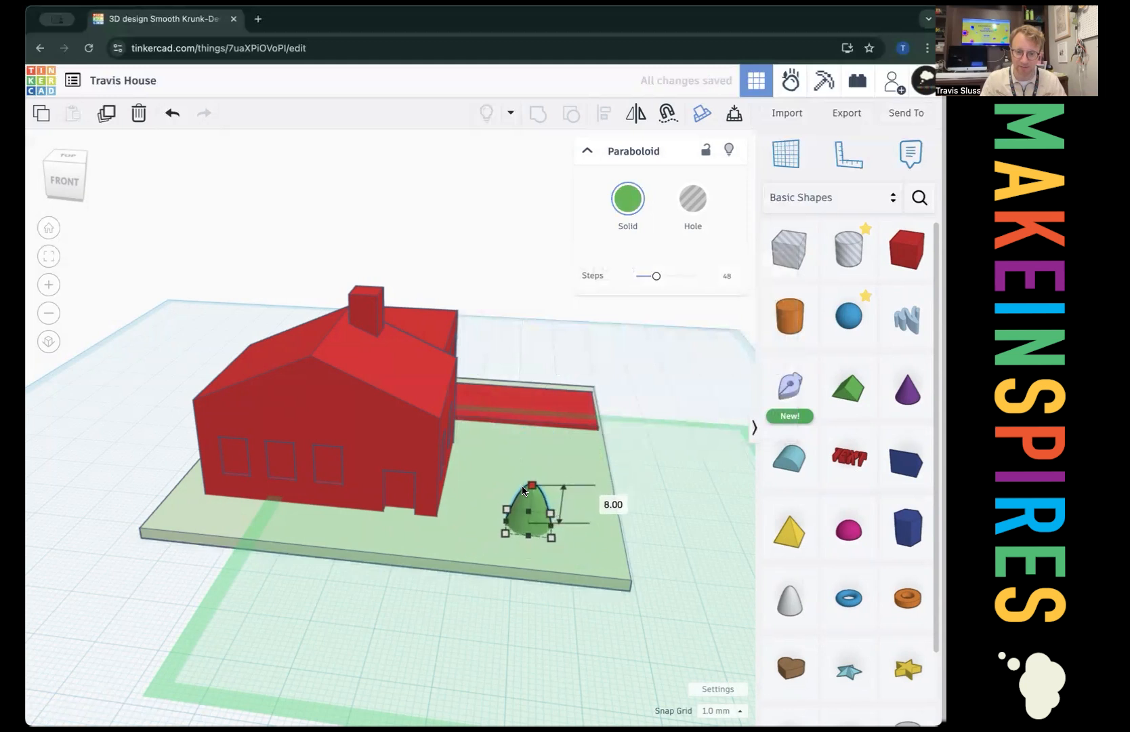
pyautogui.moveTo(530, 482); pyautogui.dragTo(530, 492)
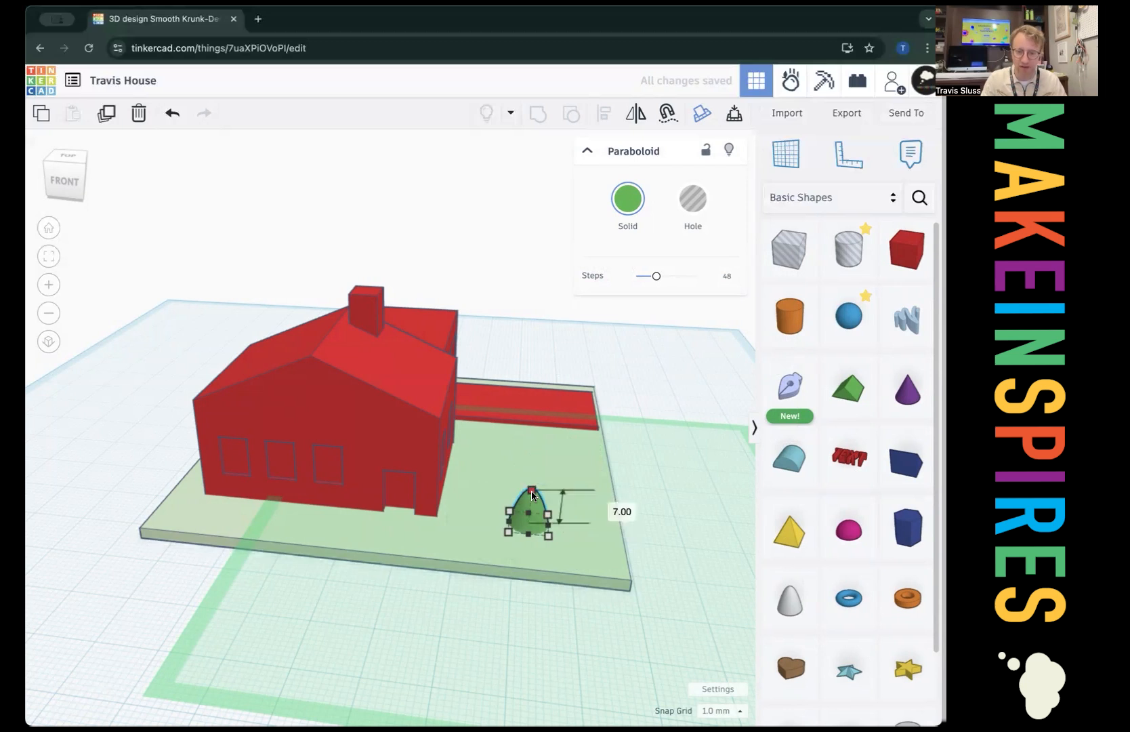
pyautogui.moveTo(533, 494); pyautogui.dragTo(538, 430)
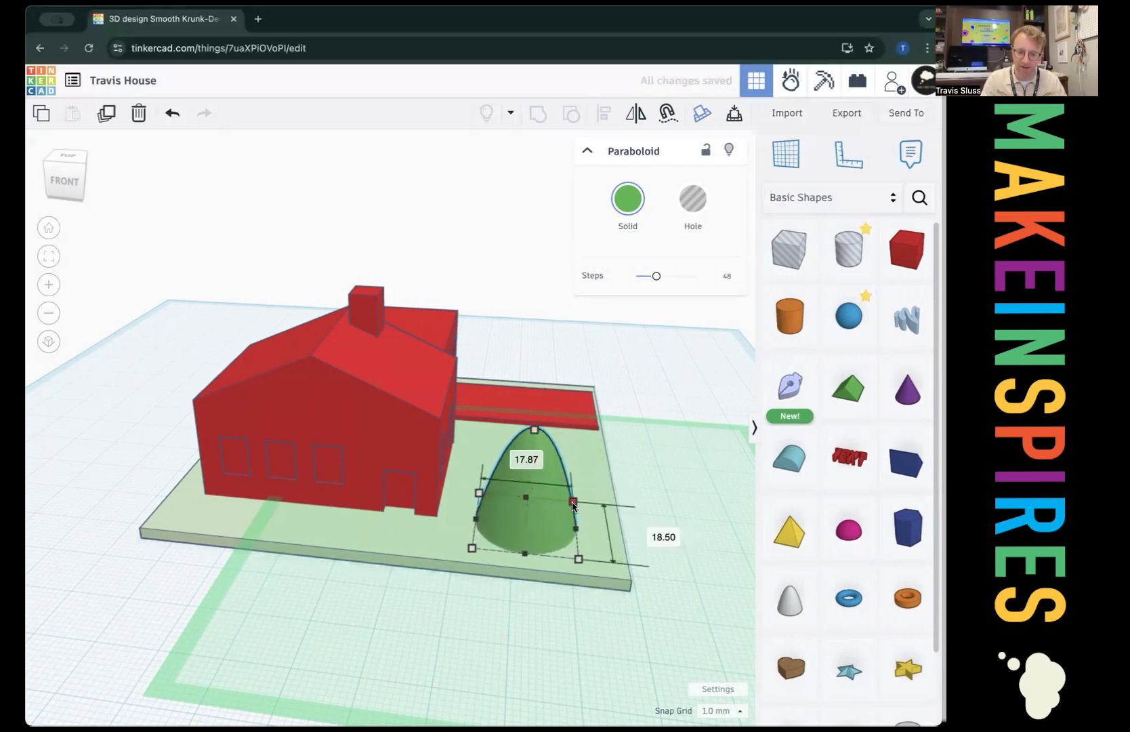
pyautogui.moveTo(572, 503); pyautogui.dragTo(512, 523)
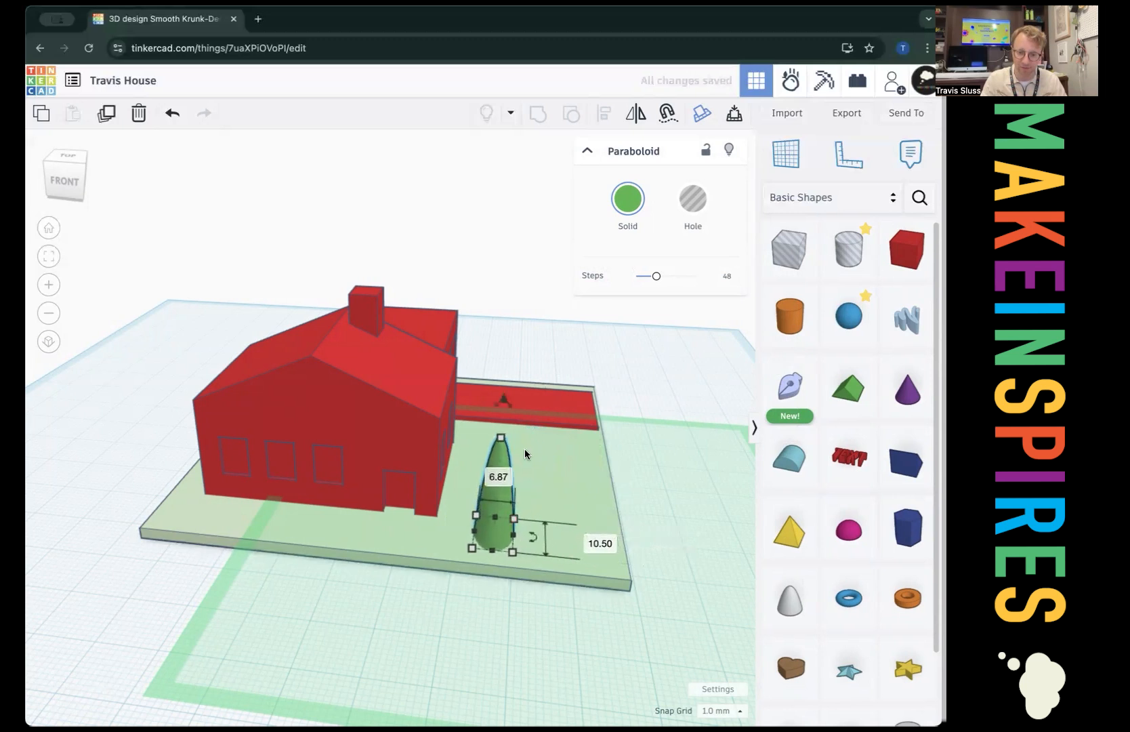
pyautogui.moveTo(500, 437); pyautogui.dragTo(500, 458)
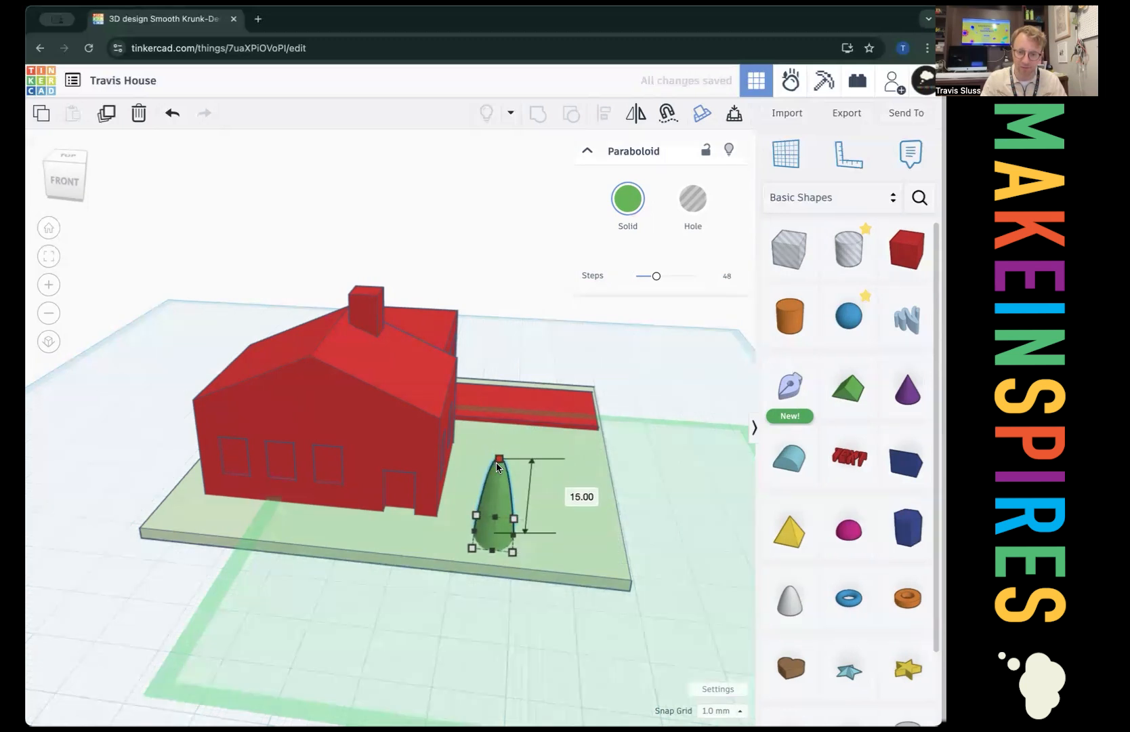
pyautogui.moveTo(499, 459); pyautogui.dragTo(496, 492)
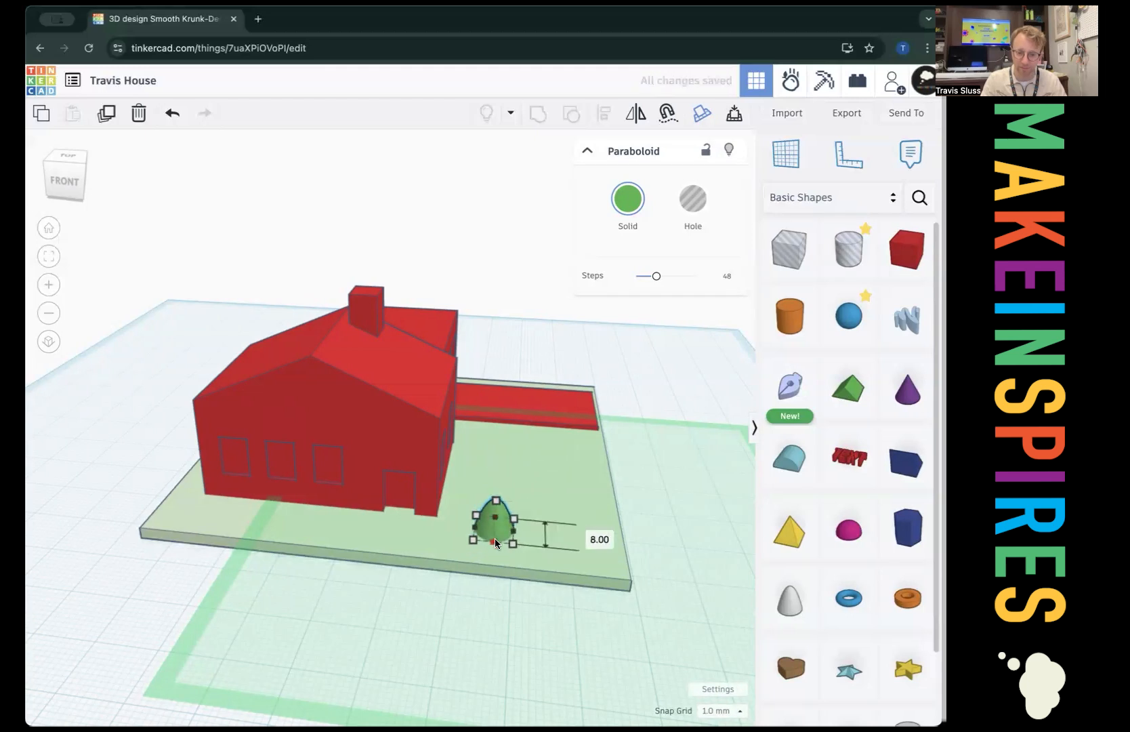
# Copy the bush three times along the house front and line up the row.
pyautogui.moveTo(493, 519); pyautogui.dragTo(428, 519)
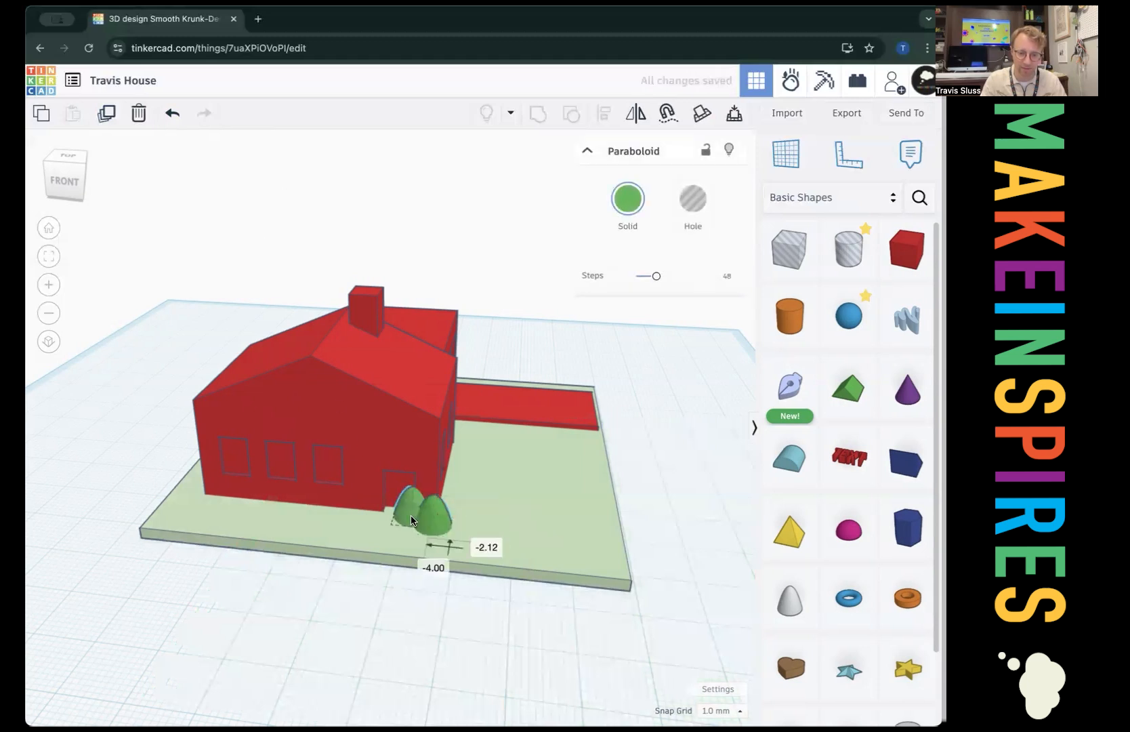
pyautogui.moveTo(422, 509); pyautogui.dragTo(367, 508)
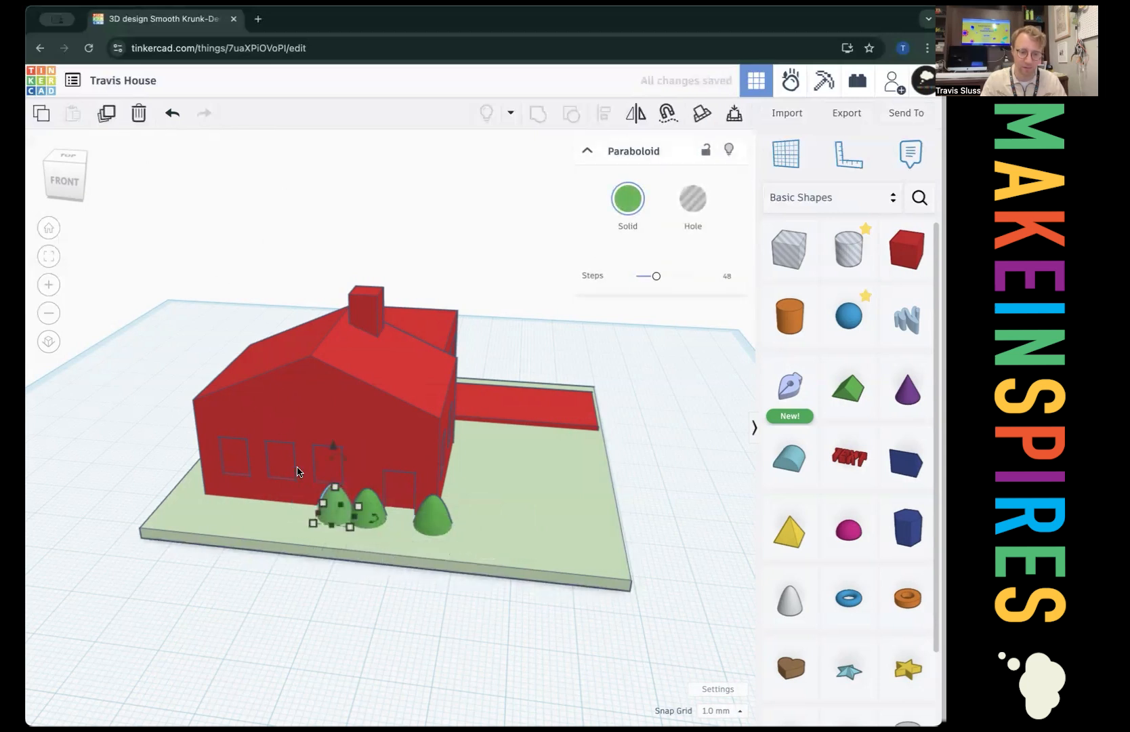
pyautogui.moveTo(339, 513); pyautogui.dragTo(263, 504)
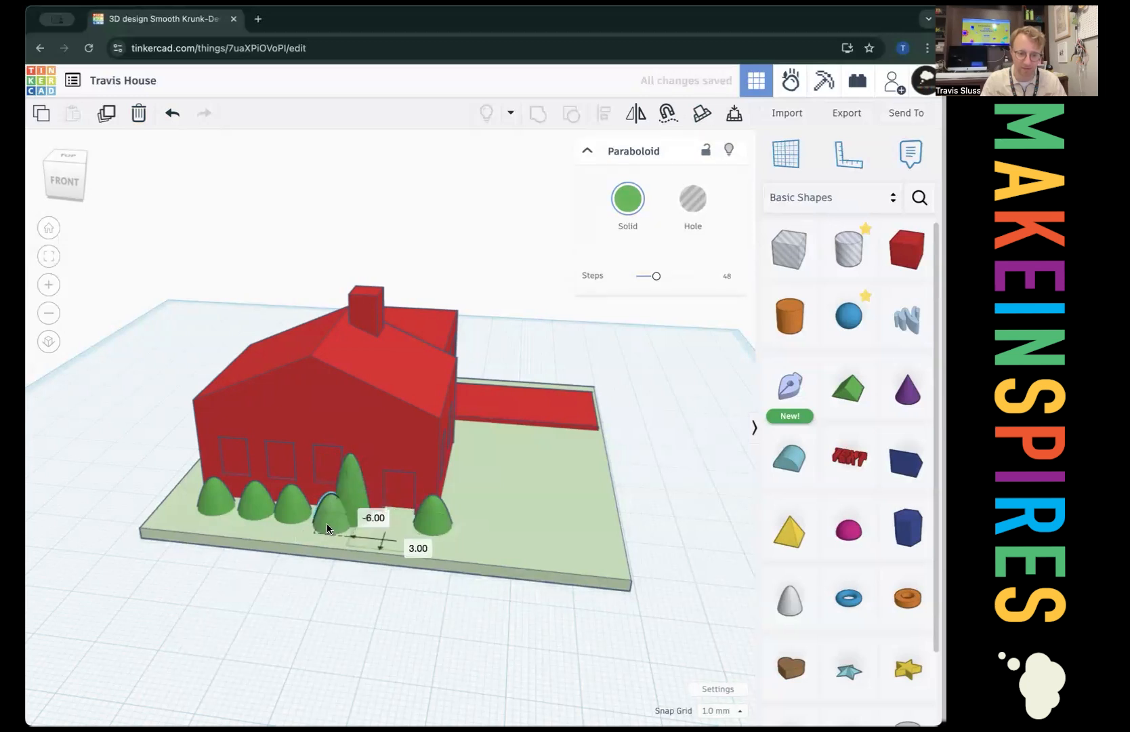
pyautogui.moveTo(339, 504); pyautogui.dragTo(332, 493)
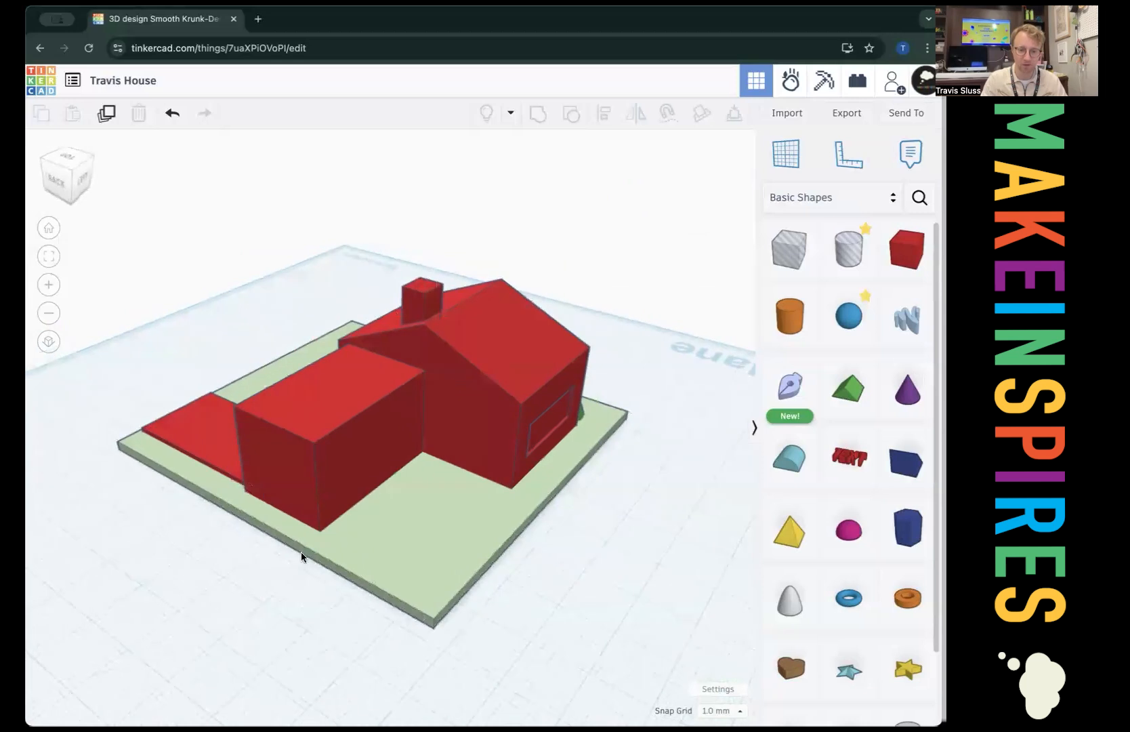
pyautogui.moveTo(414, 478)
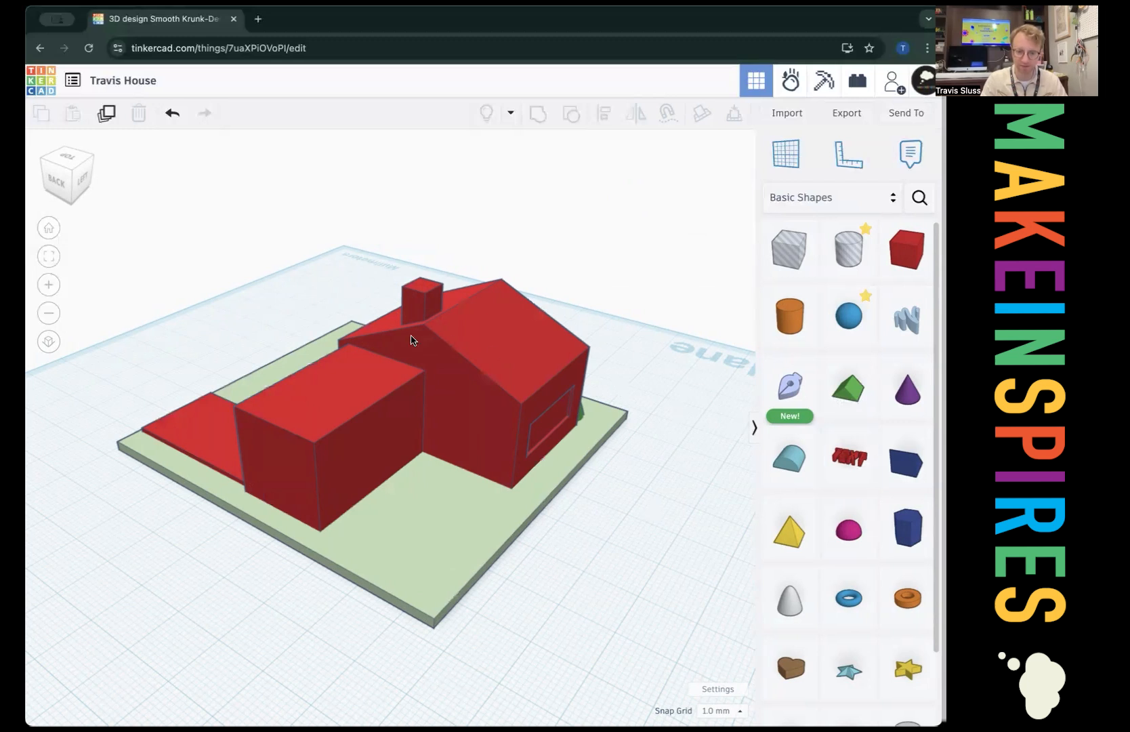
pyautogui.moveTo(484, 349)
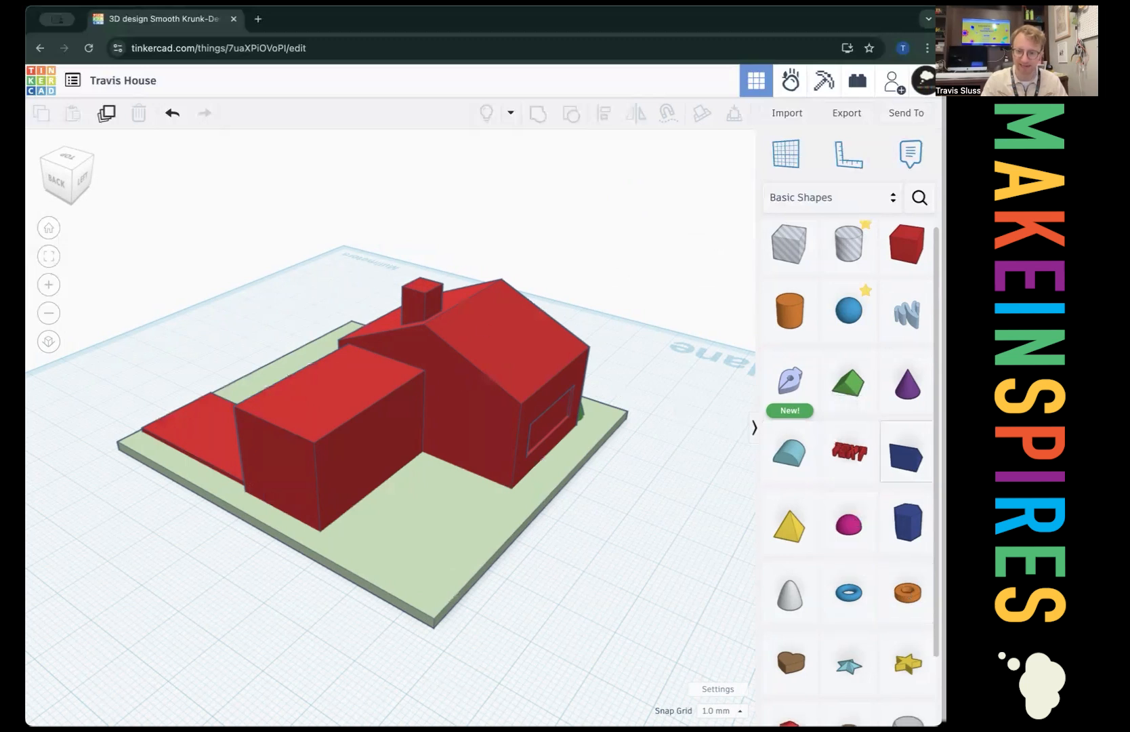
pyautogui.moveTo(911, 599)
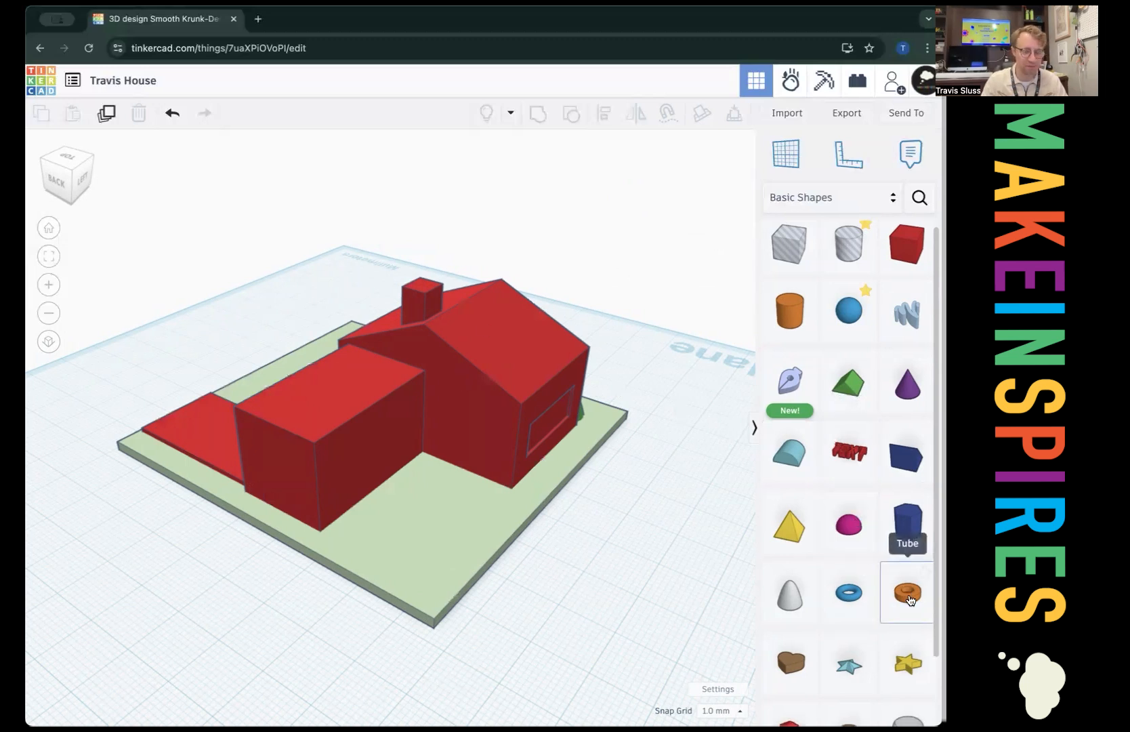
# Add a tube and stretch it into a long oval pool rim.
pyautogui.click(906, 594)
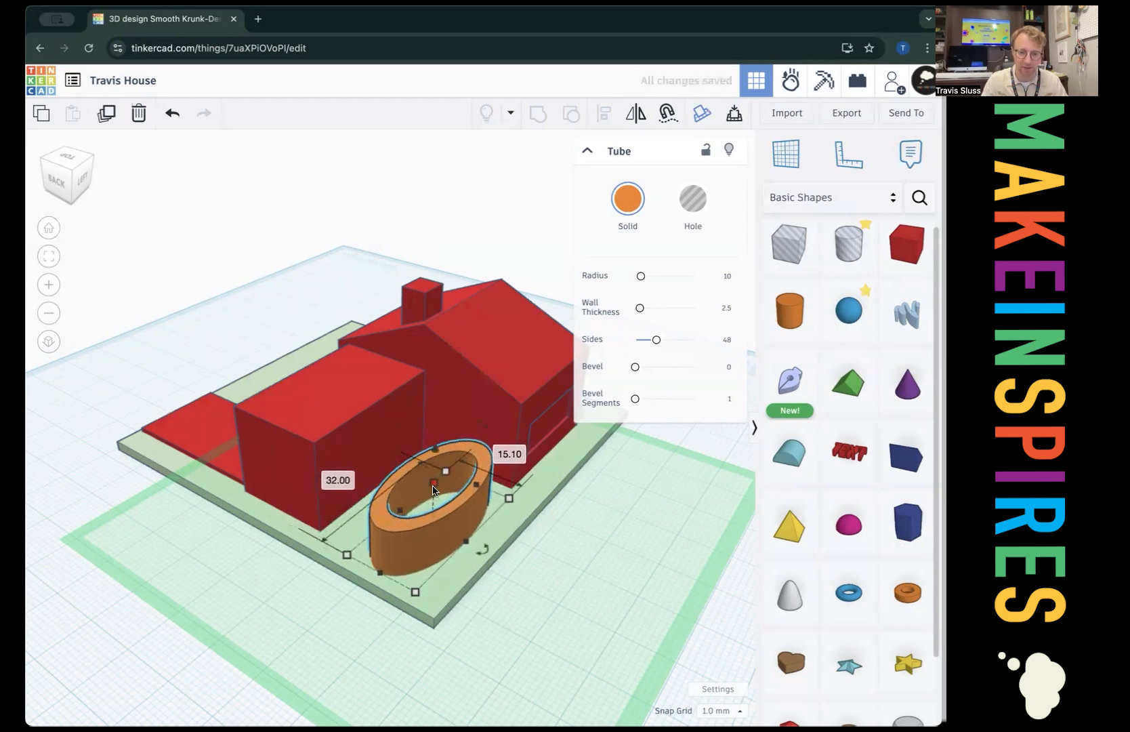
pyautogui.moveTo(446, 470); pyautogui.dragTo(428, 517)
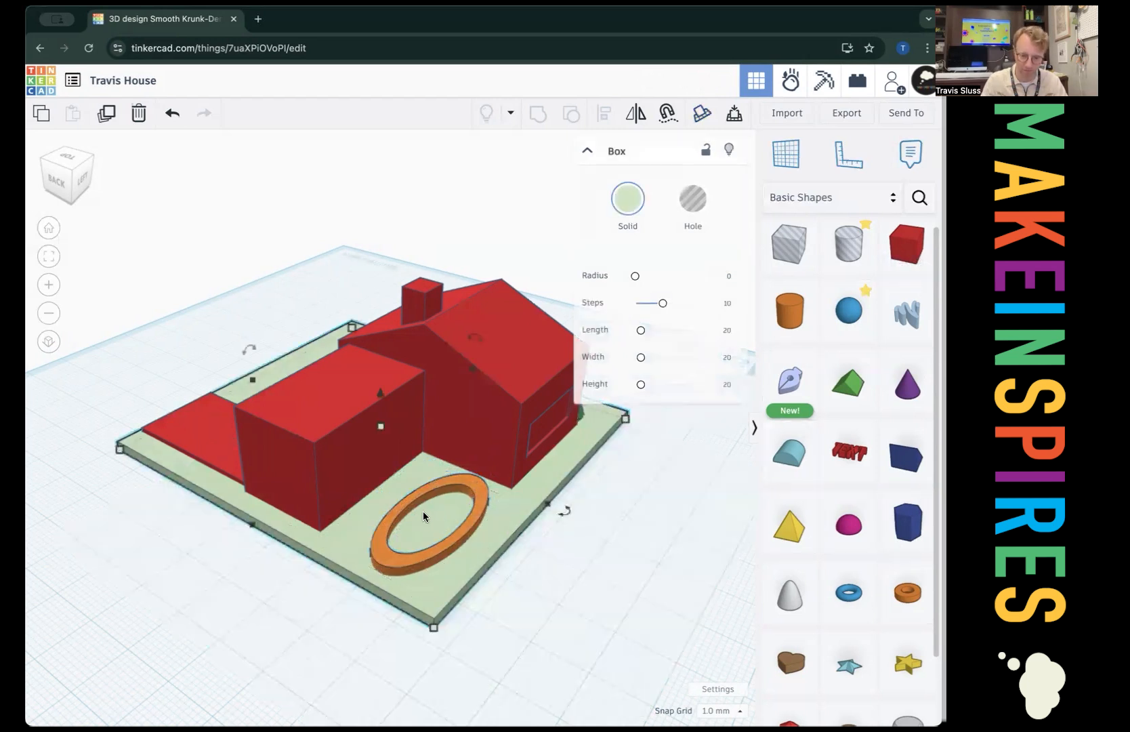
# Add a cylinder, flatten it into an oval water disc inside the rim, then pick a box for the porch.
pyautogui.click(426, 518)
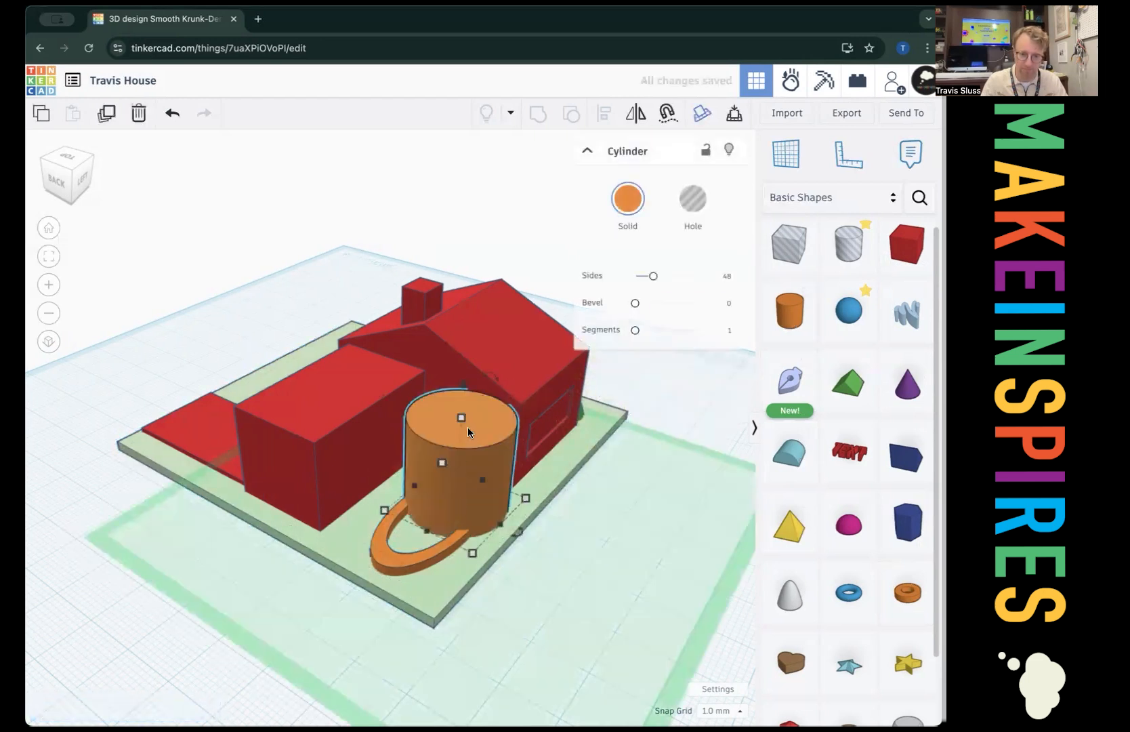
pyautogui.moveTo(460, 418); pyautogui.dragTo(458, 502)
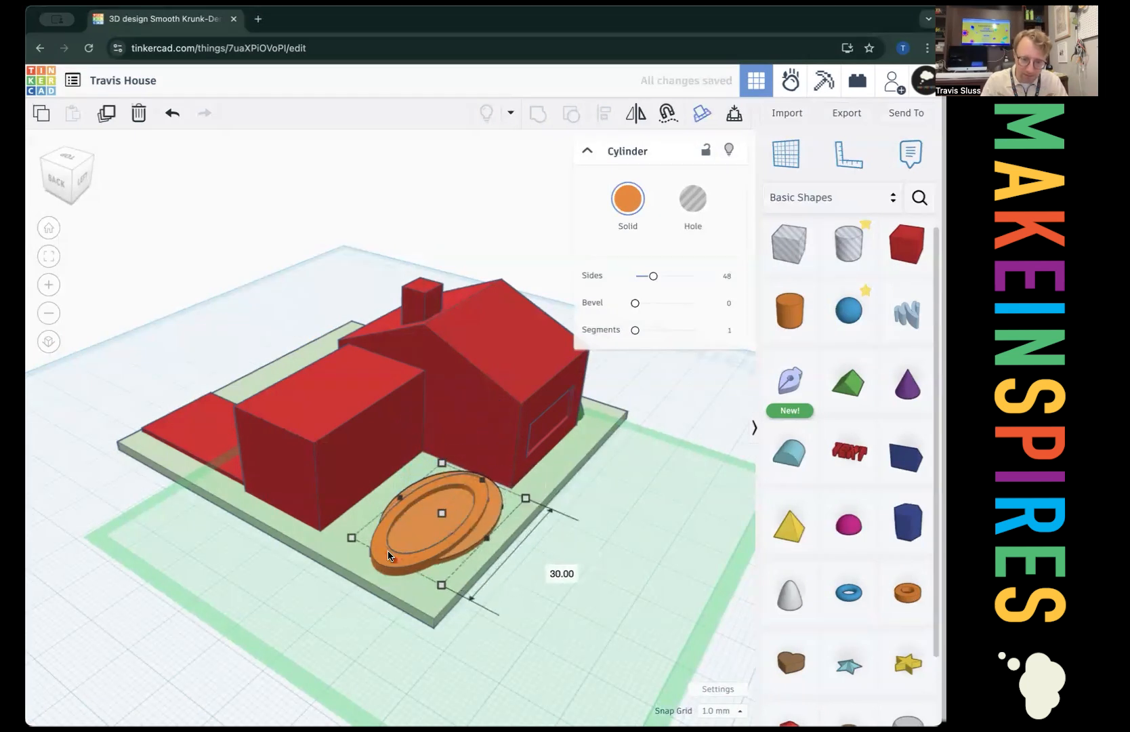
pyautogui.moveTo(525, 497); pyautogui.dragTo(493, 504)
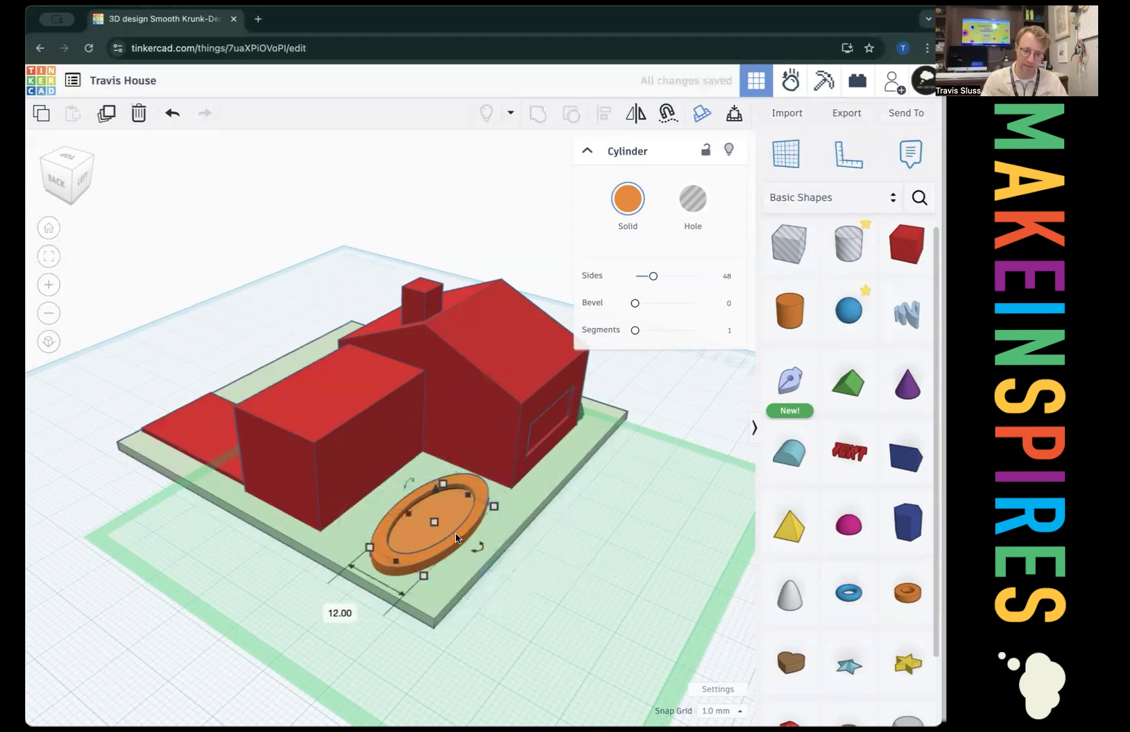
pyautogui.moveTo(463, 543)
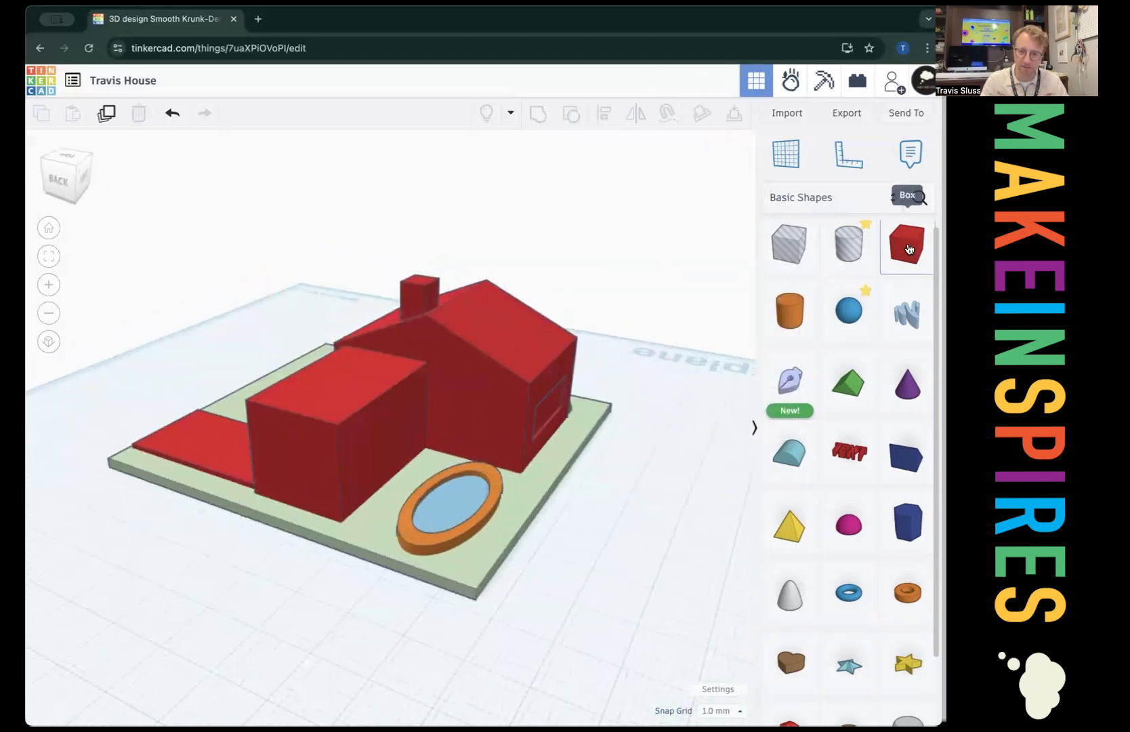
pyautogui.click(907, 247)
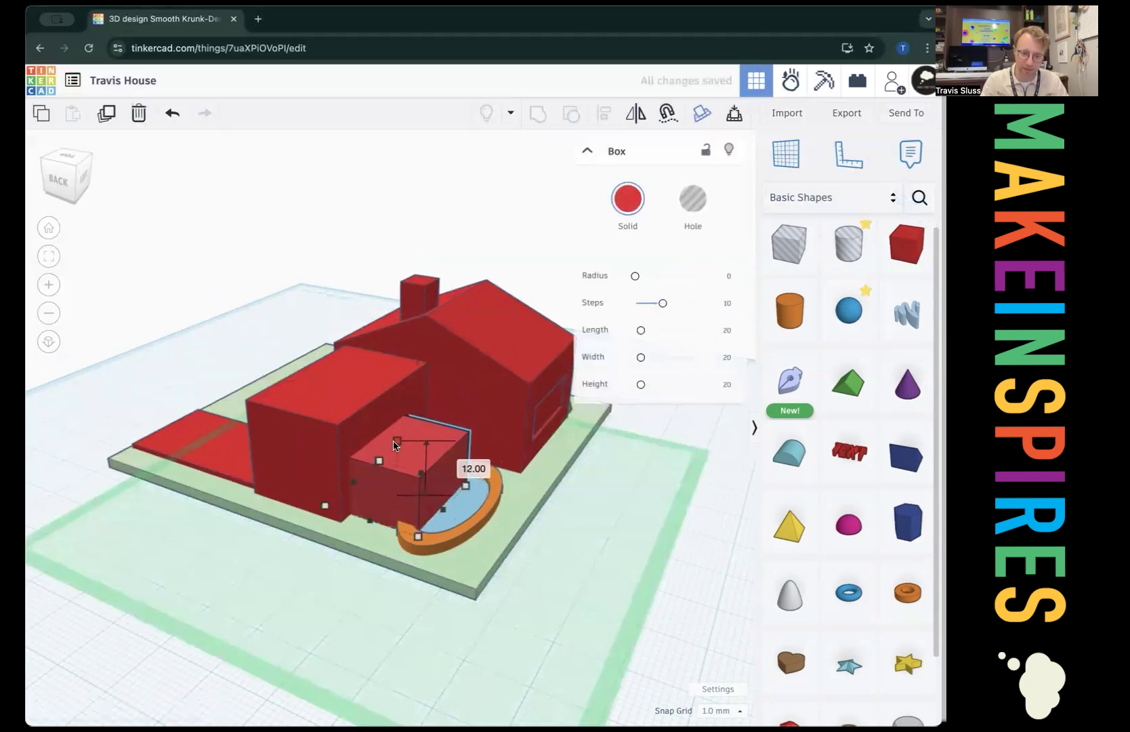
# Flatten the box by the pool into a thin red porch slab and orbit to the house front.
pyautogui.moveTo(425, 443); pyautogui.dragTo(426, 490)
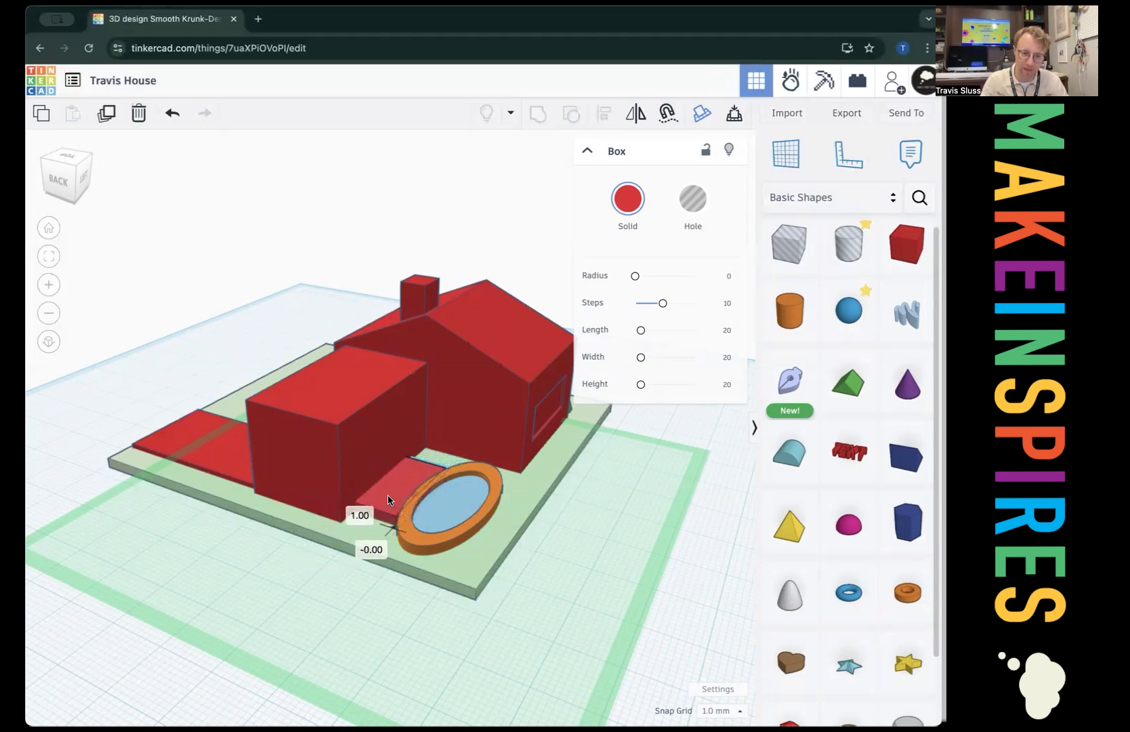
pyautogui.click(389, 500)
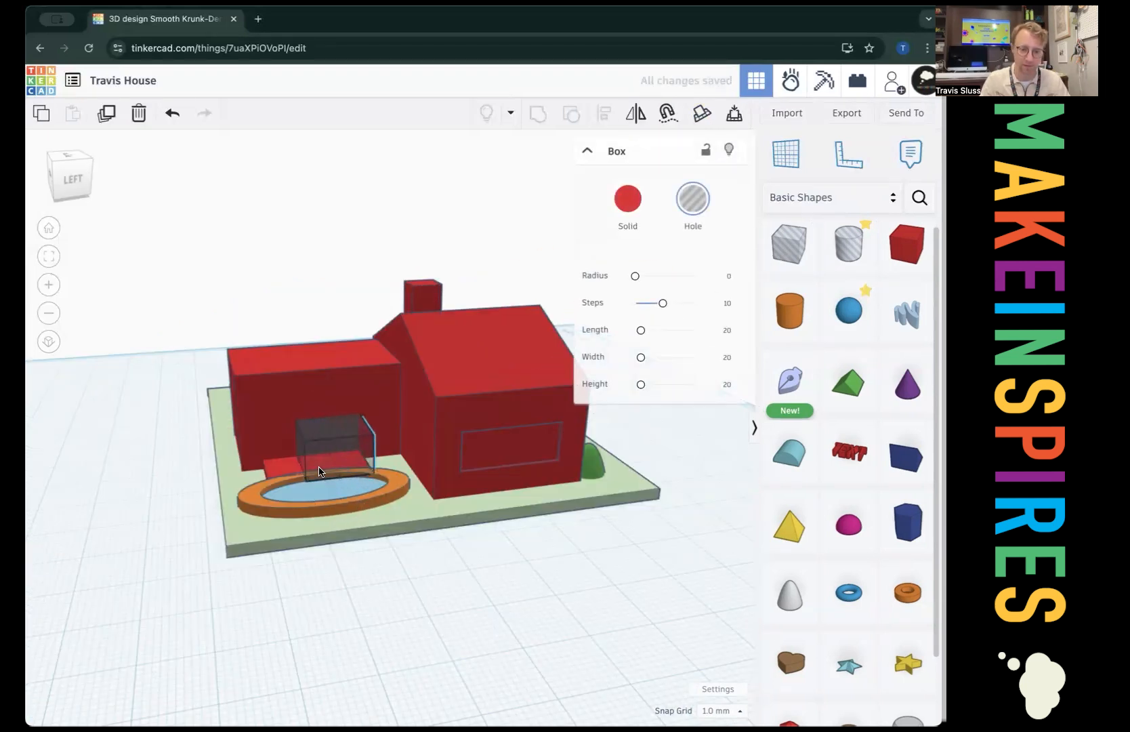
pyautogui.moveTo(345, 425); pyautogui.dragTo(321, 478)
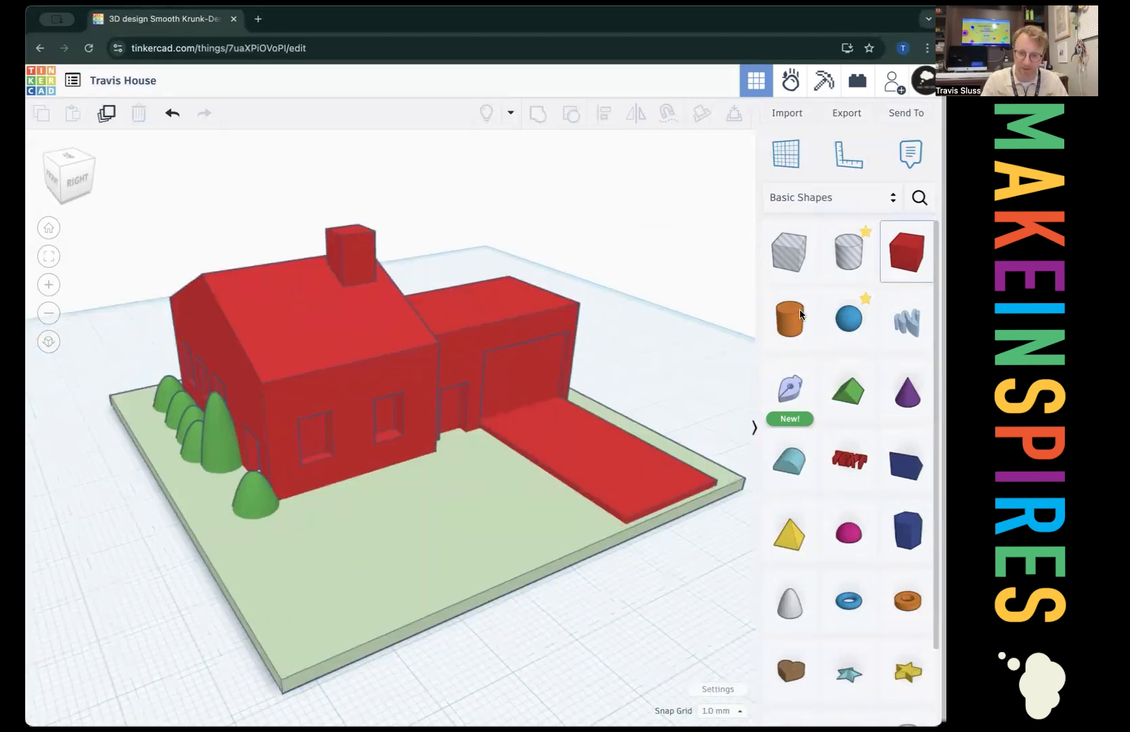
# Place a box with a fitted pitched roof on the lawn and group them into one doghouse, adding a hole box for the door.
pyautogui.click(908, 251)
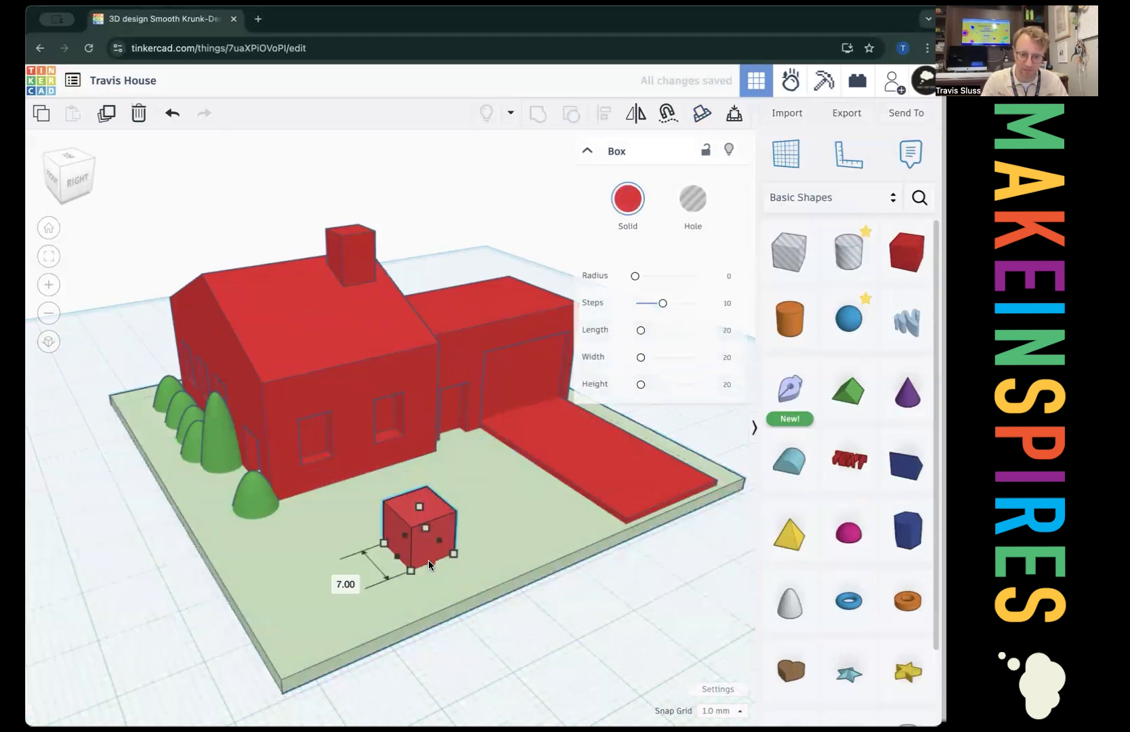
pyautogui.click(848, 390)
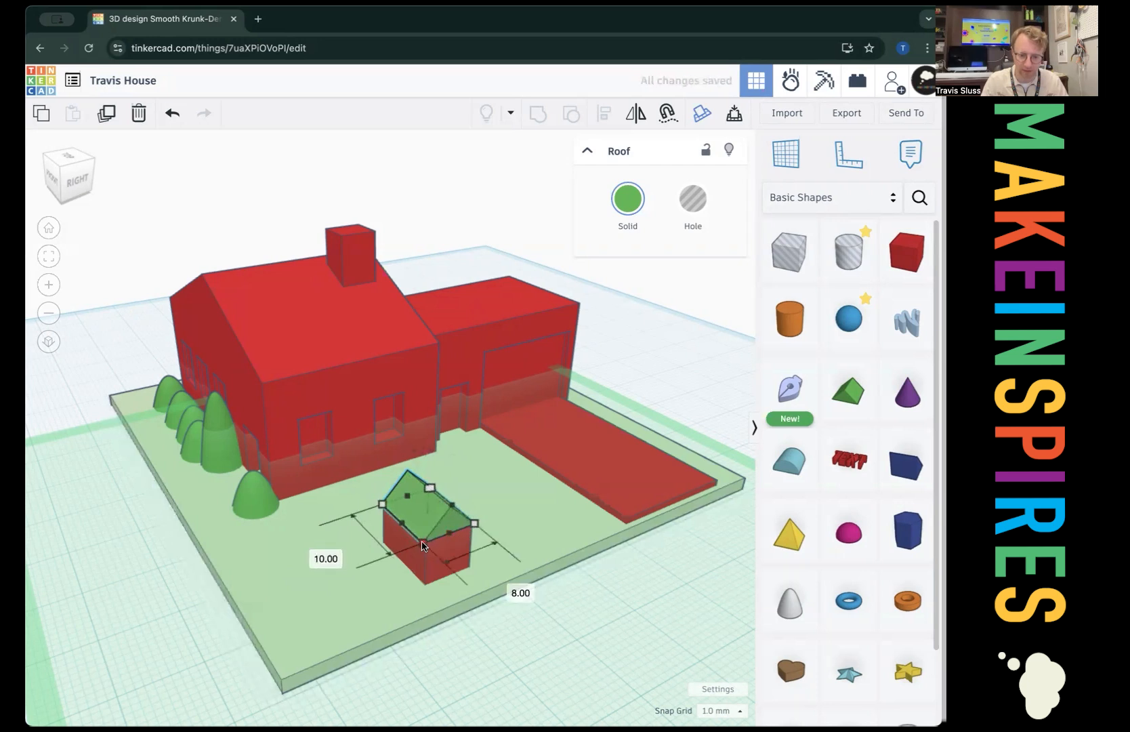
pyautogui.moveTo(474, 522); pyautogui.dragTo(463, 528)
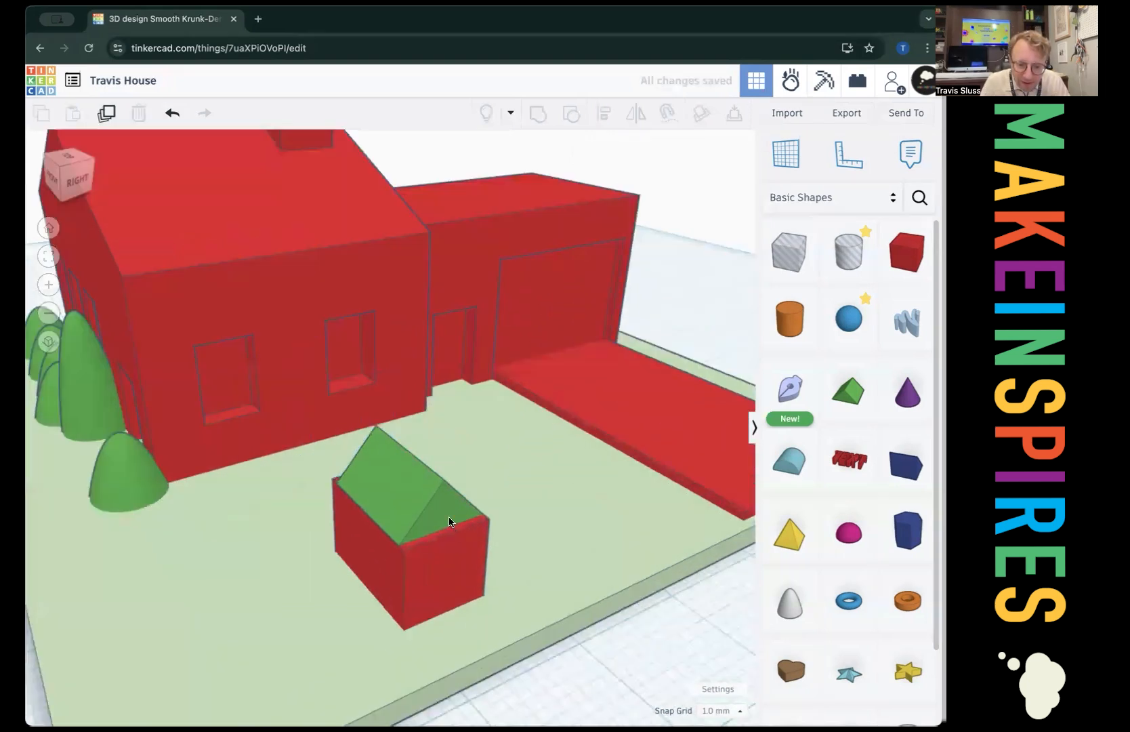
pyautogui.click(449, 521)
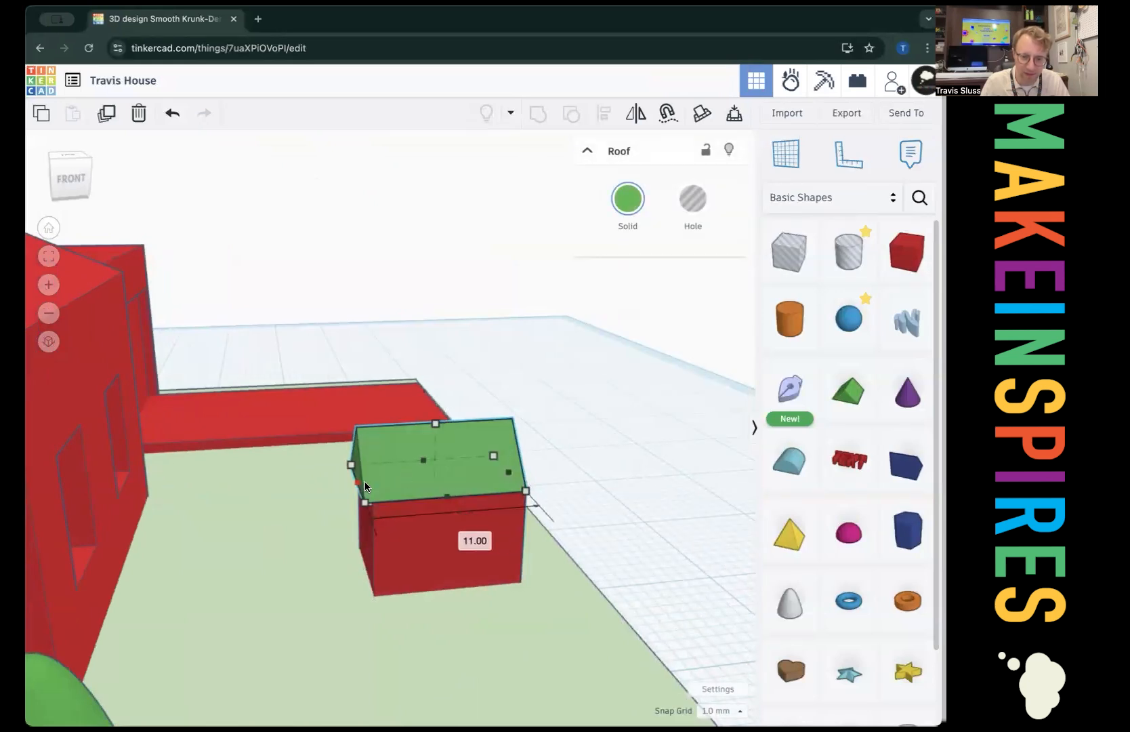
pyautogui.click(431, 561)
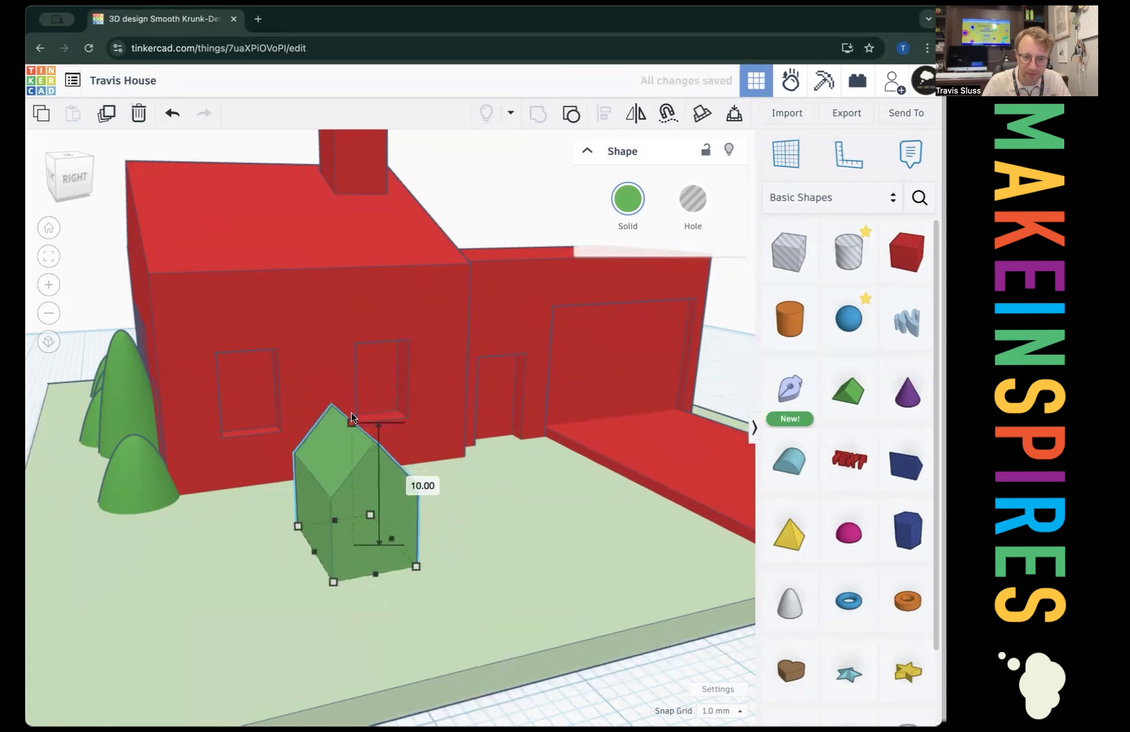
pyautogui.click(377, 543)
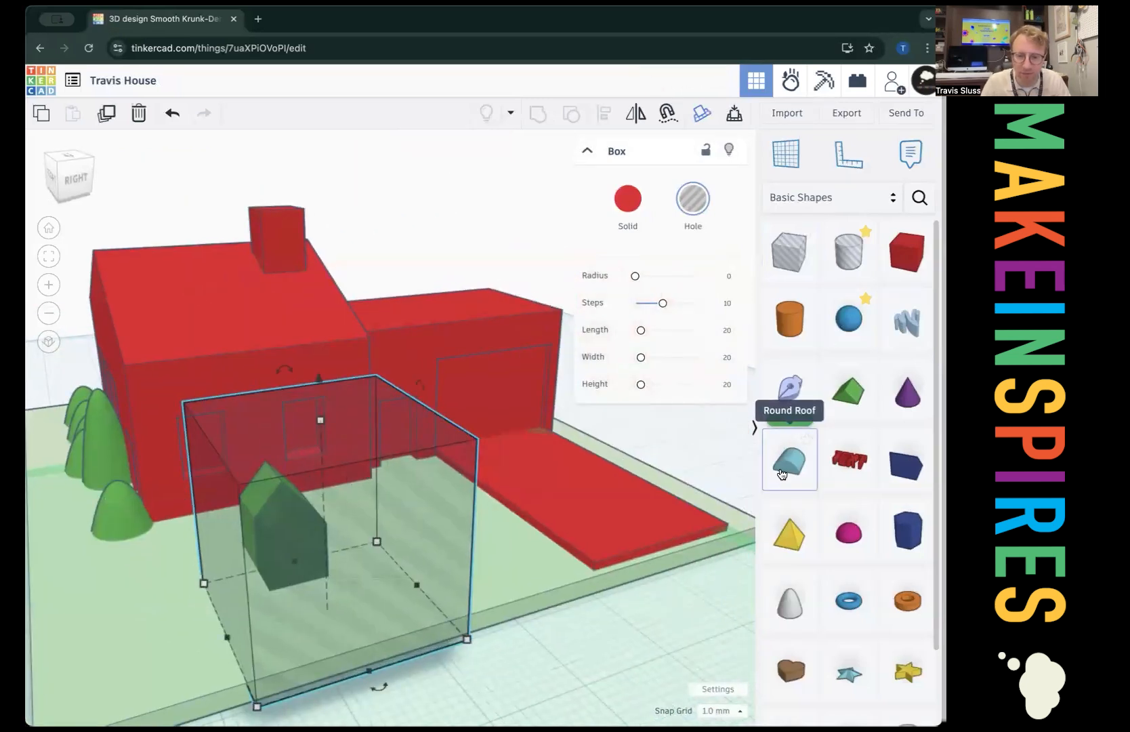
# Add a round roof stood upright as the door arch at the doghouse front, then view the design from above.
pyautogui.click(789, 460)
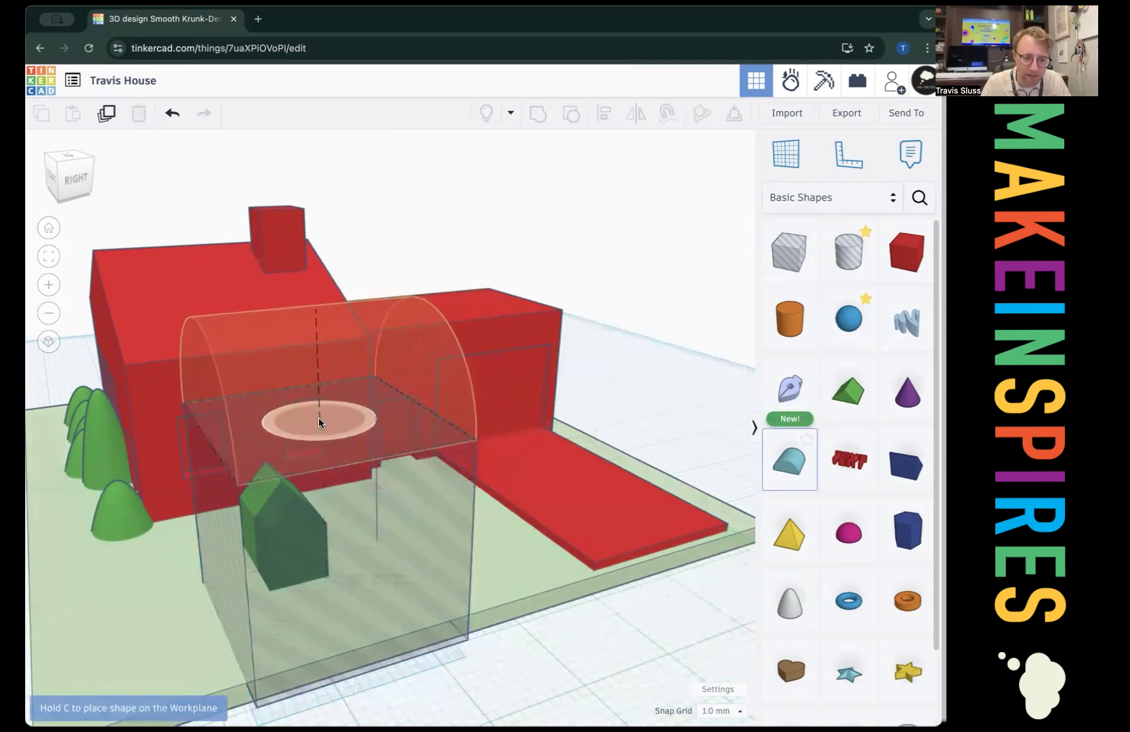
pyautogui.click(317, 423)
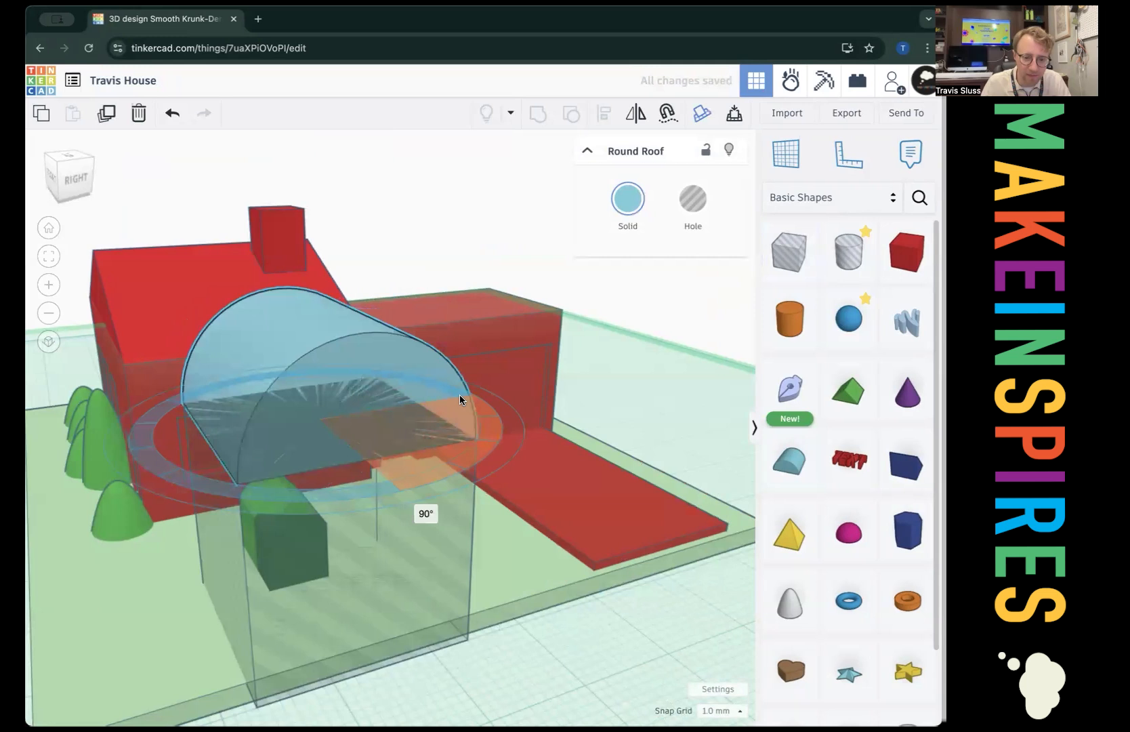
pyautogui.click(692, 198)
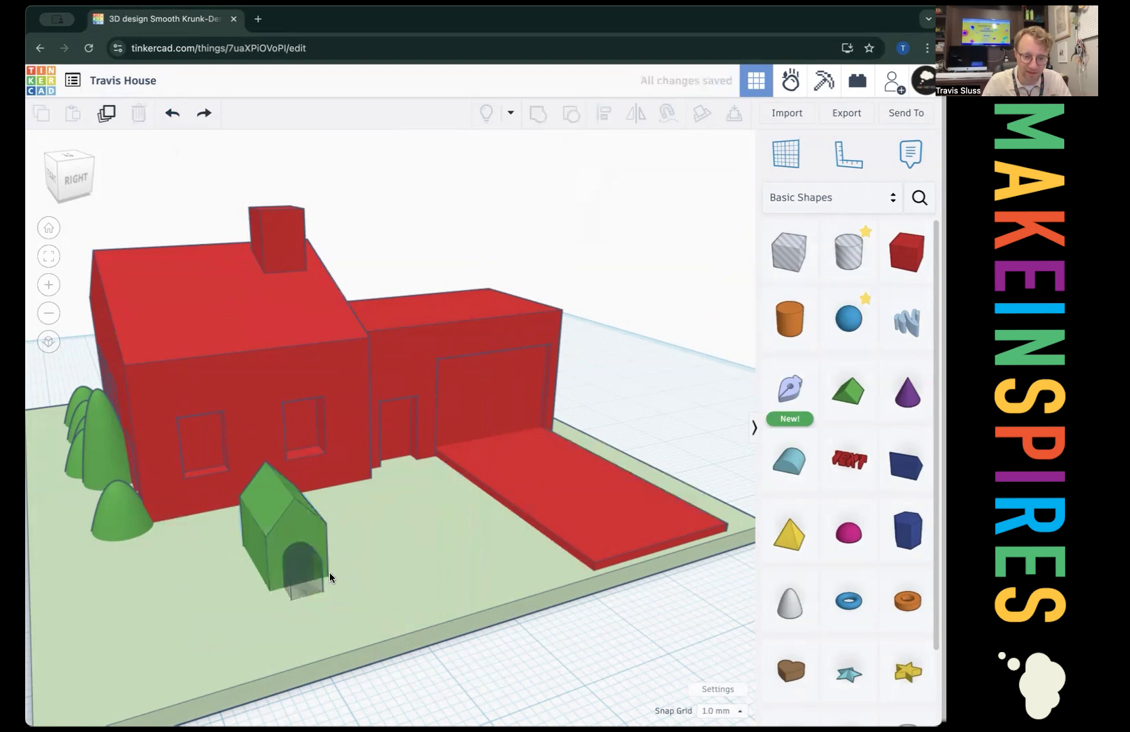
pyautogui.click(292, 559)
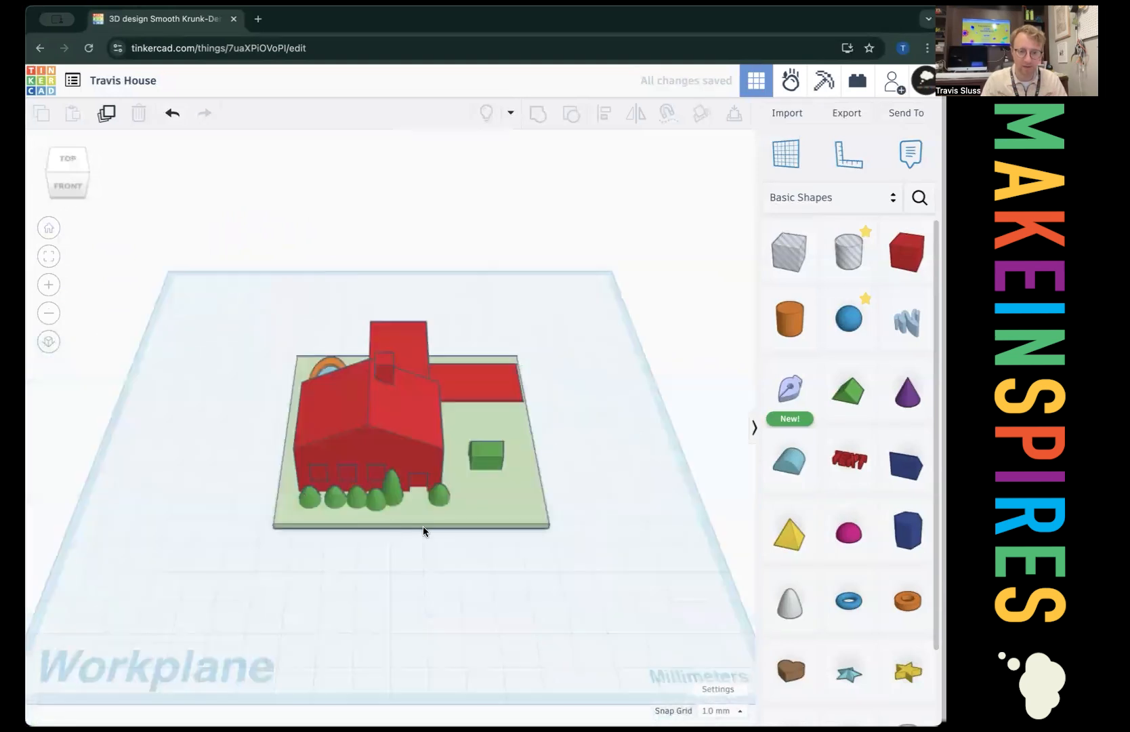
pyautogui.moveTo(424, 531); pyautogui.dragTo(671, 521)
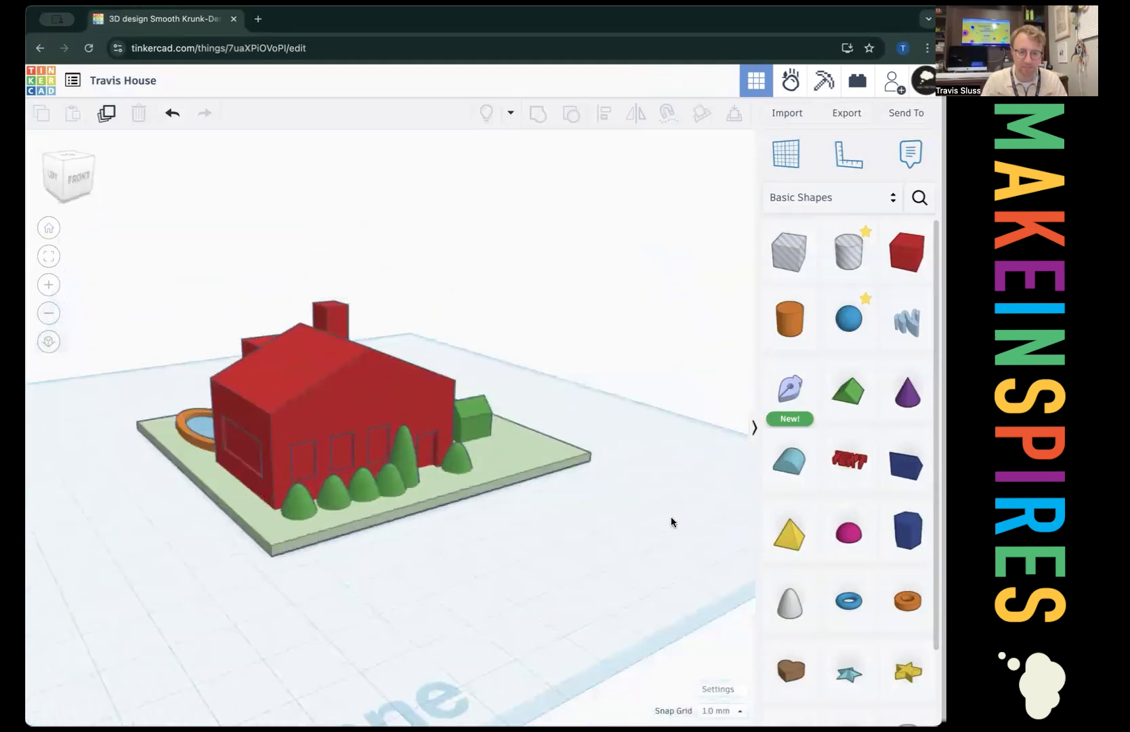
pyautogui.moveTo(670, 523); pyautogui.dragTo(360, 563)
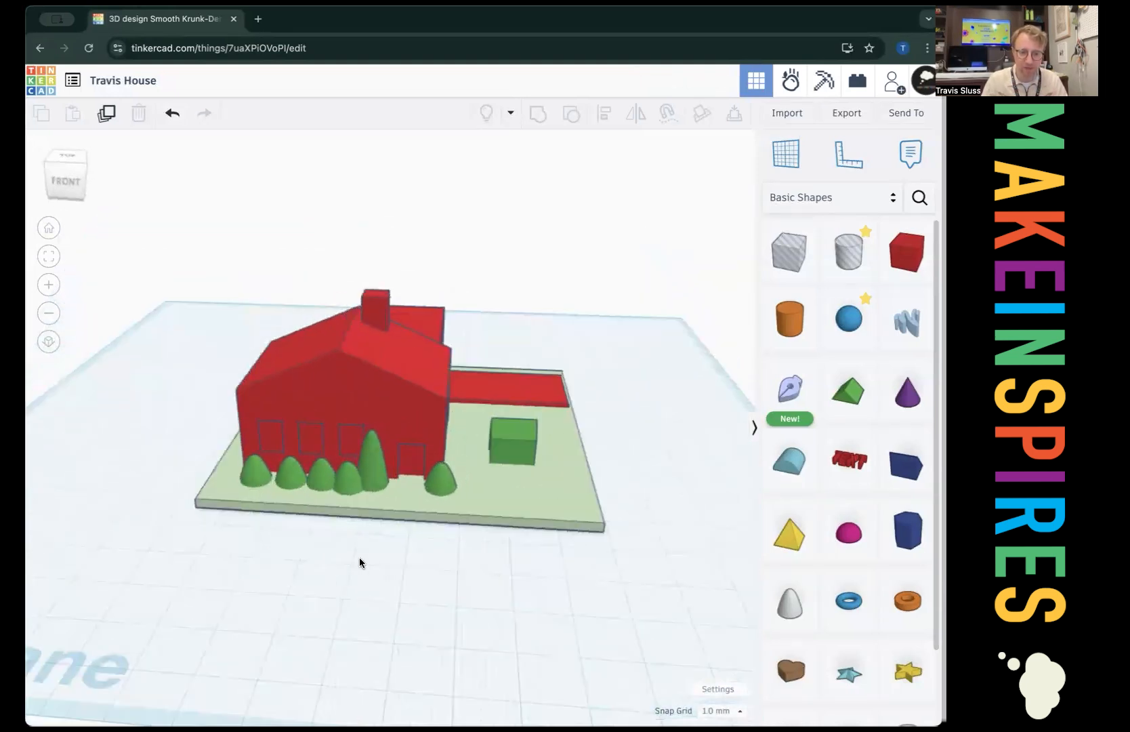